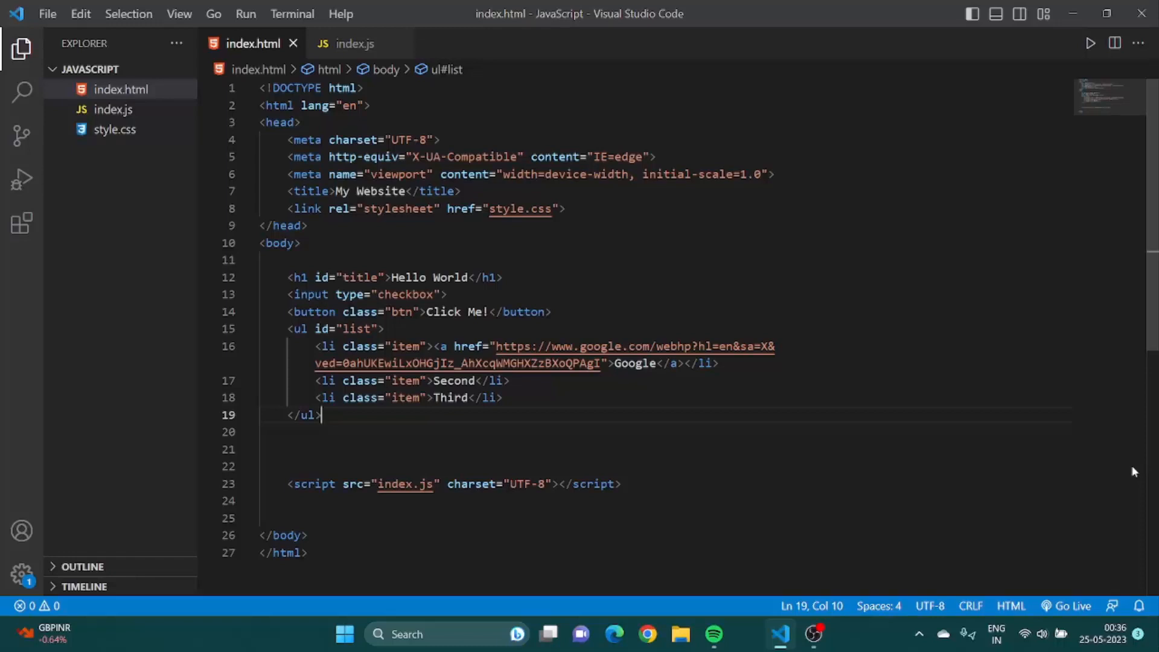
{"action": "mouse_move", "coordinate": [793, 191]}
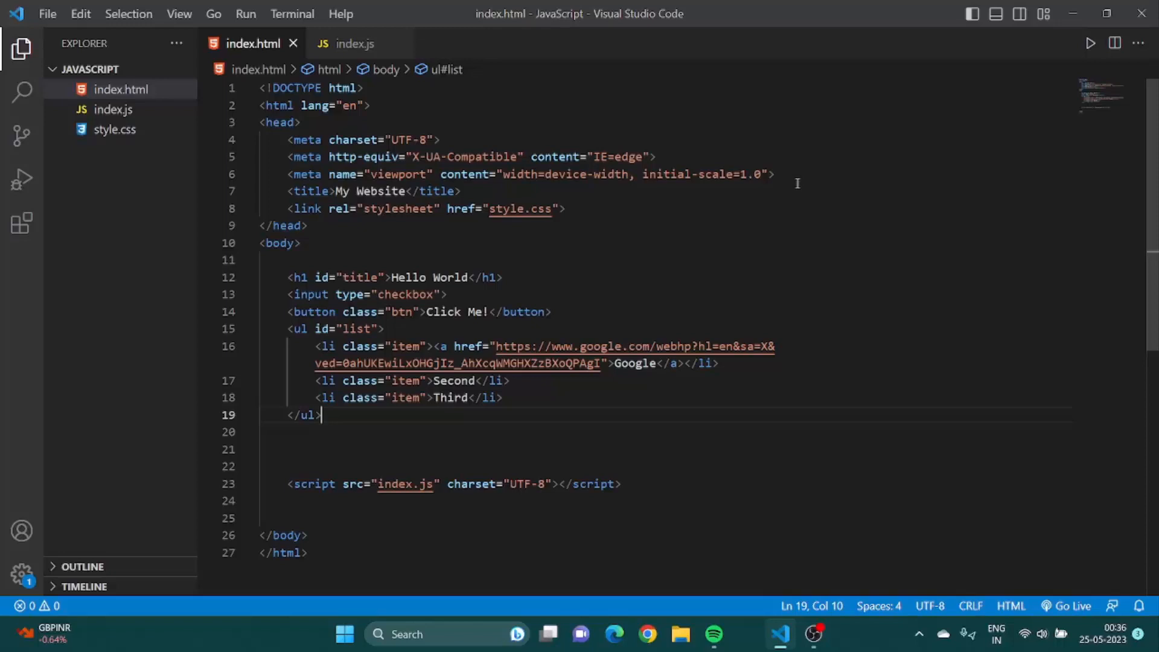
{"action": "mouse_move", "coordinate": [1022, 261]}
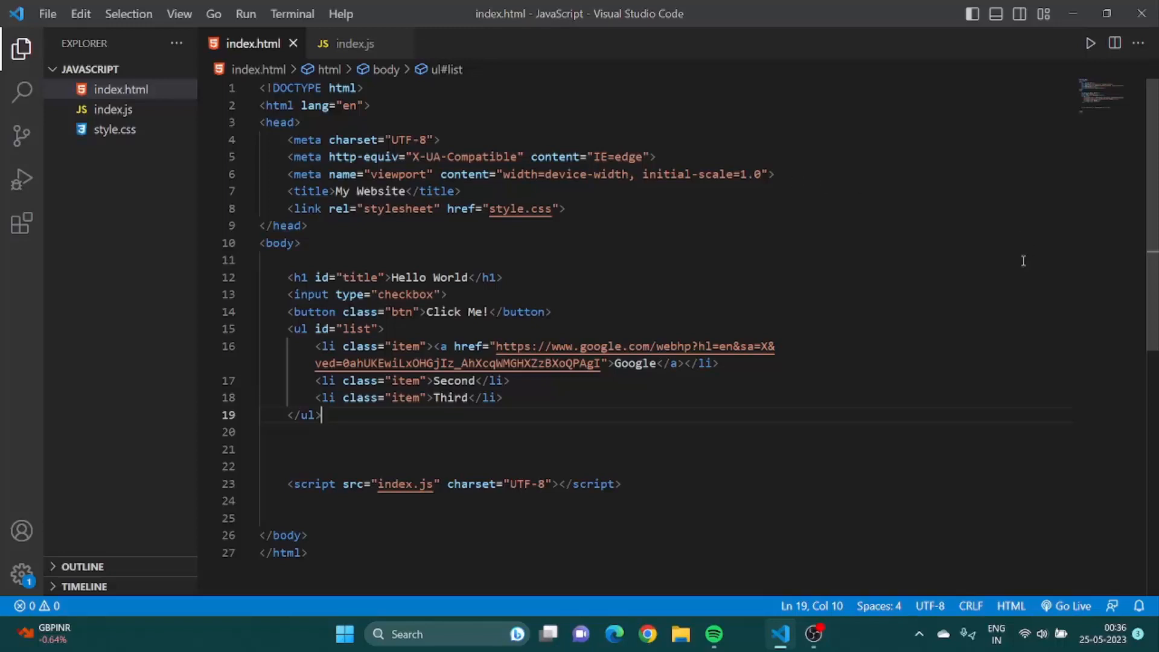
Switch from the VS Code source to the rendered My Website page in Chrome.
{"action": "left_click", "coordinate": [1070, 606]}
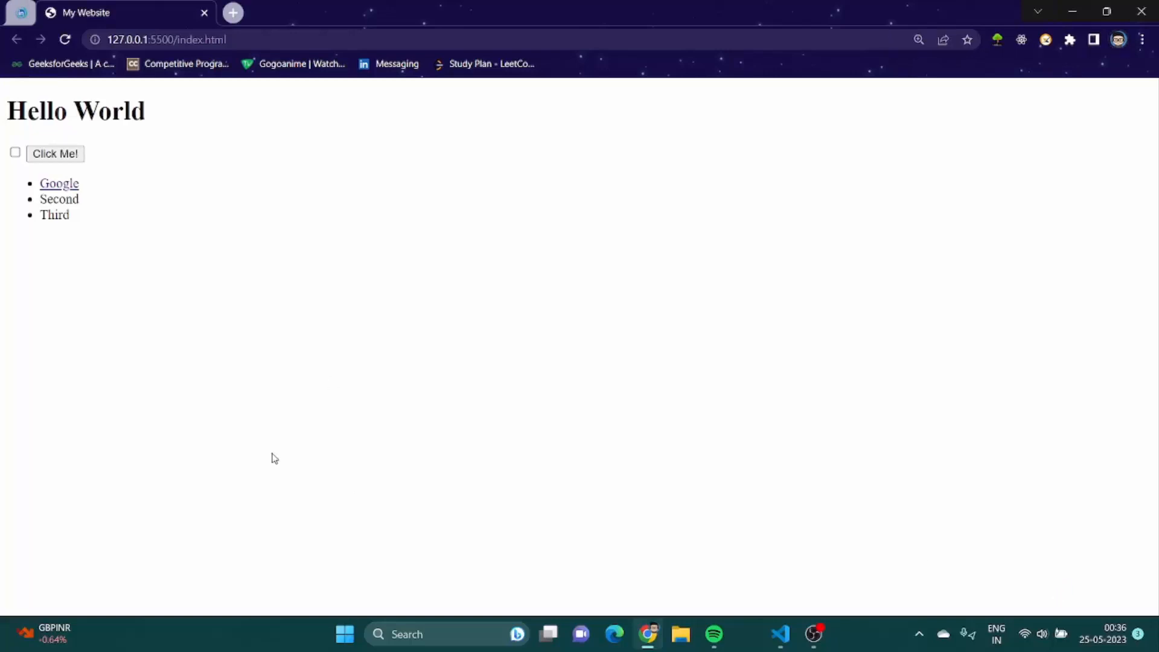
Reach Developer tools through Chrome's three-dot menu under More tools.
{"action": "left_click", "coordinate": [1141, 38]}
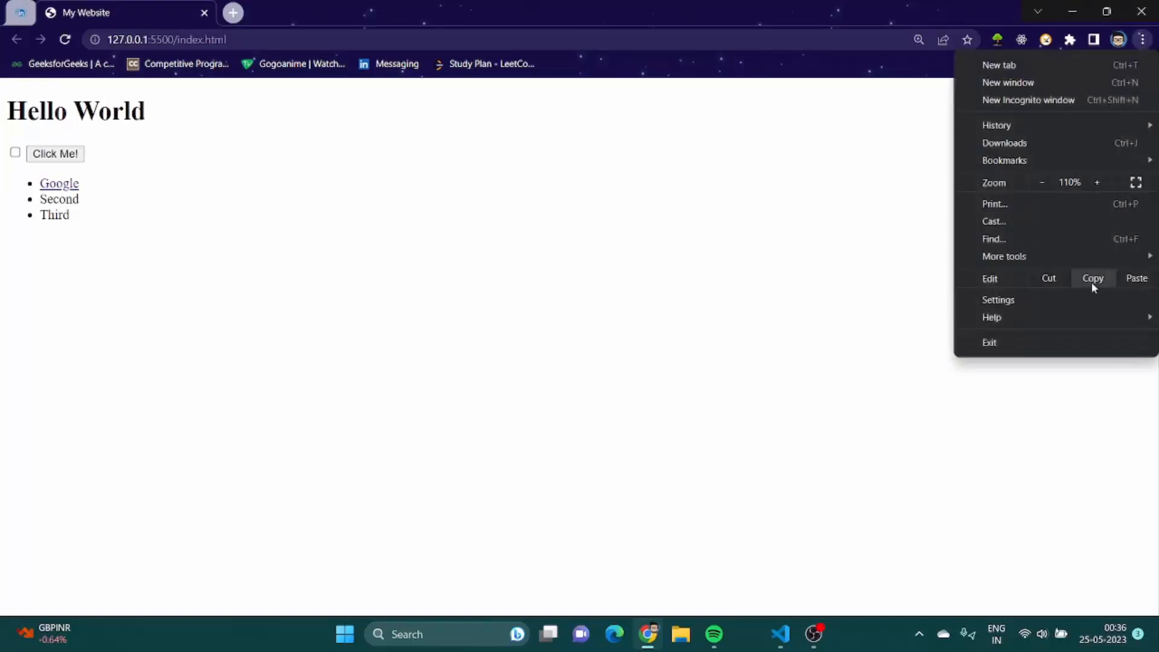
{"action": "left_click", "coordinate": [828, 409]}
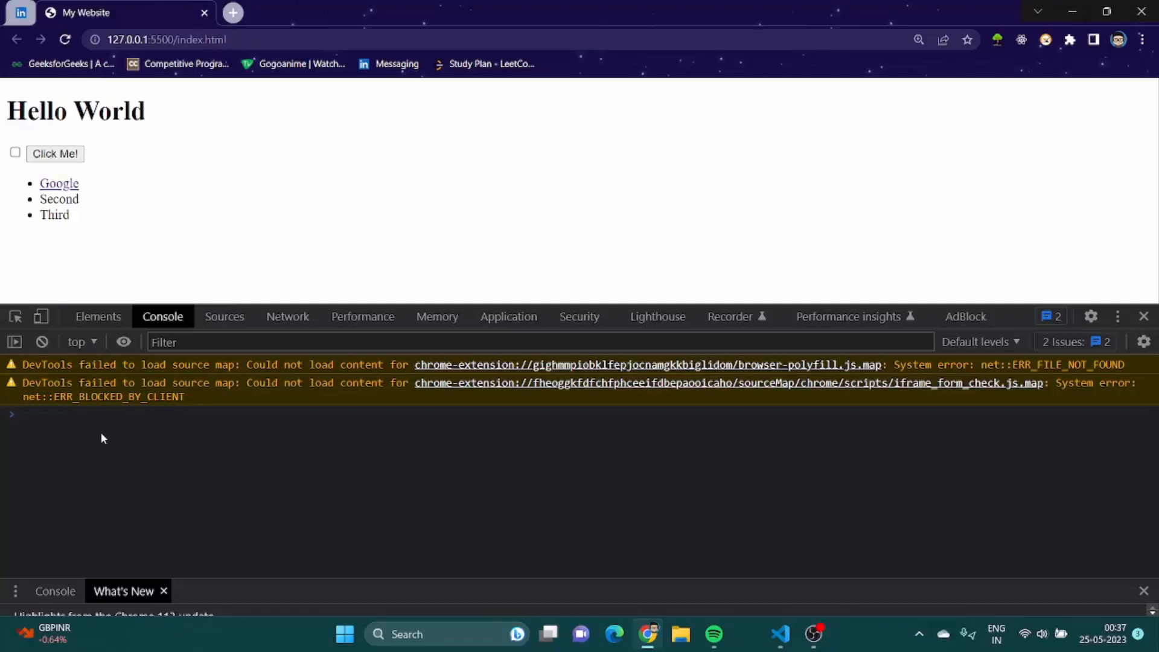
Run document.querySelector("h1").style.color = "red"; so the Hello World heading turns red.
{"action": "type", "text": "document.querySelector"}
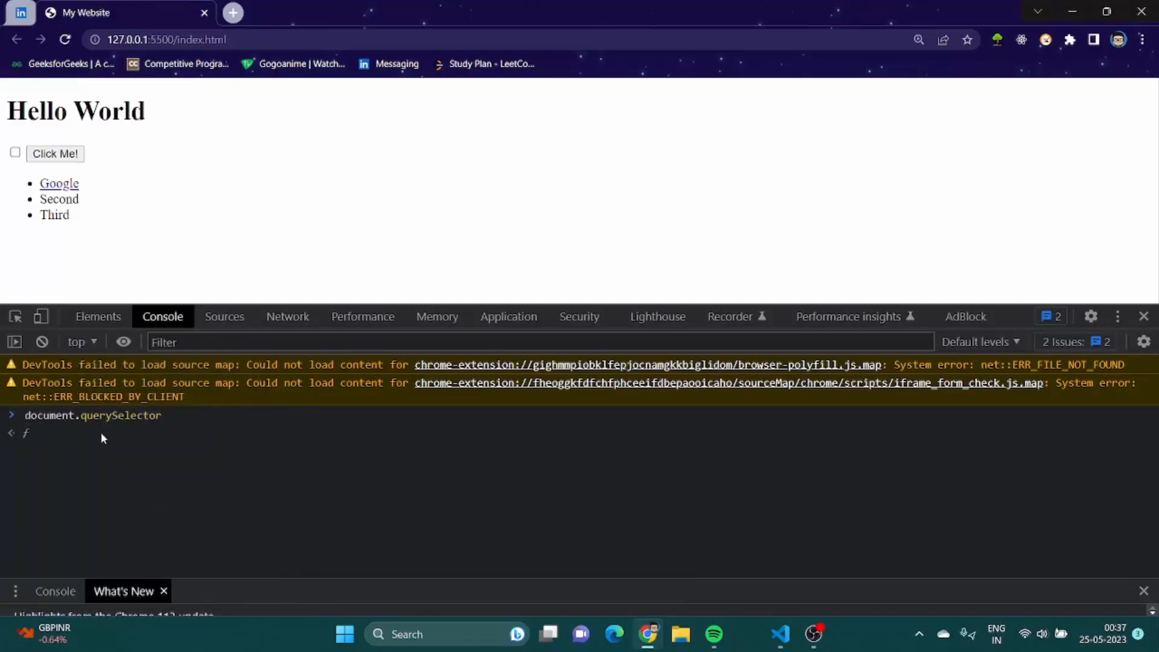
{"action": "type", "text": "."}
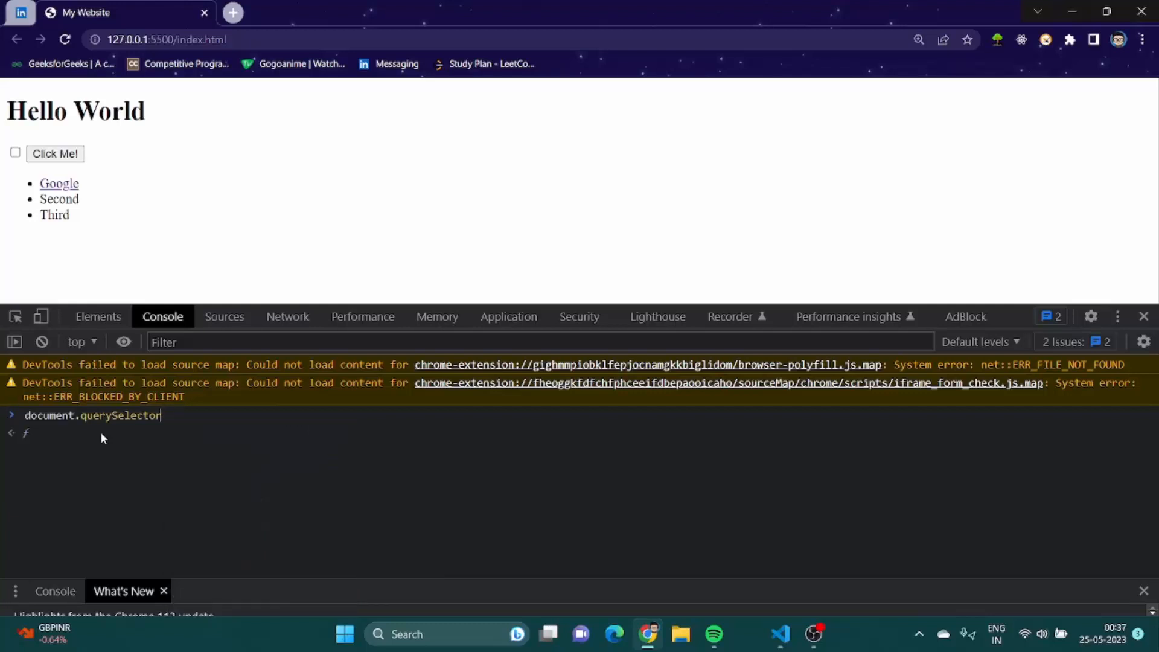
{"action": "type", "text": "()"}
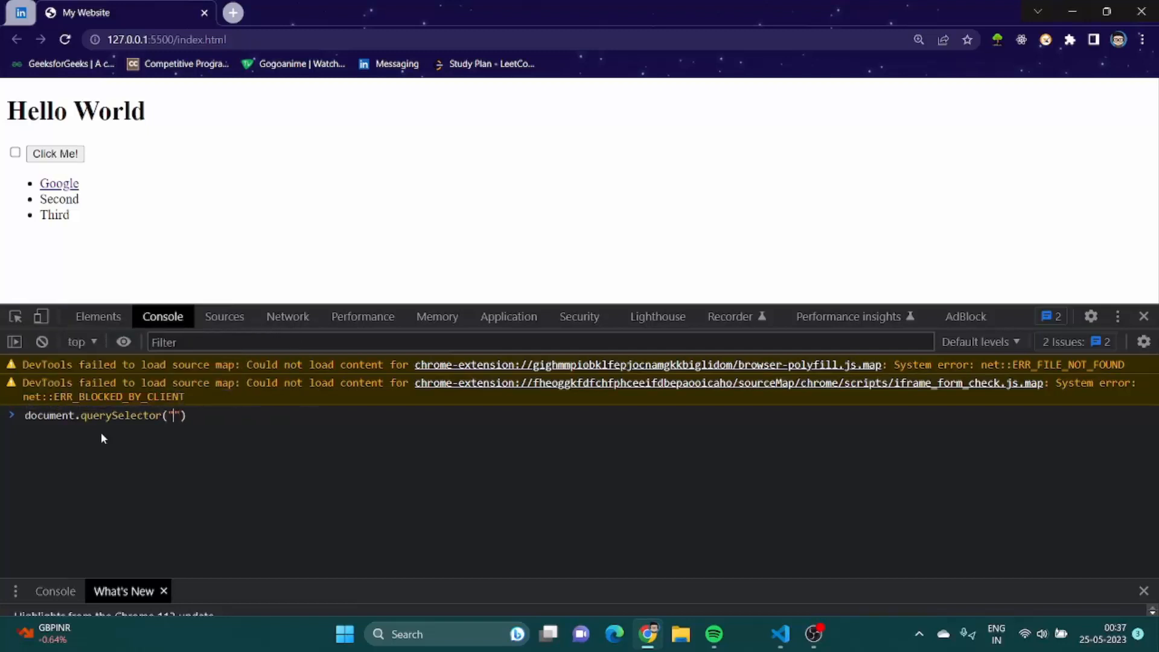
{"action": "type", "text": "h1"}
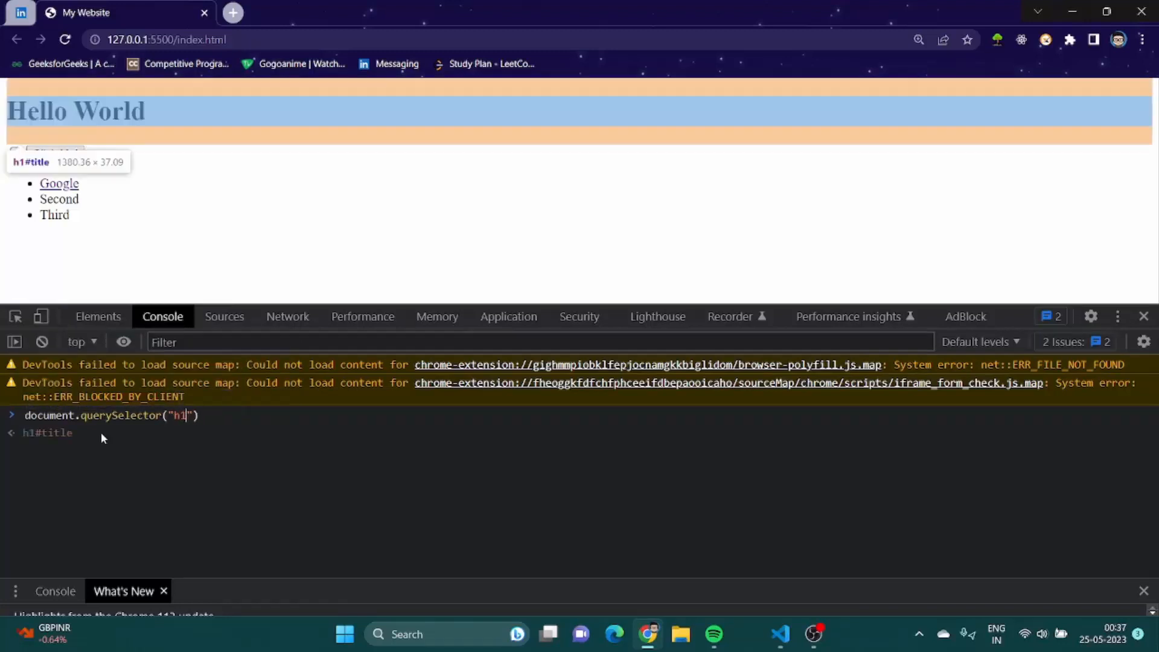
{"action": "type", "text": "."}
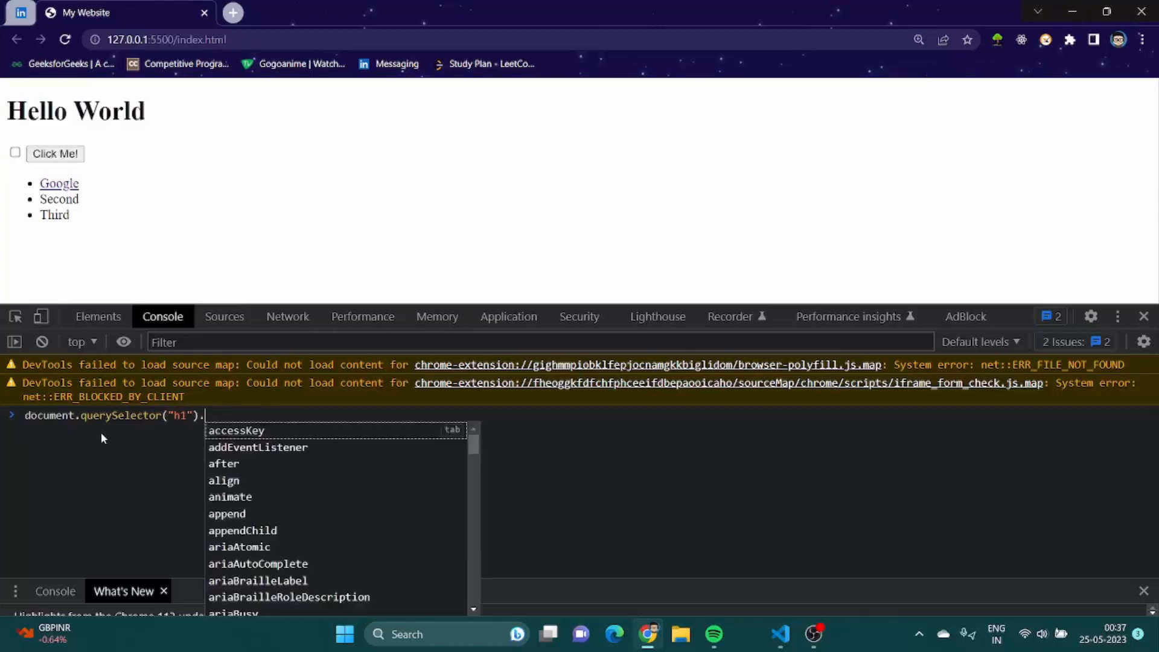
{"action": "type", "text": "cold"}
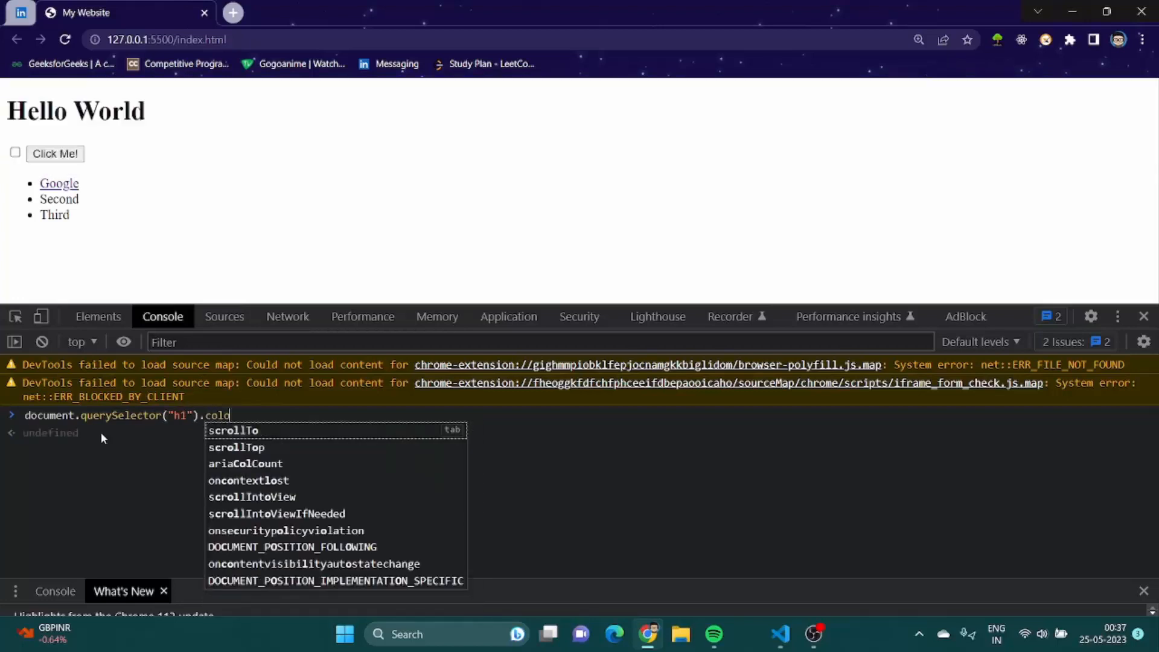
{"action": "key", "text": "Backspace"}
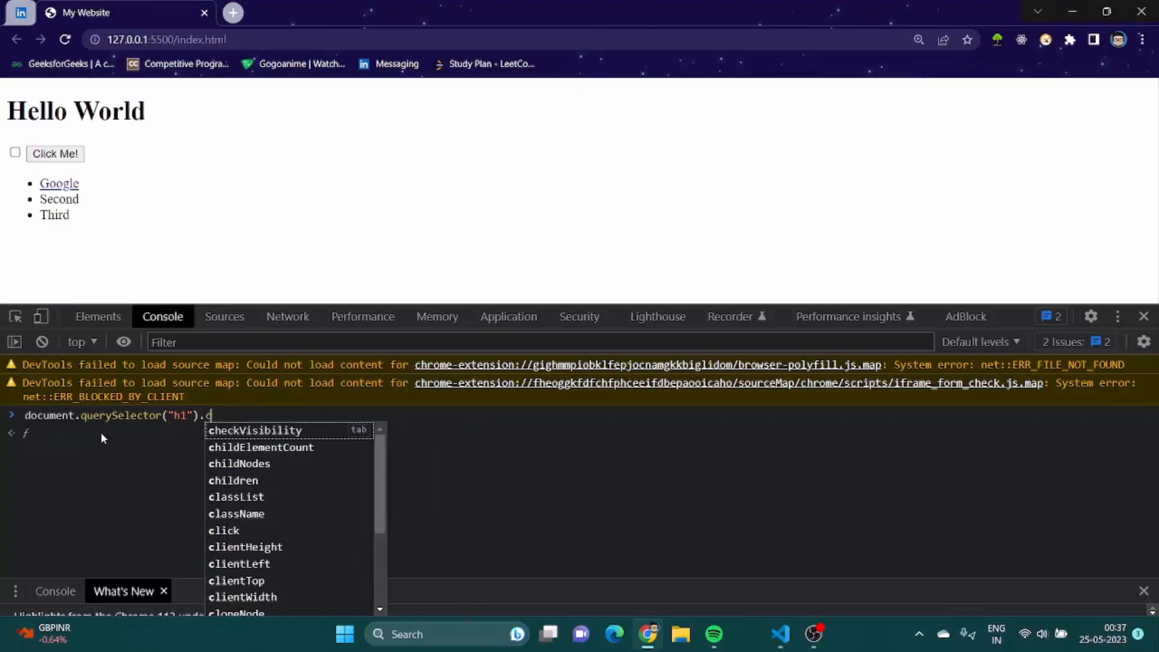
{"action": "type", "text": "style"}
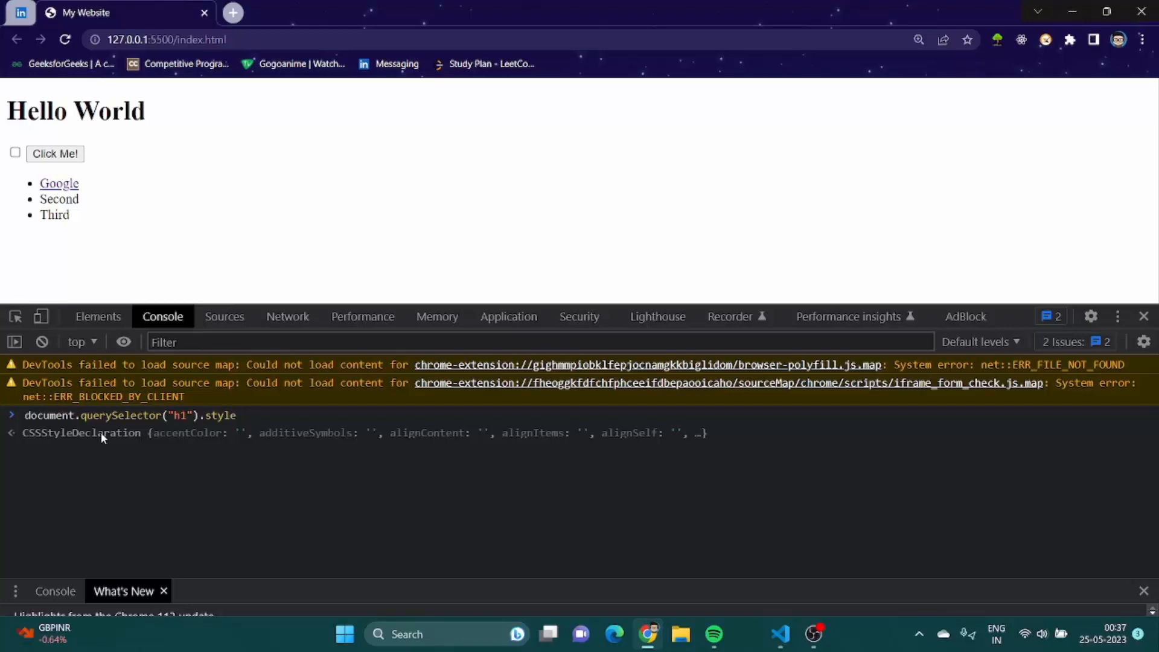
{"action": "type", "text": ".cold"}
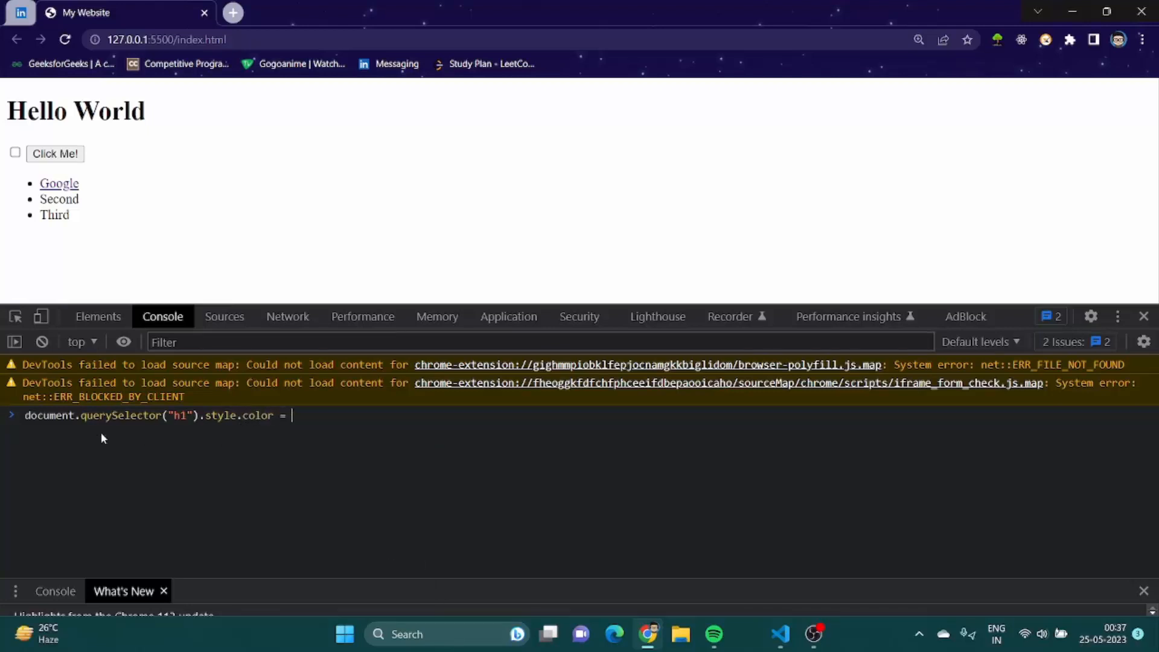
{"action": "type", "text": "\"red\";"}
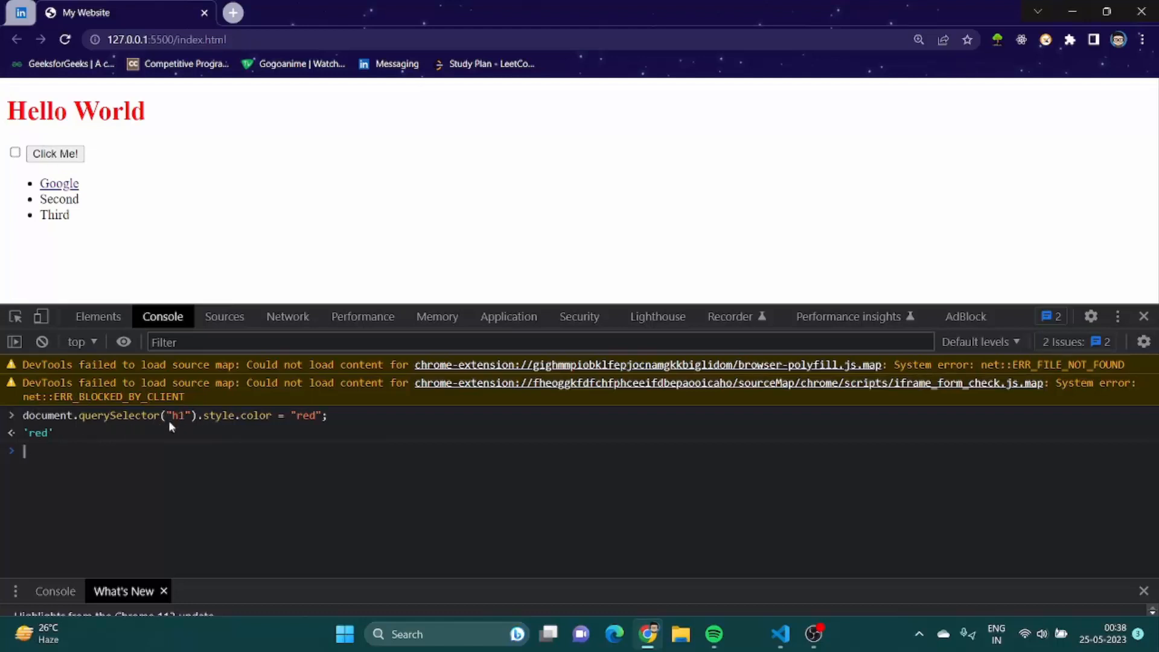
{"action": "mouse_move", "coordinate": [206, 468]}
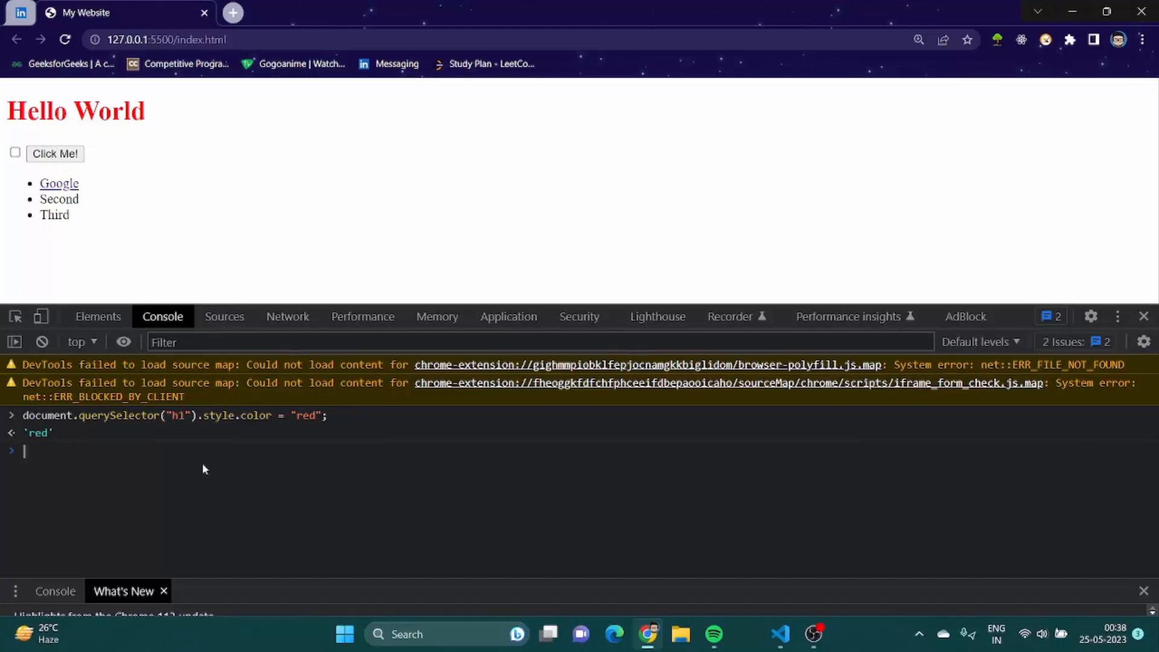
{"action": "mouse_move", "coordinate": [233, 426]}
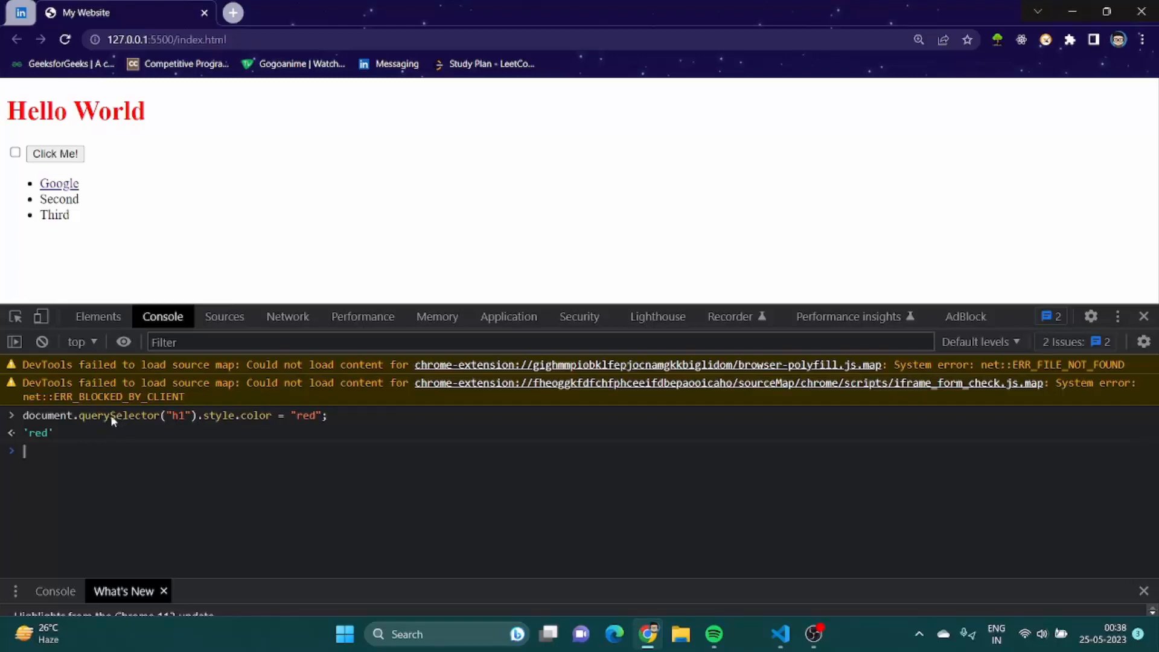
{"action": "mouse_move", "coordinate": [164, 426]}
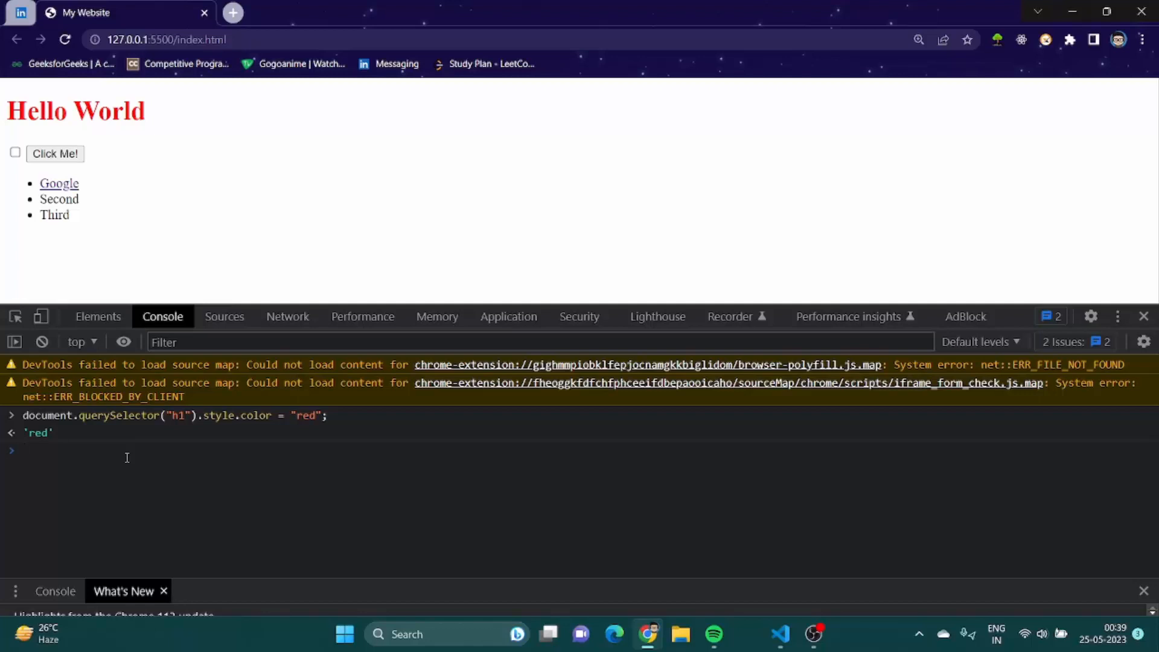
Run document.querySelector("h1").style.fontSize = "10rem"; to enlarge the heading.
{"action": "type", "text": "document.querySelector("}
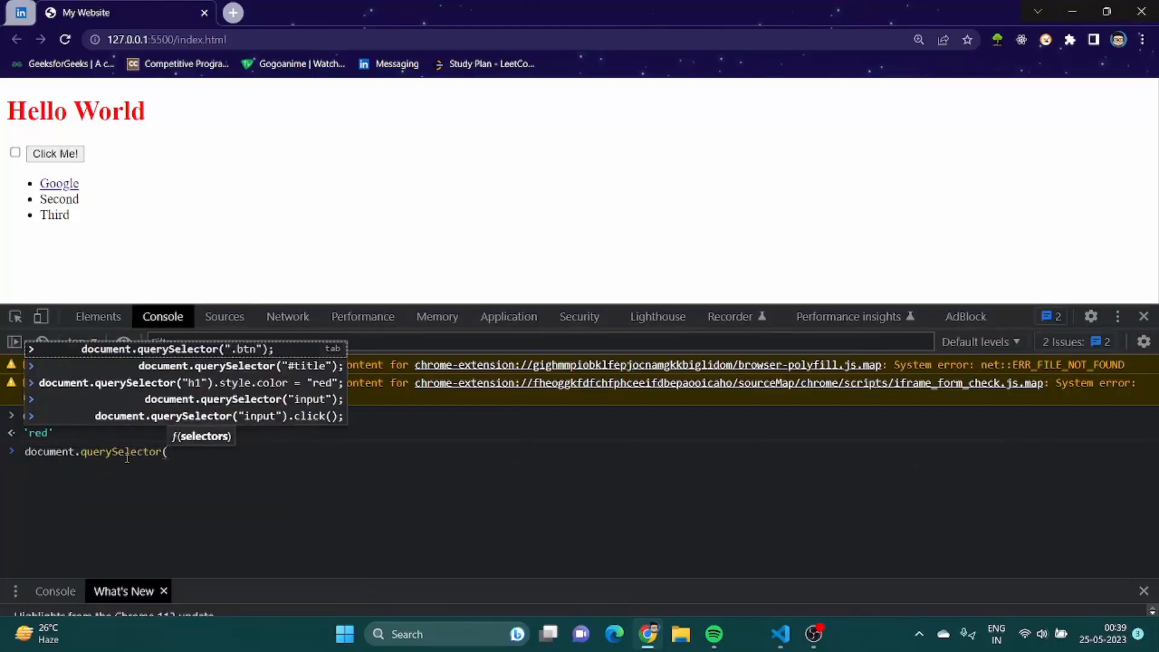
{"action": "type", "text": "\""}
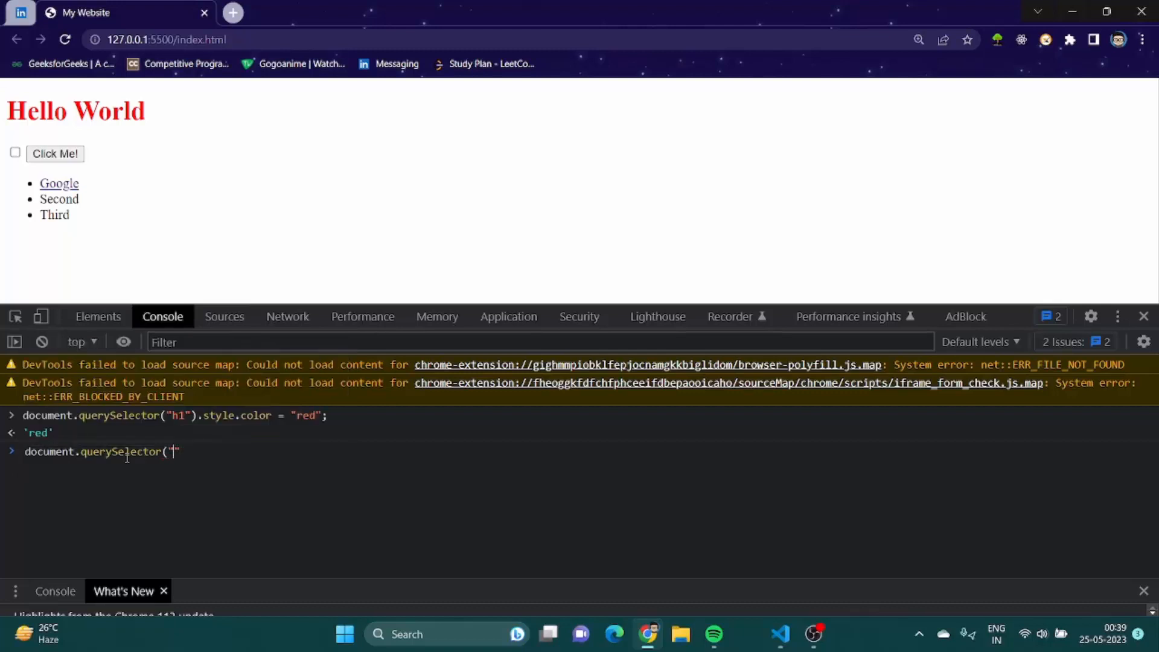
{"action": "type", "text": "1\")"}
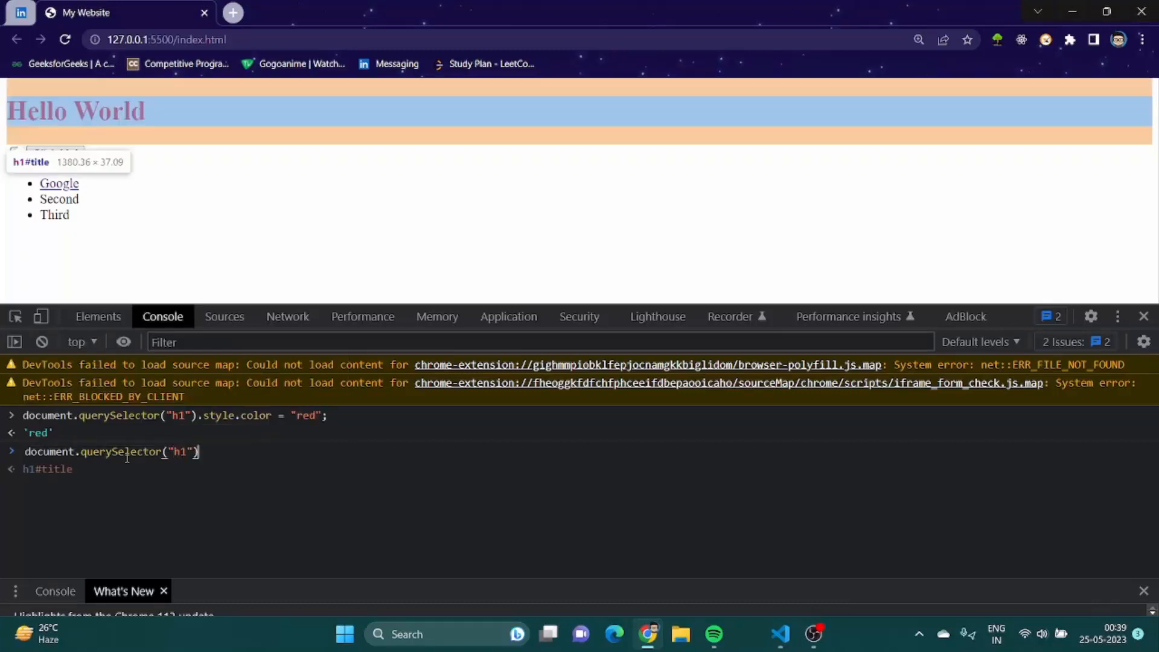
{"action": "type", "text": ".style.fontSize"}
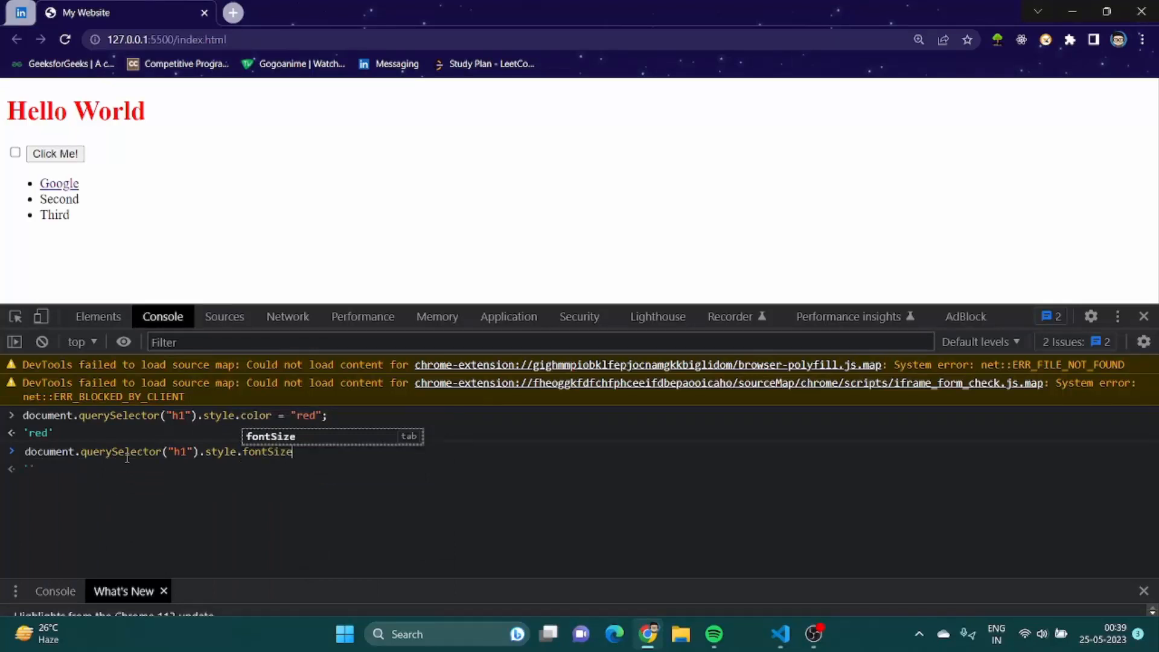
{"action": "type", "text": "= \"\""}
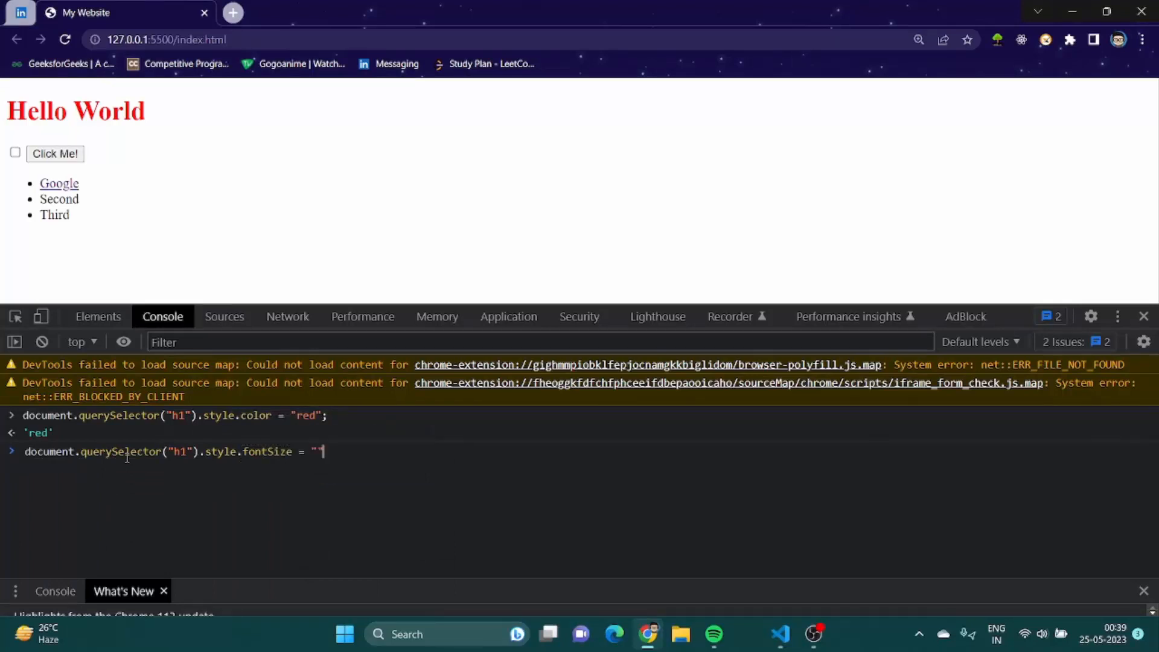
{"action": "type", "text": "10"}
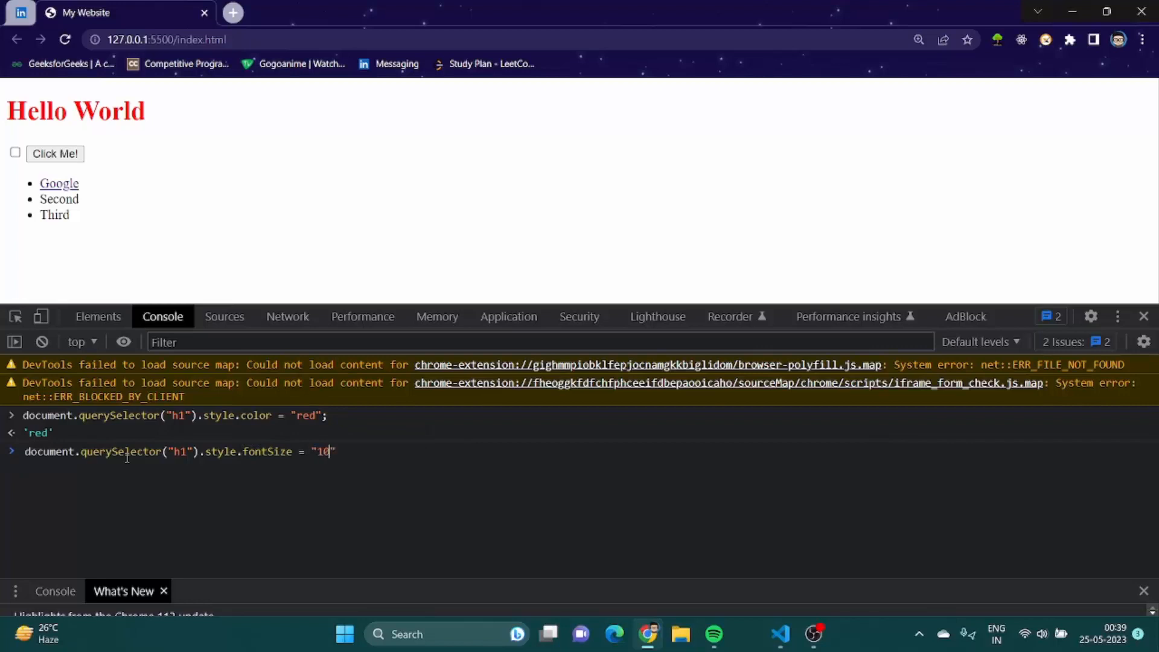
{"action": "type", "text": "rem\";"}
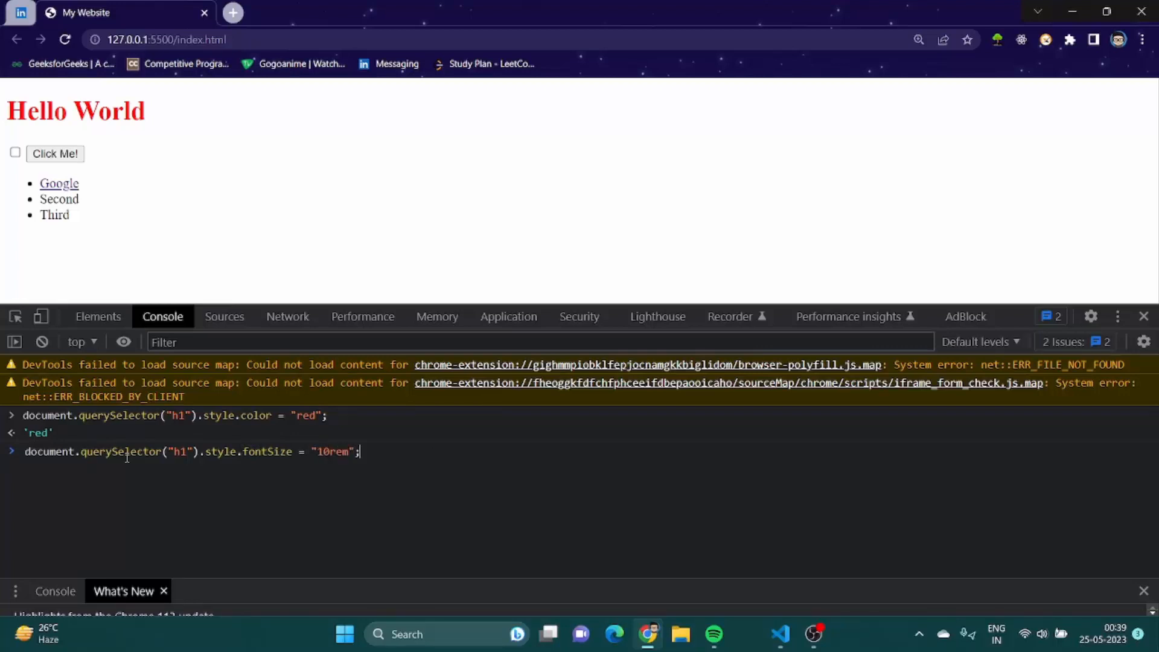
{"action": "key", "text": "Enter"}
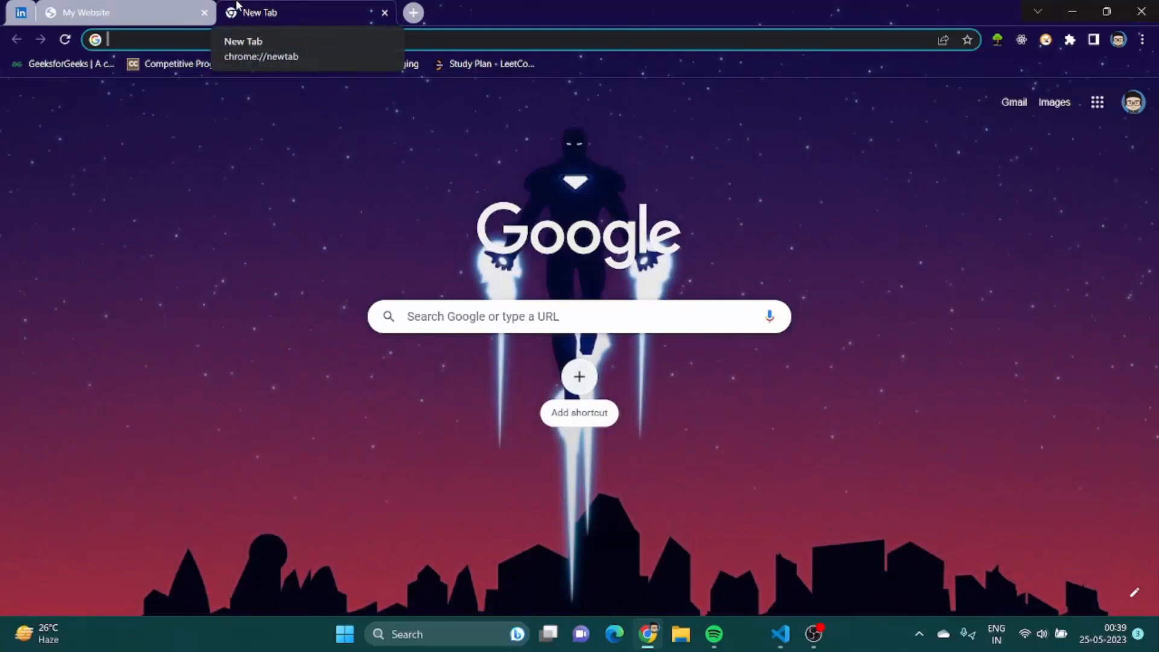
Search w3 and browse the W3Schools HTML DOM Document object reference page.
{"action": "type", "text": "w3schools dom o"}
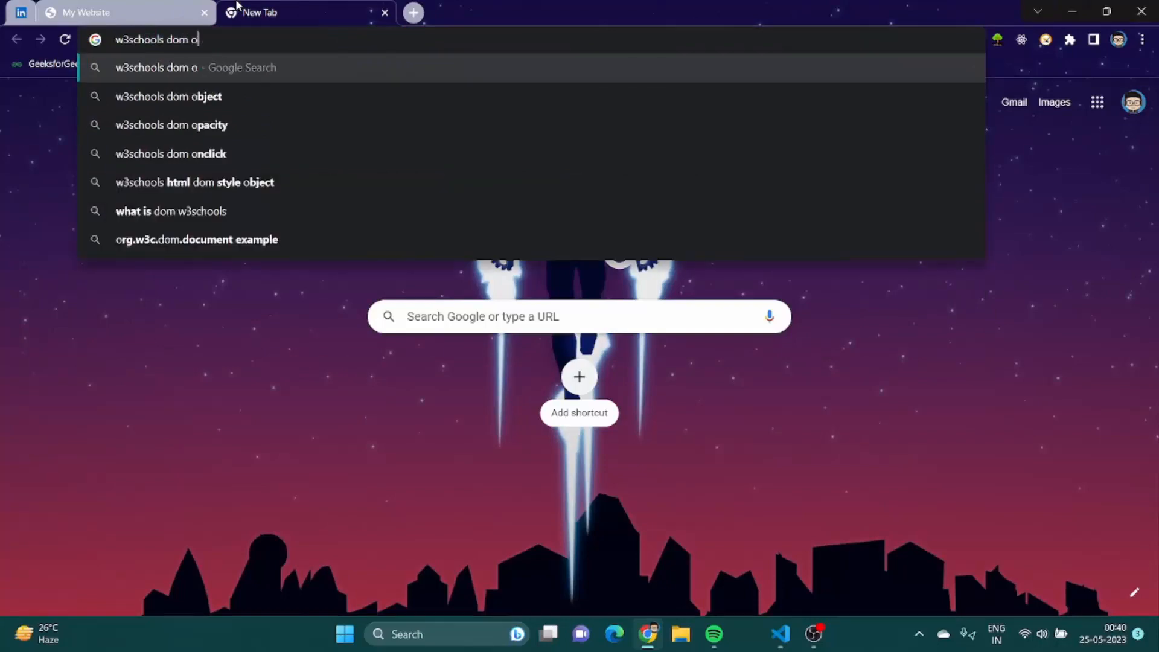
{"action": "left_click", "coordinate": [167, 97]}
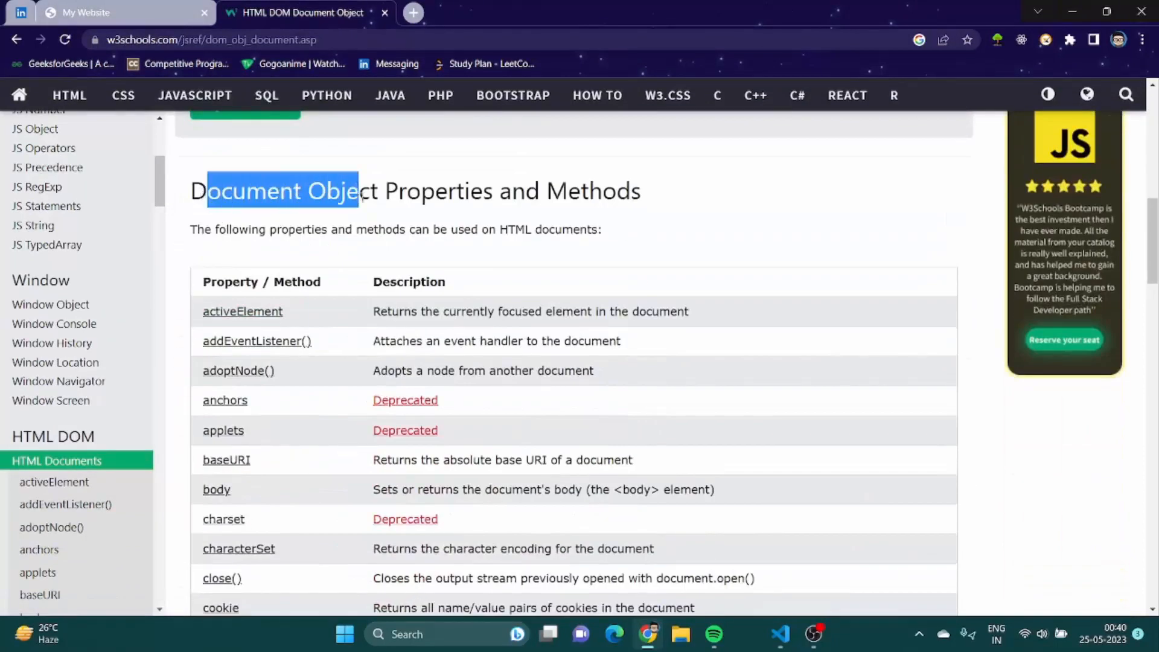
{"action": "scroll", "scroll_direction": "down", "scroll_amount": 3}
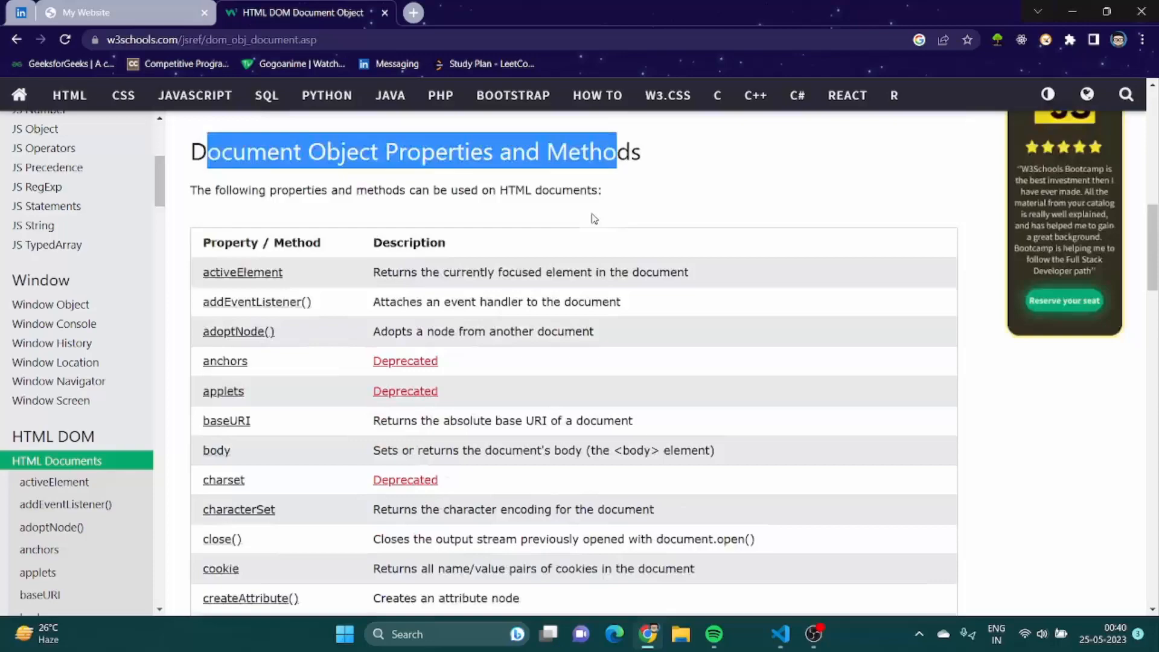
{"action": "scroll", "scroll_direction": "down", "scroll_amount": 3}
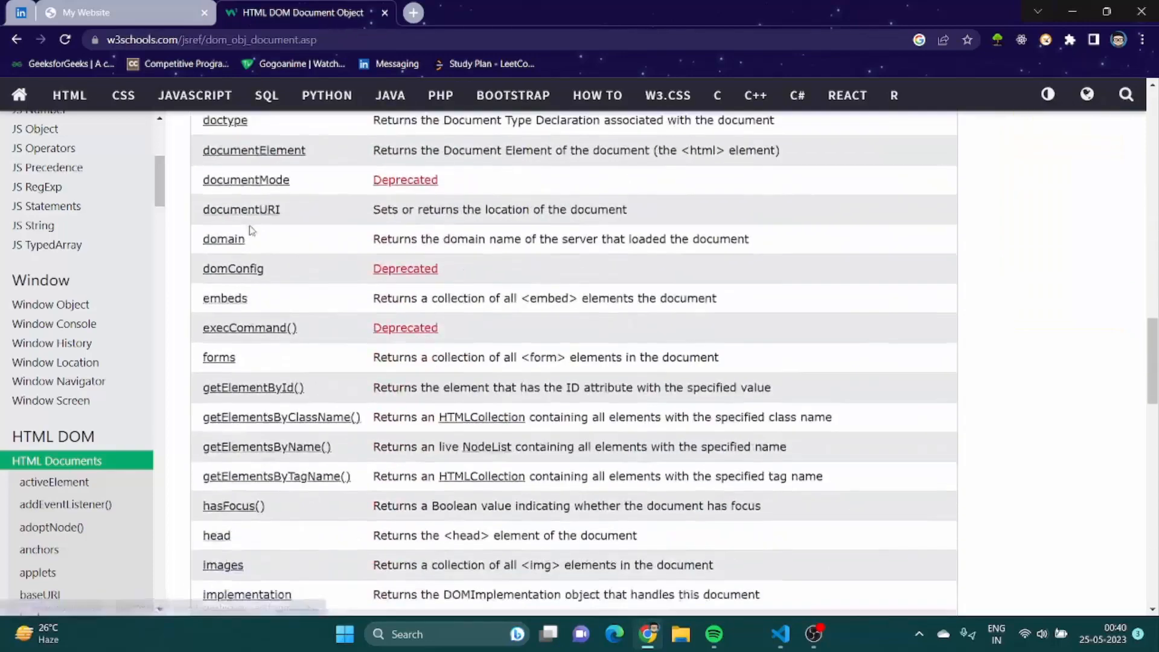
{"action": "scroll", "scroll_direction": "down", "scroll_amount": 3}
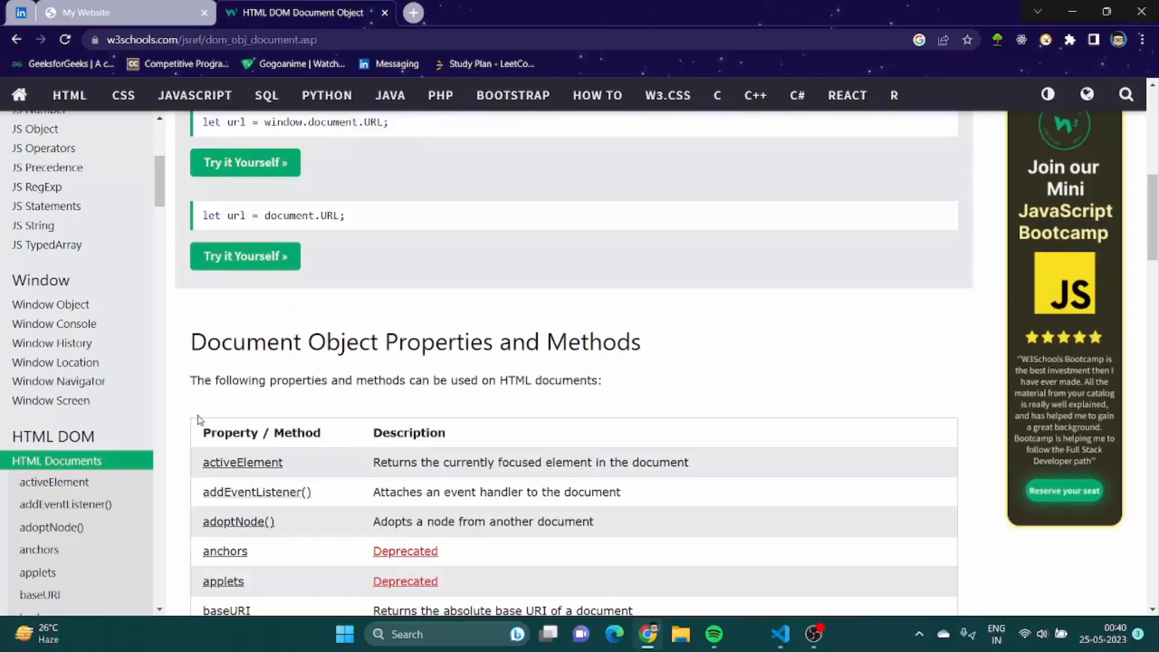
{"action": "scroll", "scroll_direction": "down", "scroll_amount": 3}
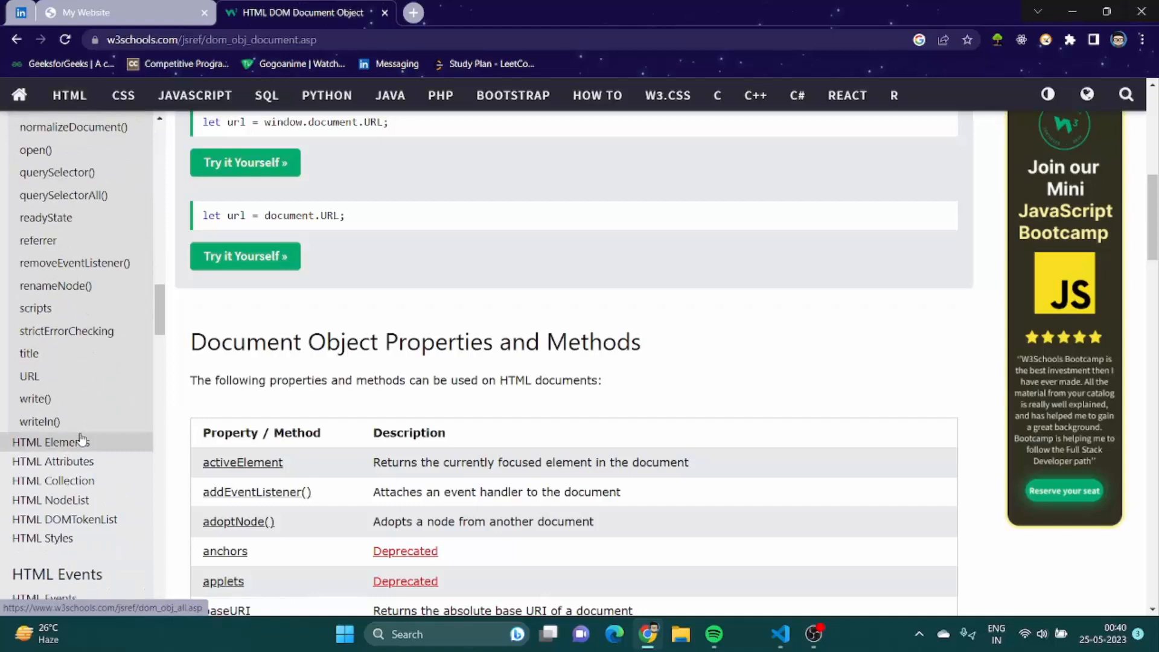
Move through the HTML DOM Elements reference to the Style object properties table.
{"action": "left_click", "coordinate": [51, 442]}
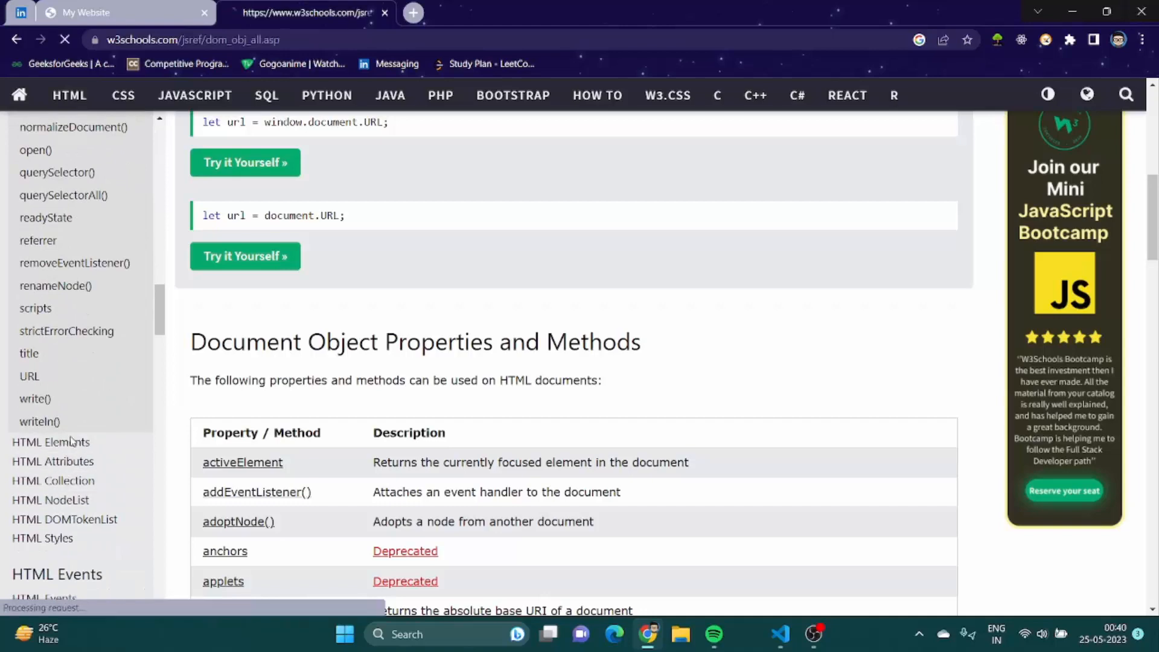
{"action": "left_click", "coordinate": [51, 442]}
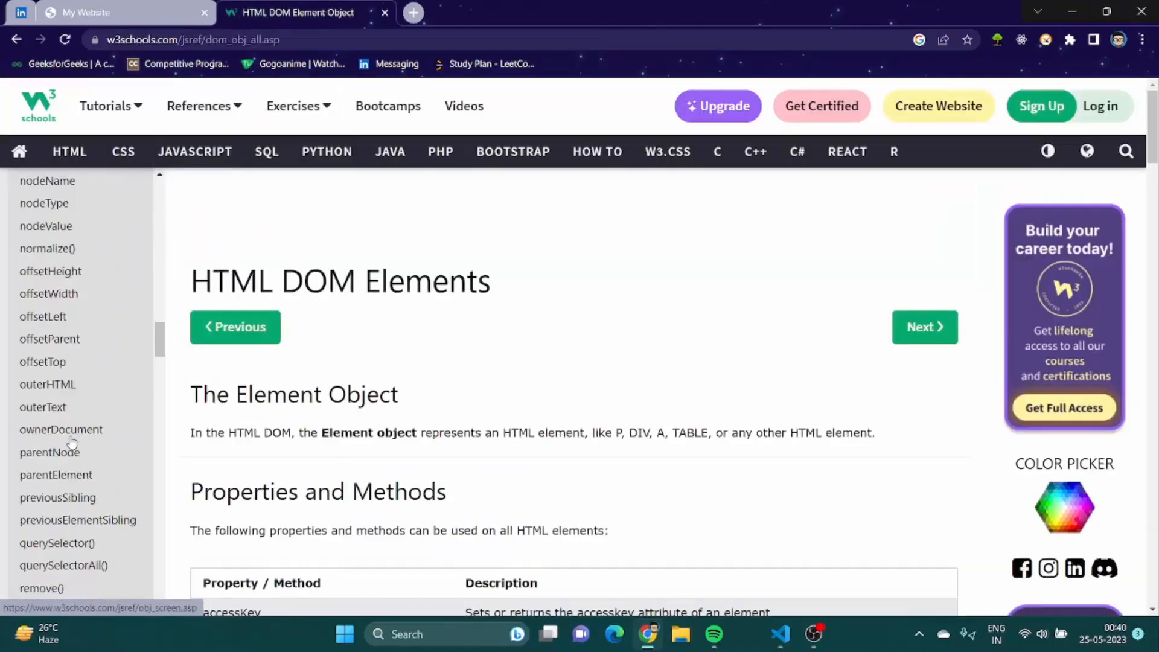
{"action": "scroll", "scroll_direction": "down", "scroll_amount": 3}
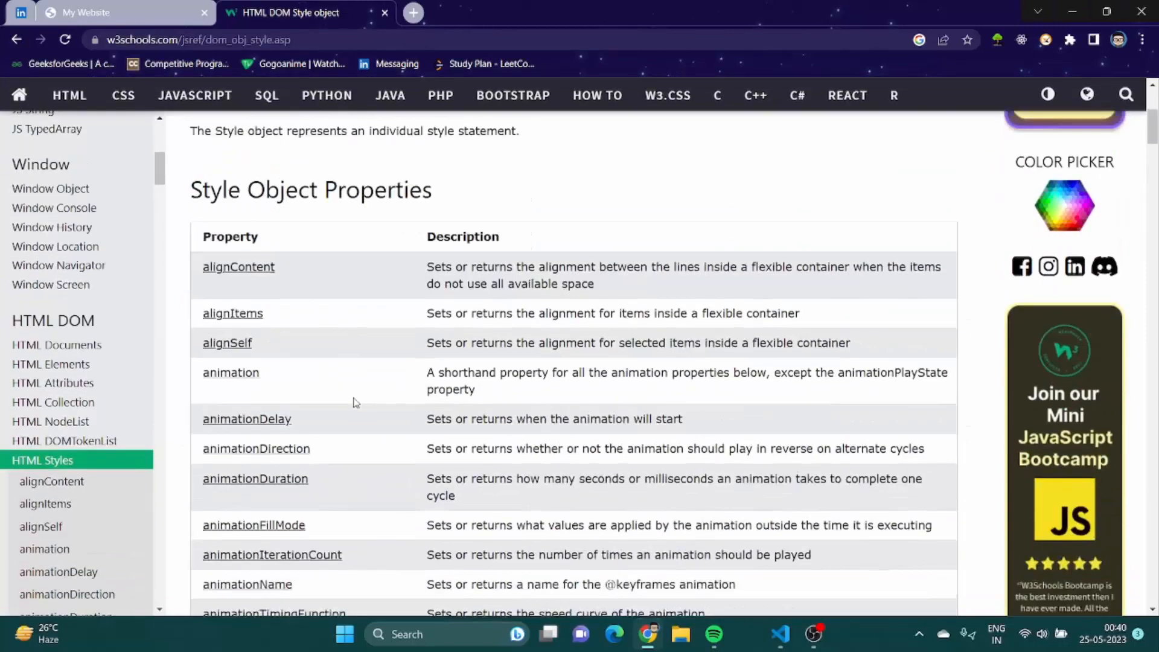
{"action": "scroll", "scroll_direction": "down", "scroll_amount": 3}
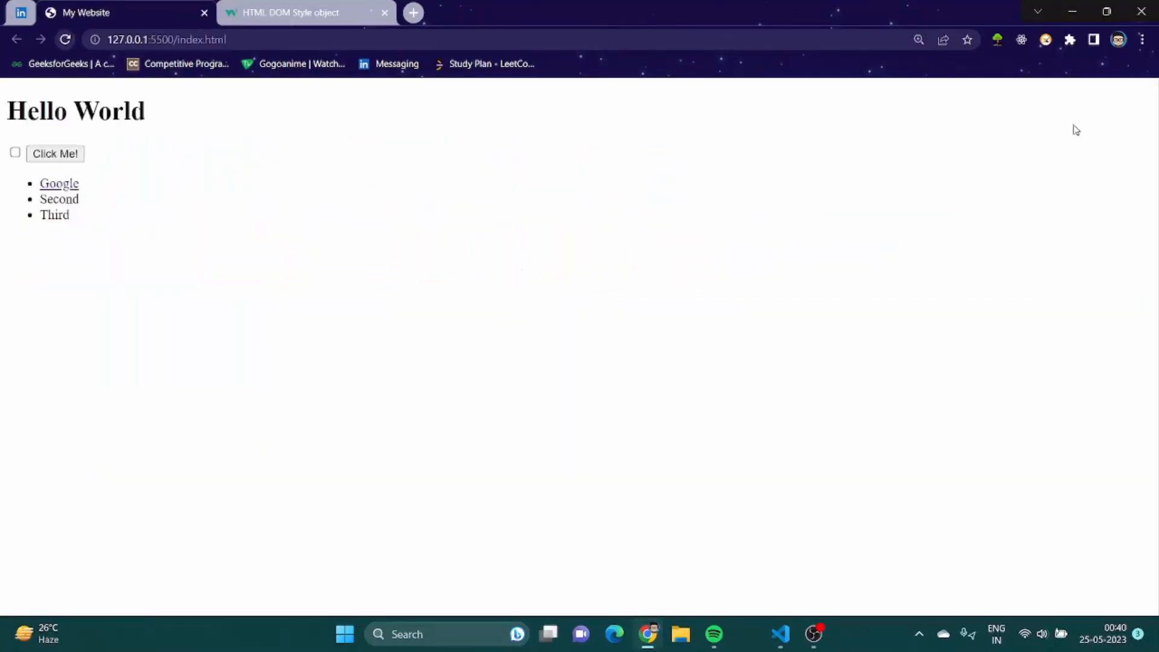
Reopen Developer tools from the ⋮ menu and focus the Console prompt.
{"action": "left_click", "coordinate": [1143, 39]}
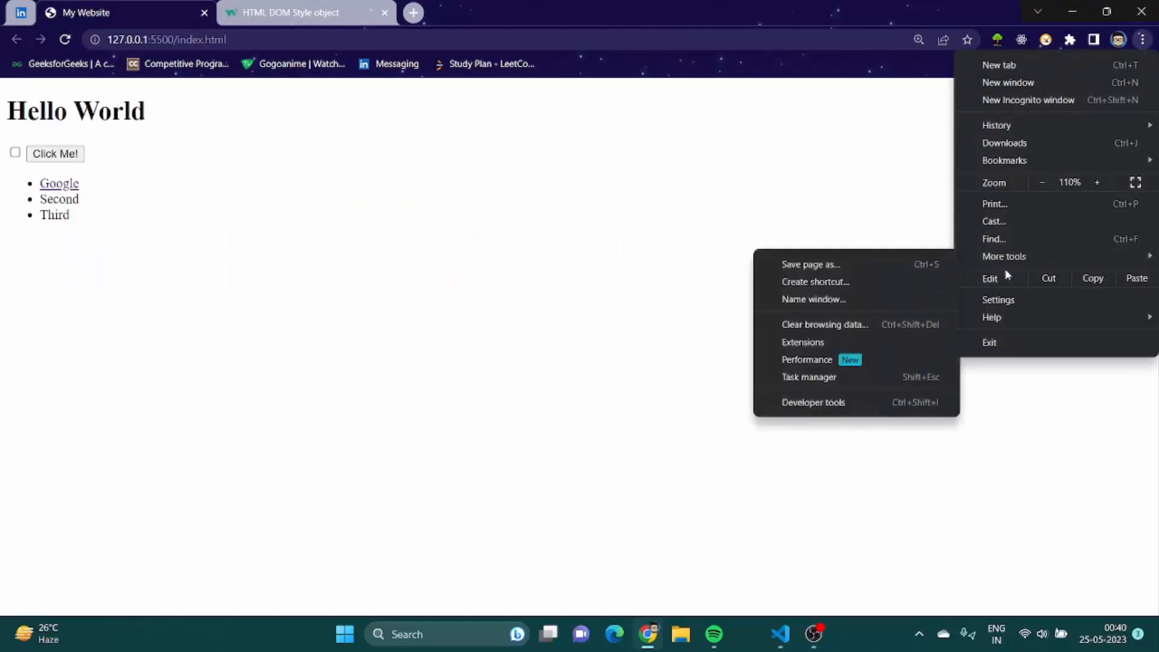
{"action": "left_click", "coordinate": [812, 402]}
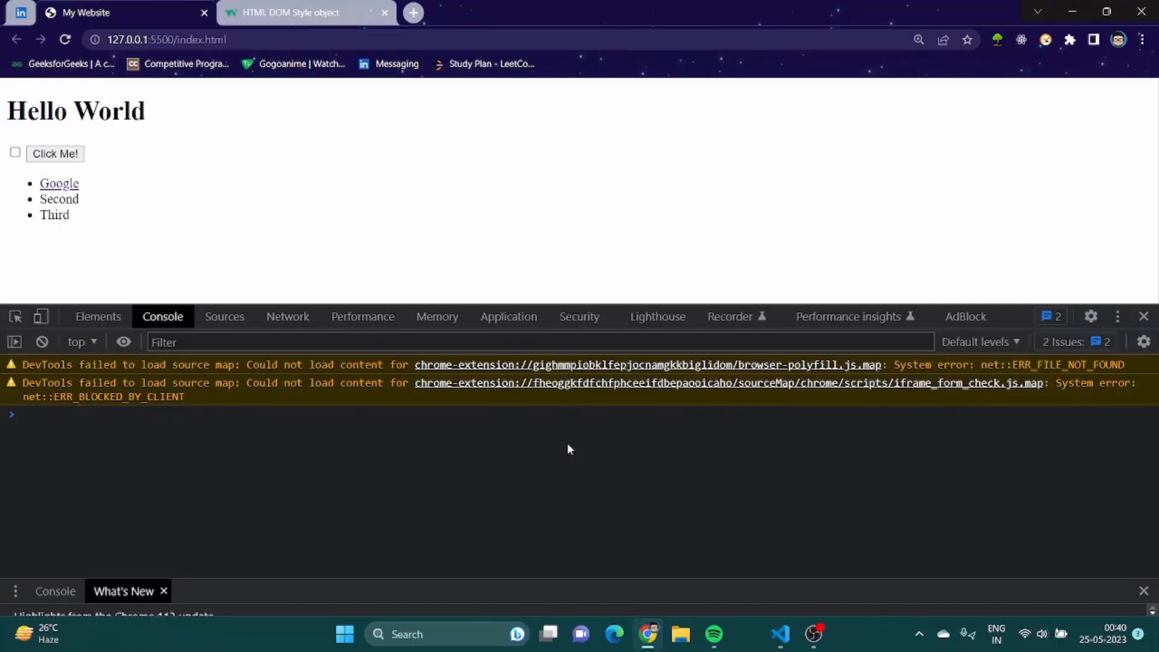
{"action": "mouse_move", "coordinate": [254, 258]}
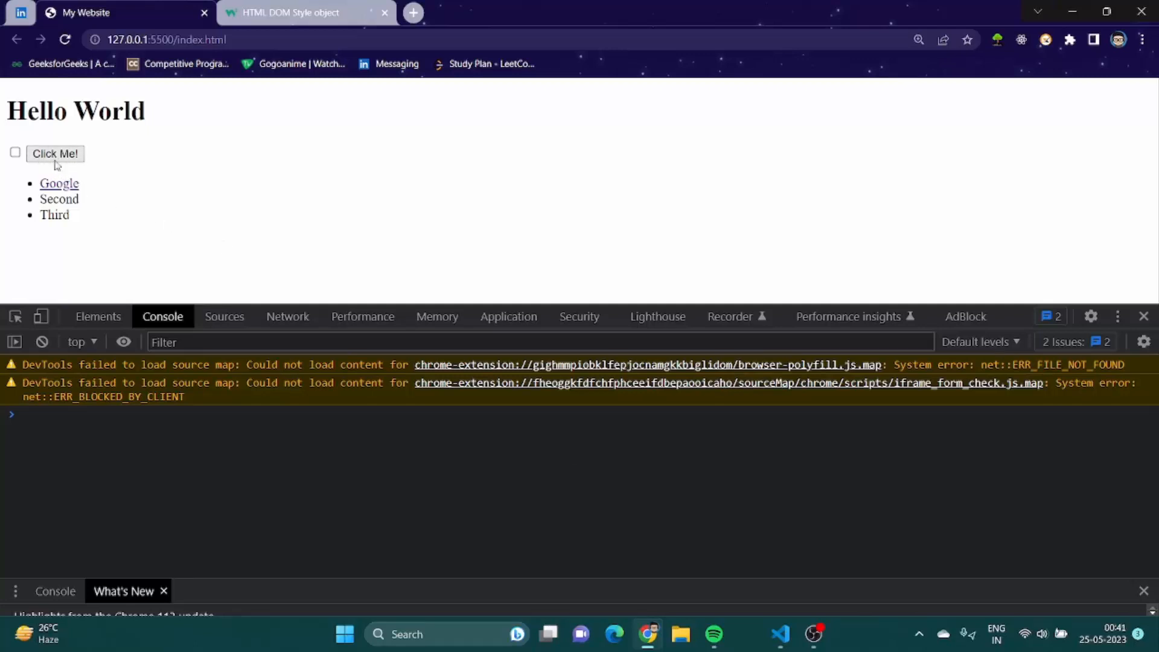
{"action": "mouse_move", "coordinate": [61, 164]}
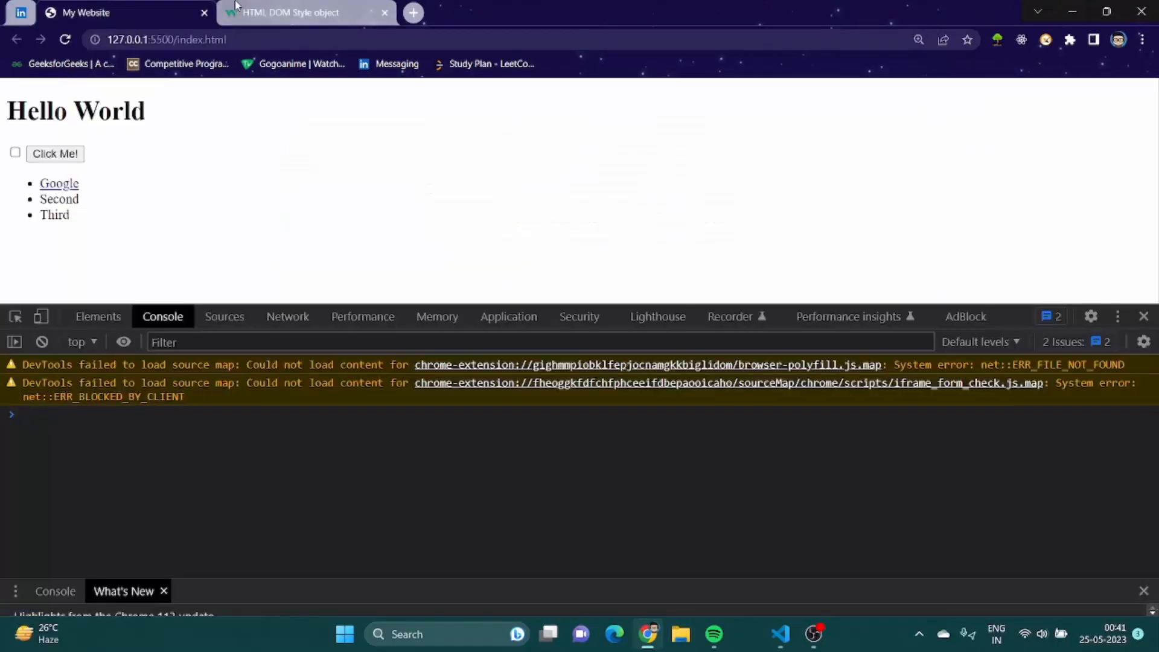
{"action": "left_click", "coordinate": [303, 12]}
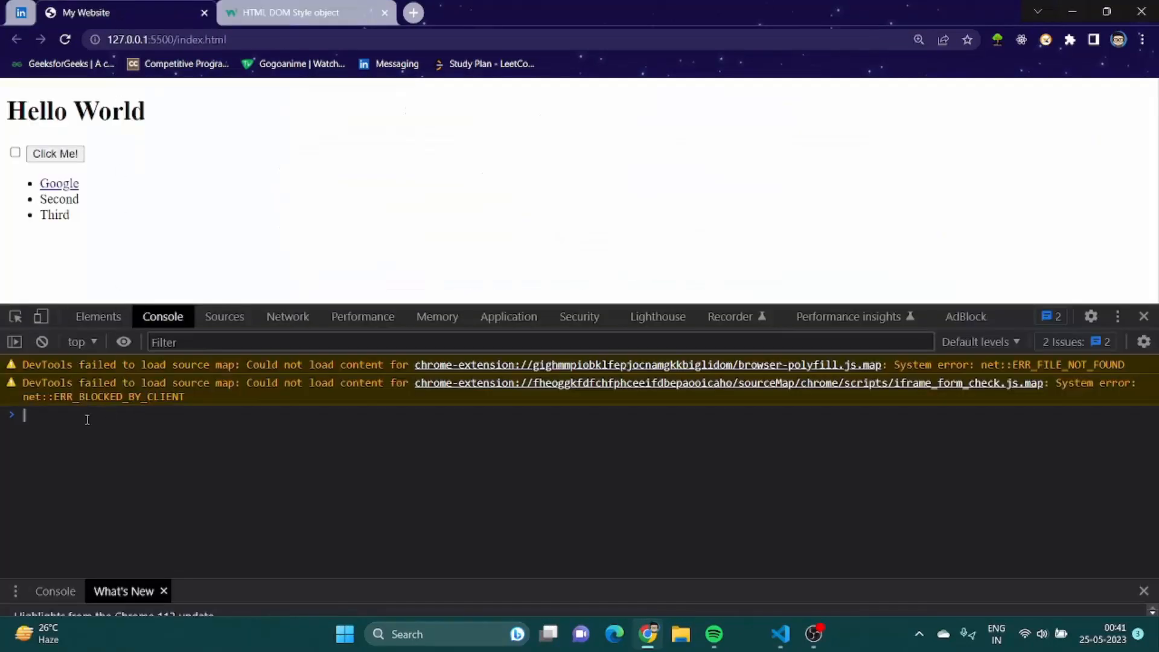
Run document.querySelector(".btn").style.backgroundColor = "Yellow"; then reload to discard it.
{"action": "type", "text": "document.querysele"}
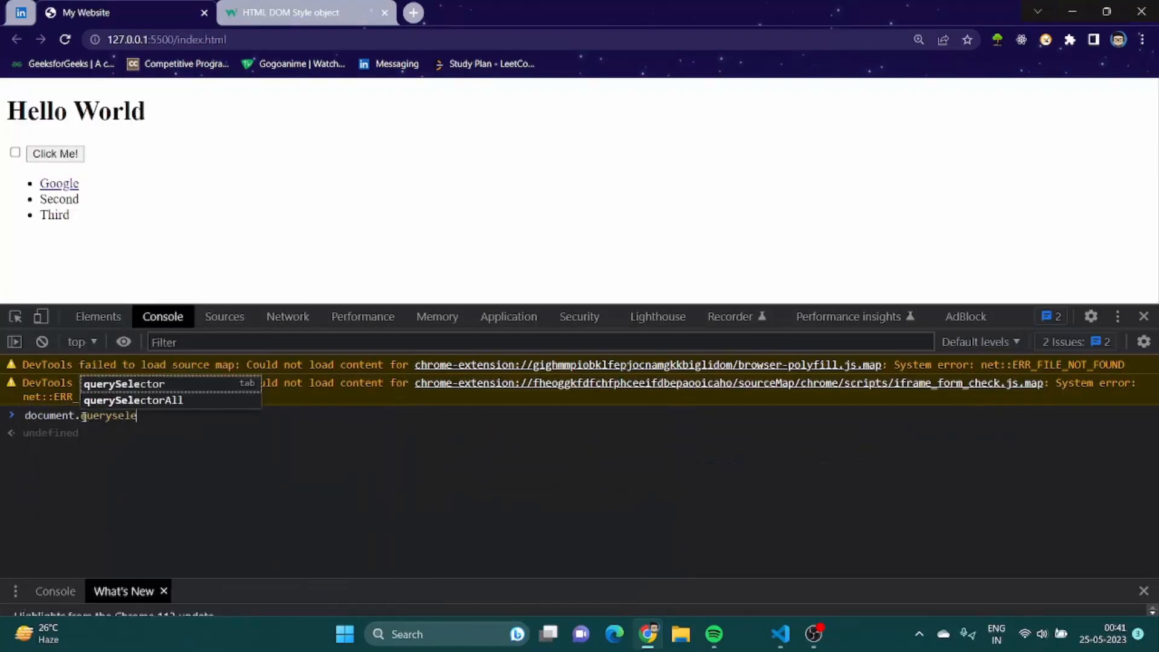
{"action": "key", "text": "Tab"}
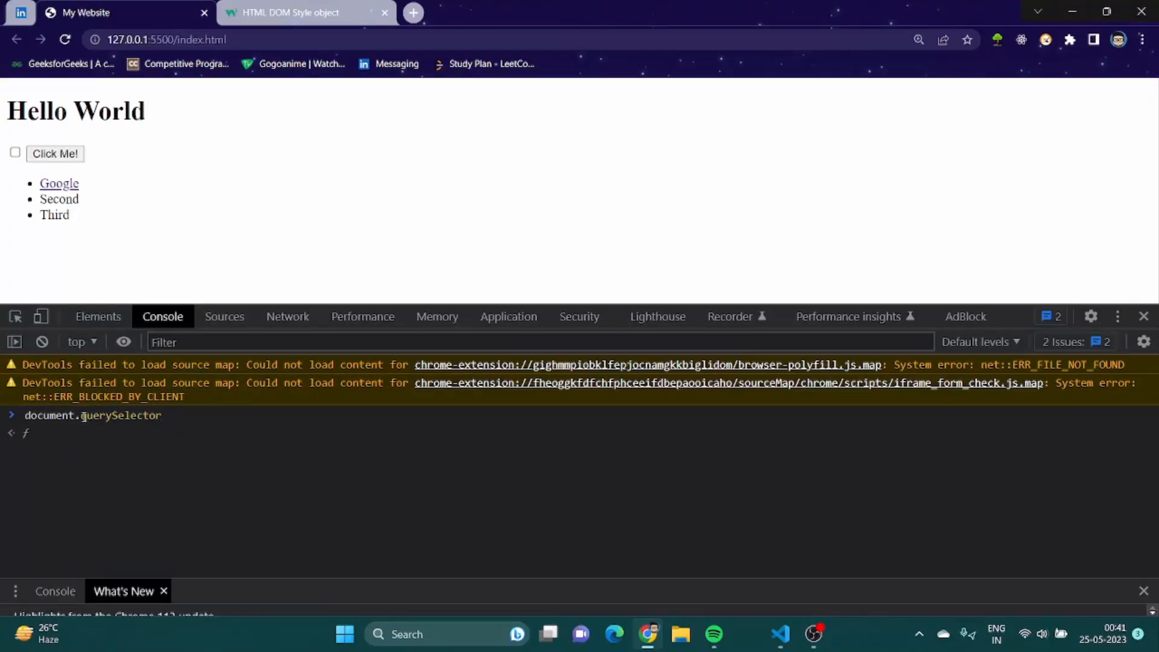
{"action": "type", "text": "()"}
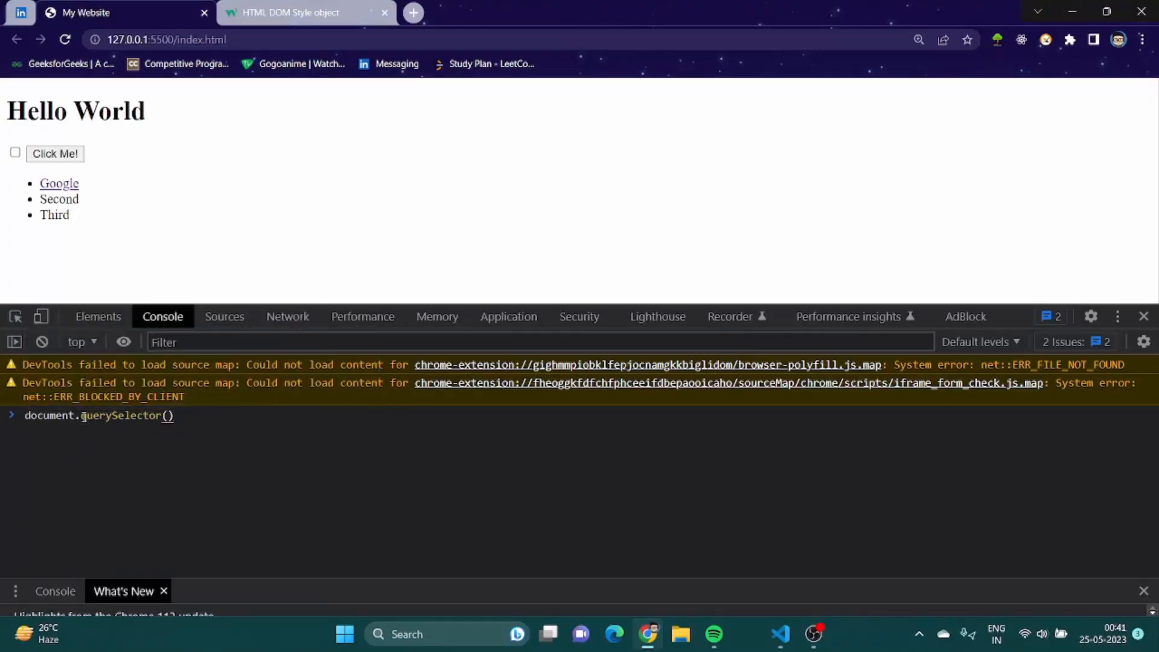
{"action": "left_click", "coordinate": [779, 634]}
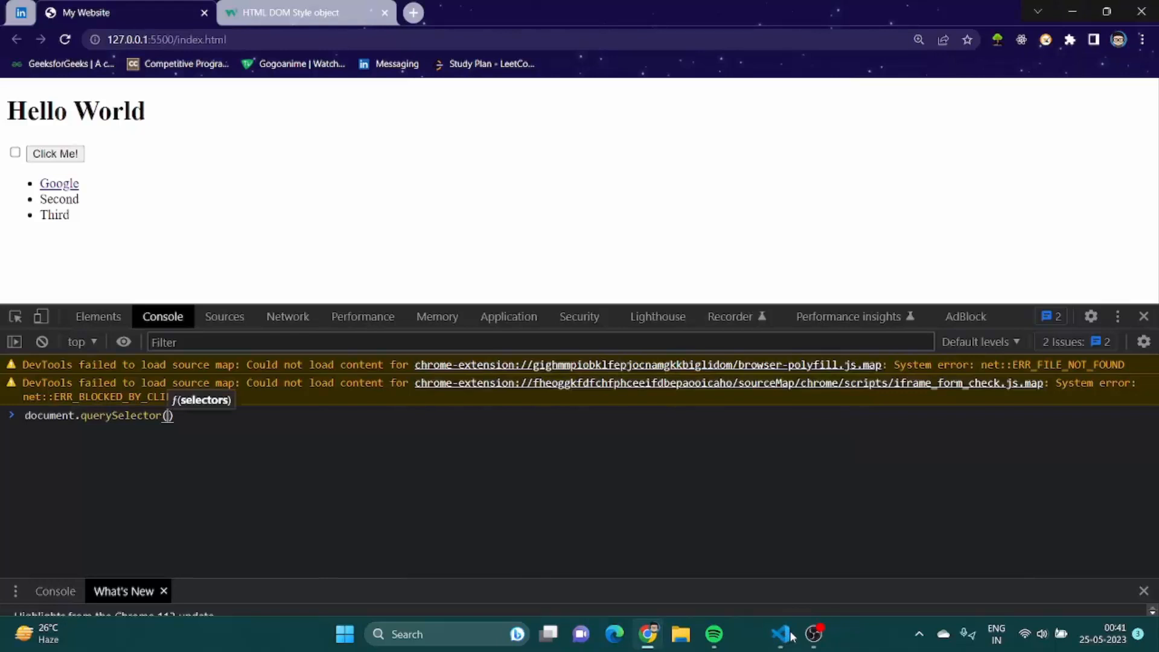
{"action": "type", "text": "\""}
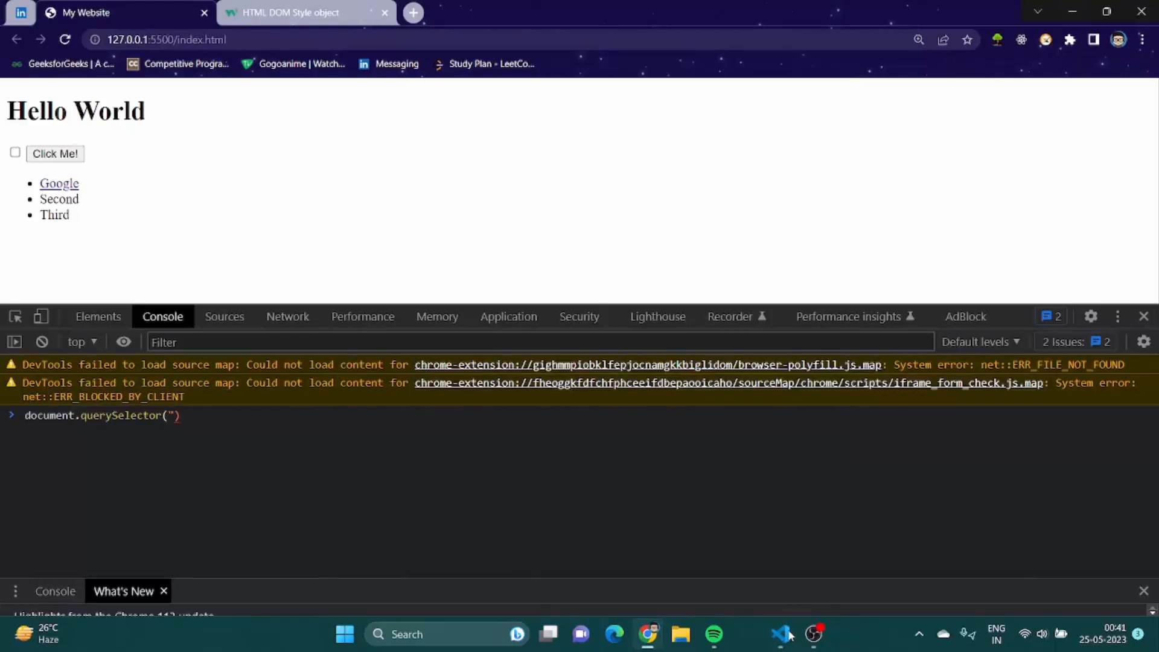
{"action": "type", "text": ".btn"}
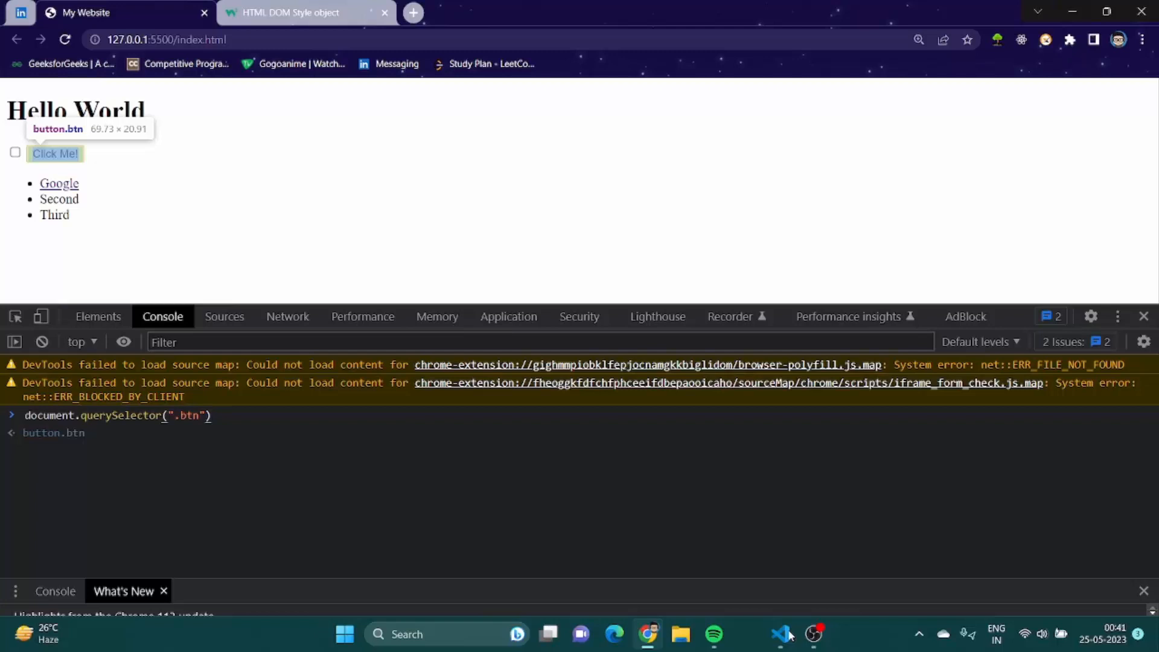
{"action": "type", "text": ".styl"}
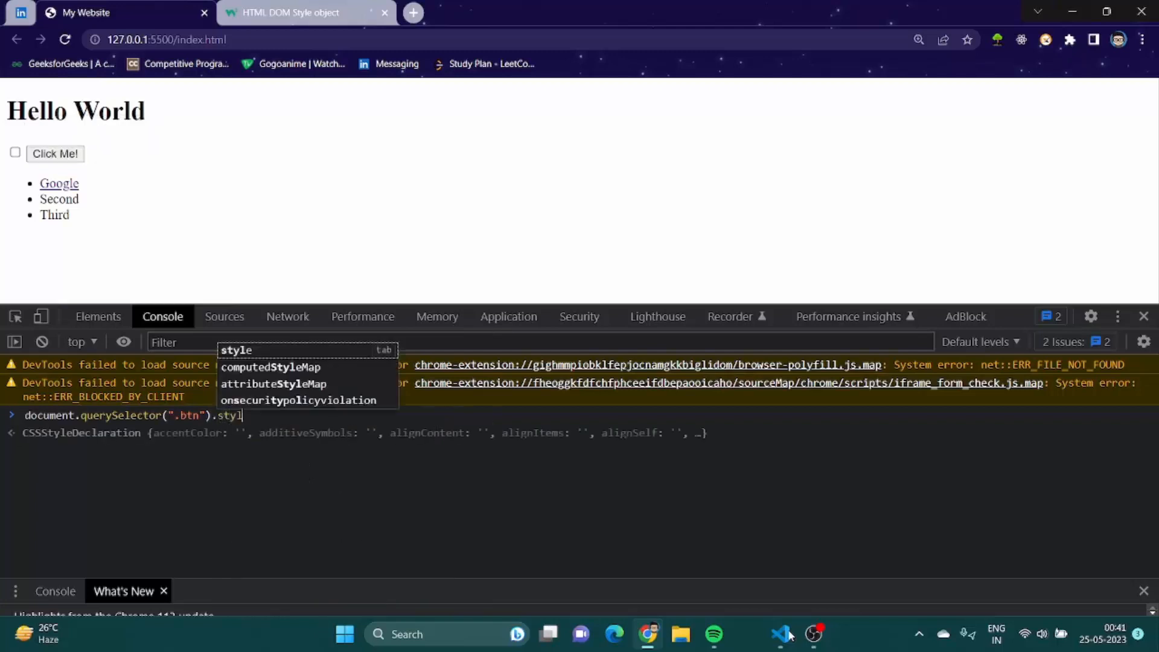
{"action": "type", "text": "."}
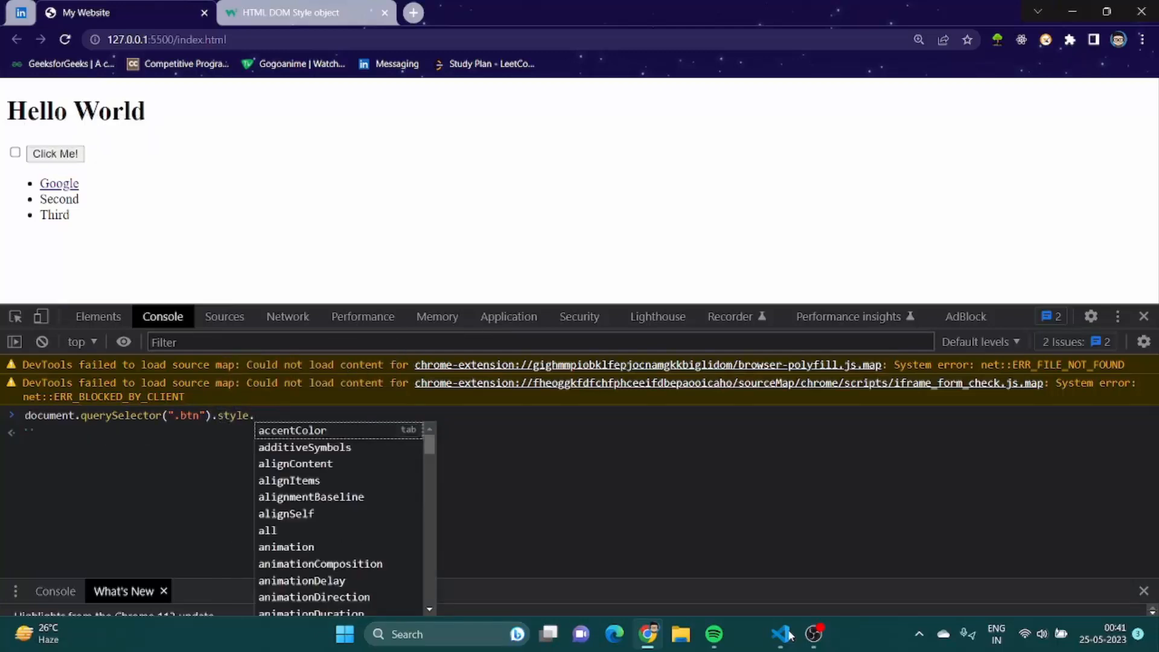
{"action": "type", "text": "backg"}
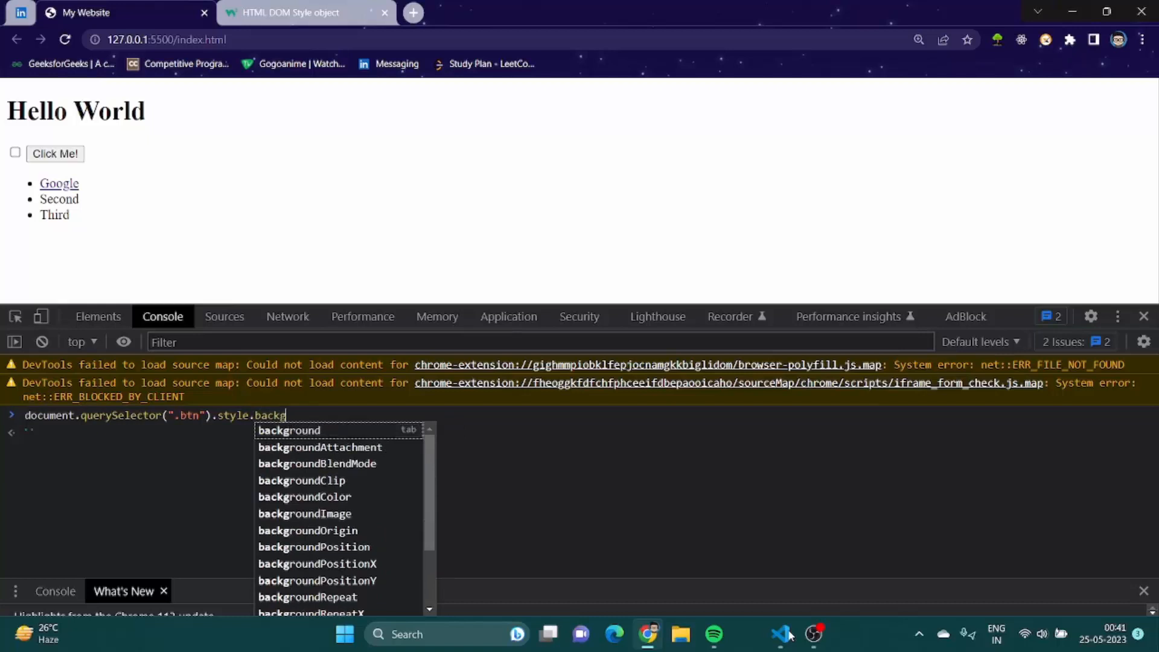
{"action": "type", "text": "round"}
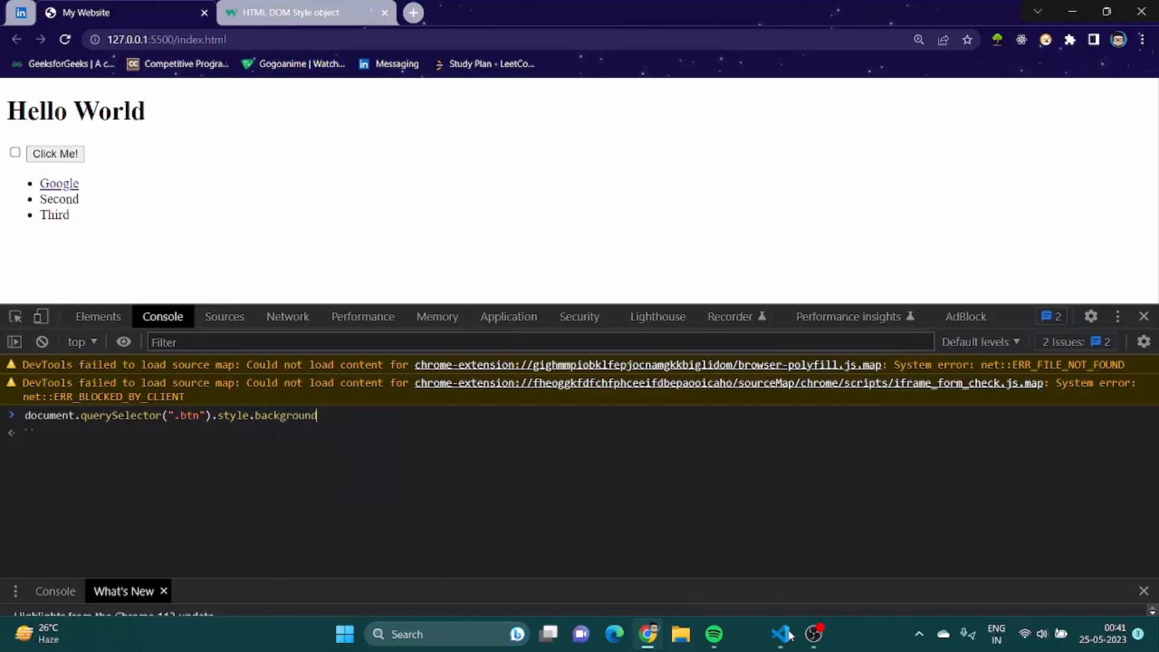
{"action": "type", "text": "Color"}
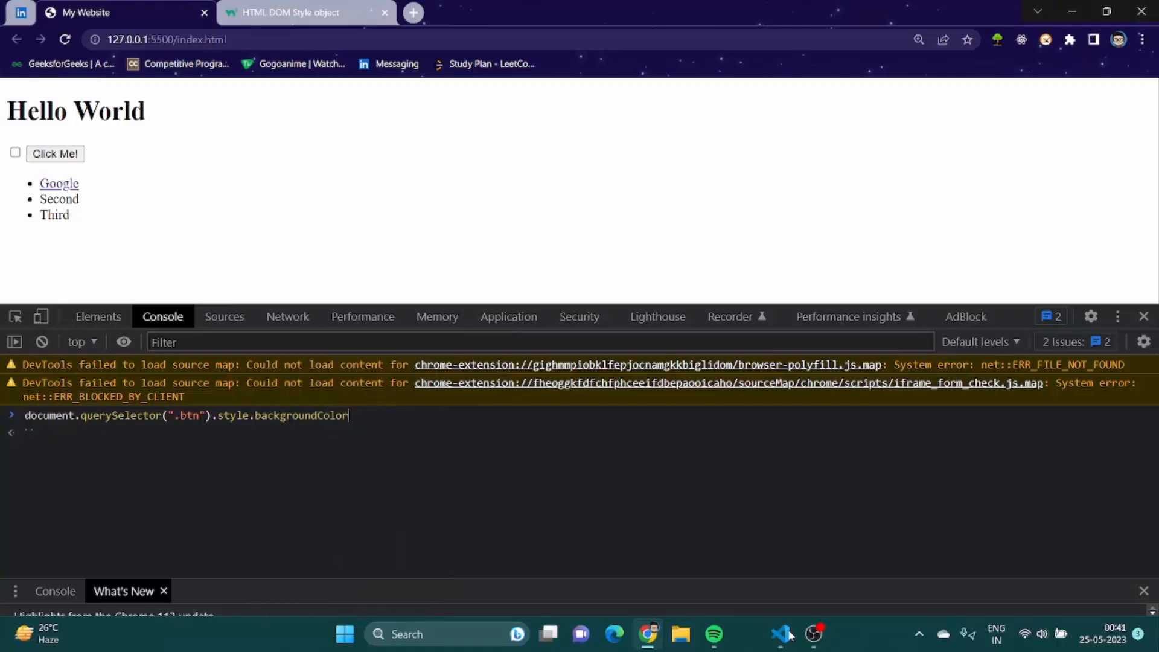
{"action": "type", "text": "= \"\""}
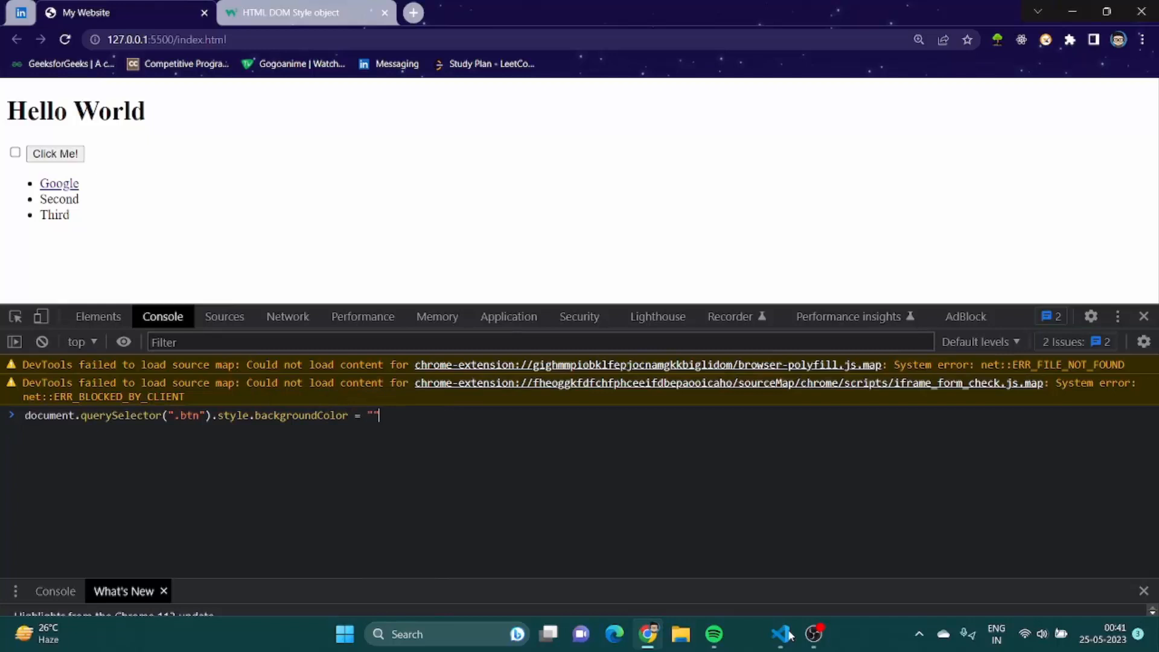
{"action": "type", "text": "Yell"}
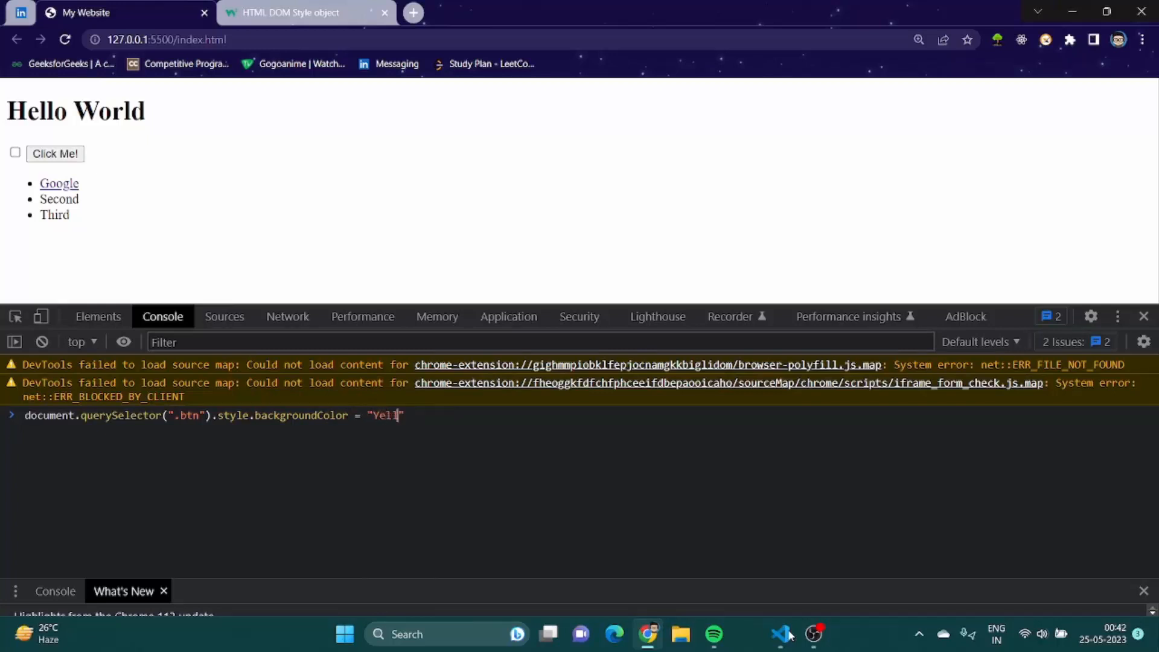
{"action": "key", "text": "Enter"}
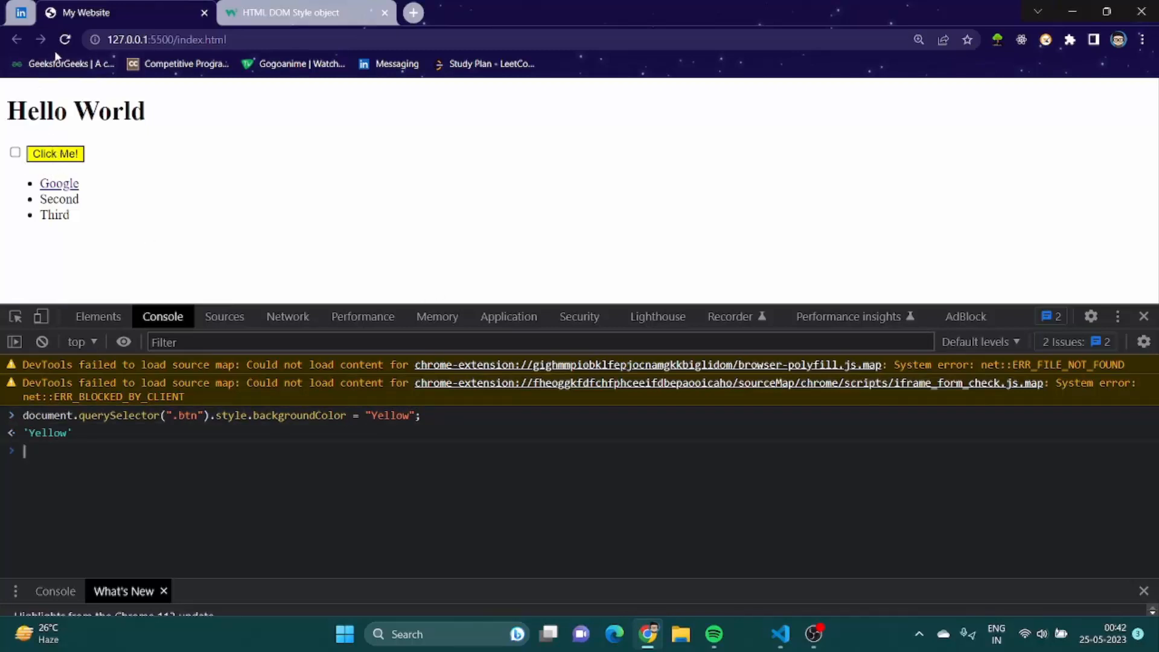
{"action": "left_click", "coordinate": [64, 39]}
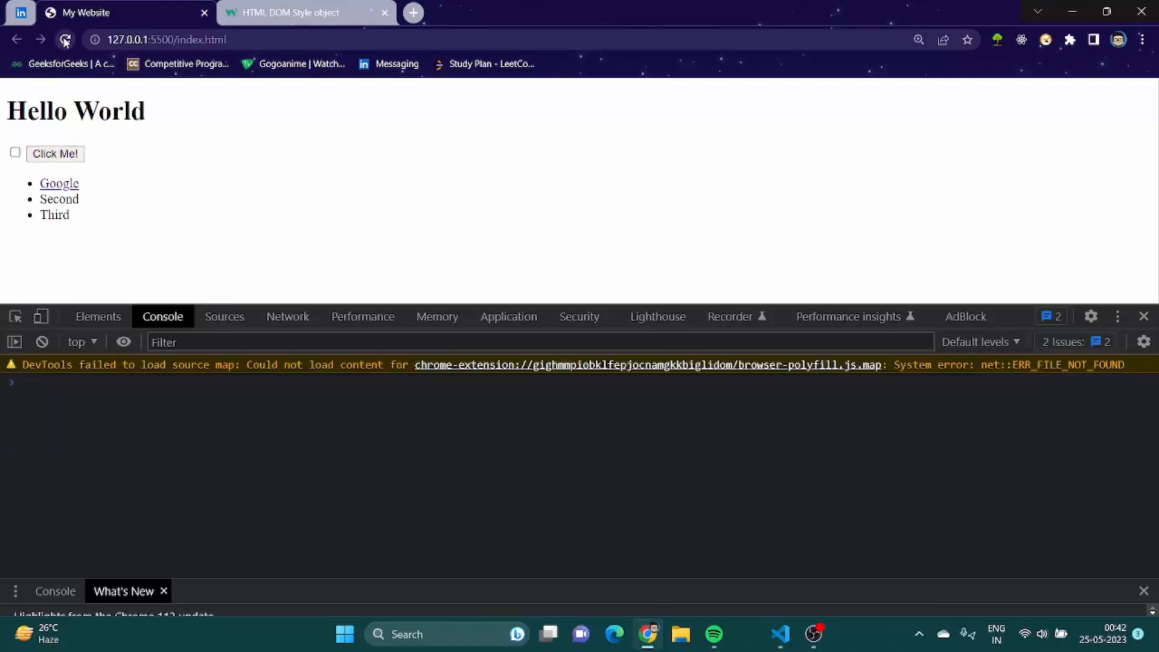
Reload the page so the Click Me! button returns to its unstyled state.
{"action": "left_click", "coordinate": [64, 39]}
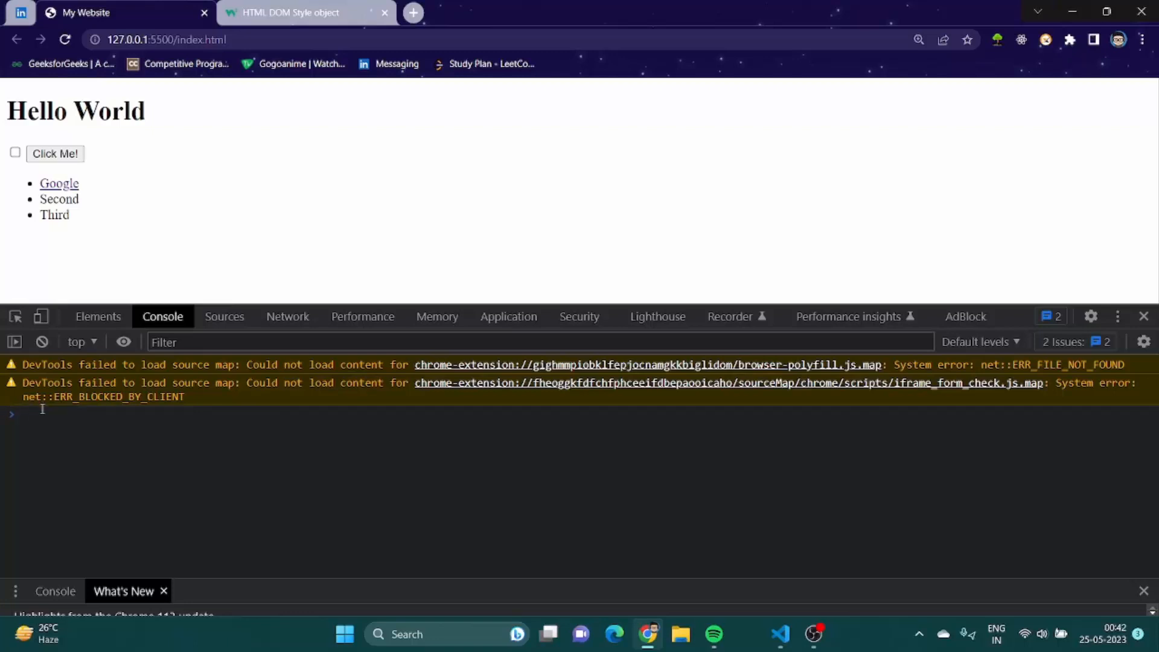
Run document.querySelector("h1").innerHTML = "Bye"; so the heading reads Bye.
{"action": "type", "text": "document."}
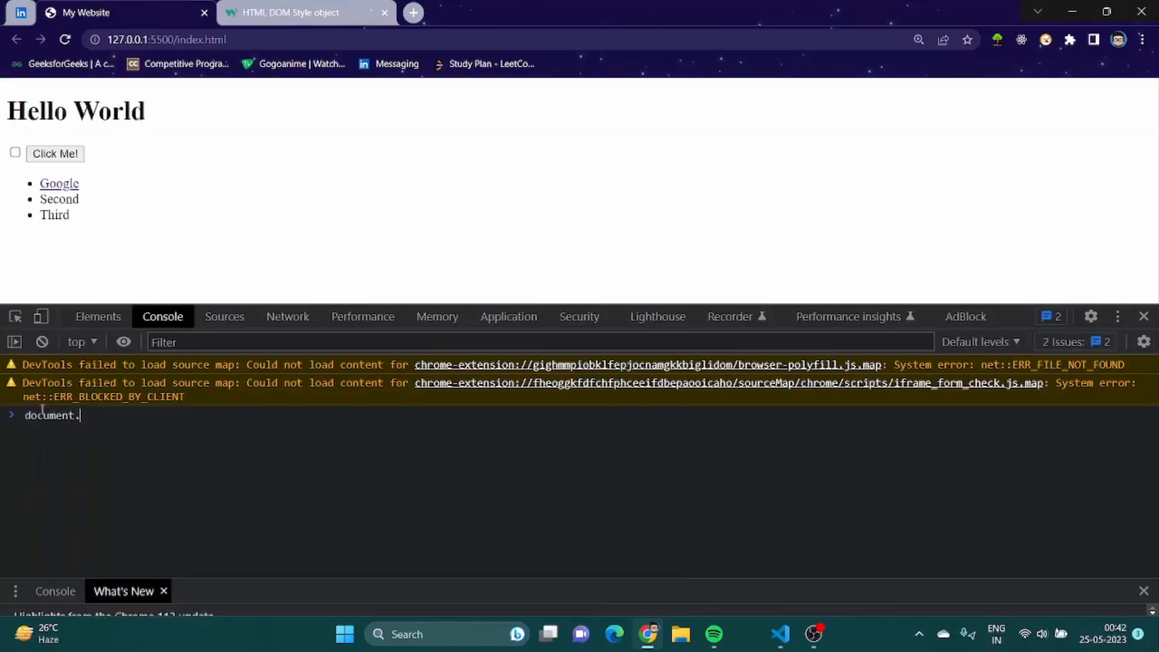
{"action": "type", "text": "querySelector."}
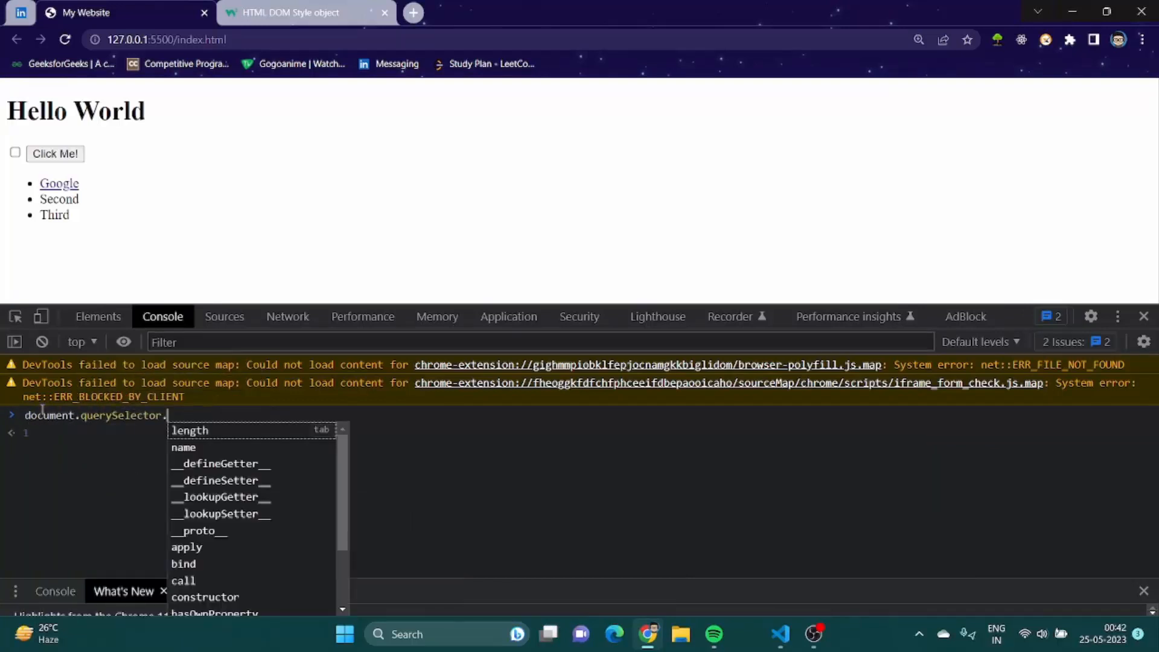
{"action": "type", "text": "innerHTML"}
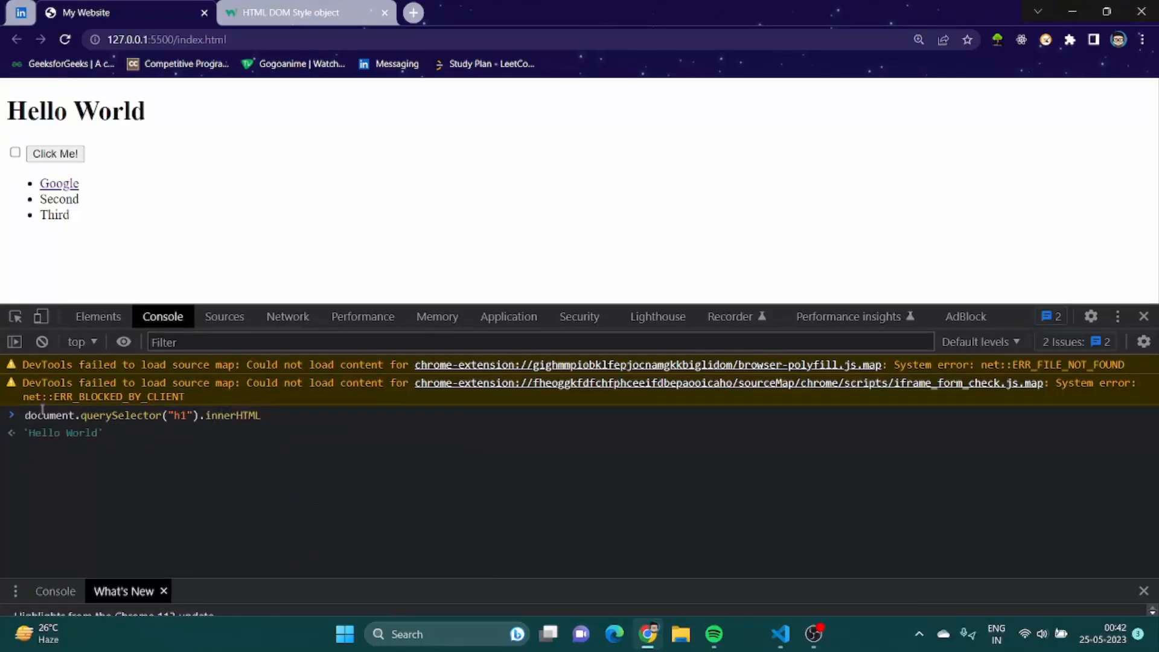
{"action": "type", "text": "= \"\""}
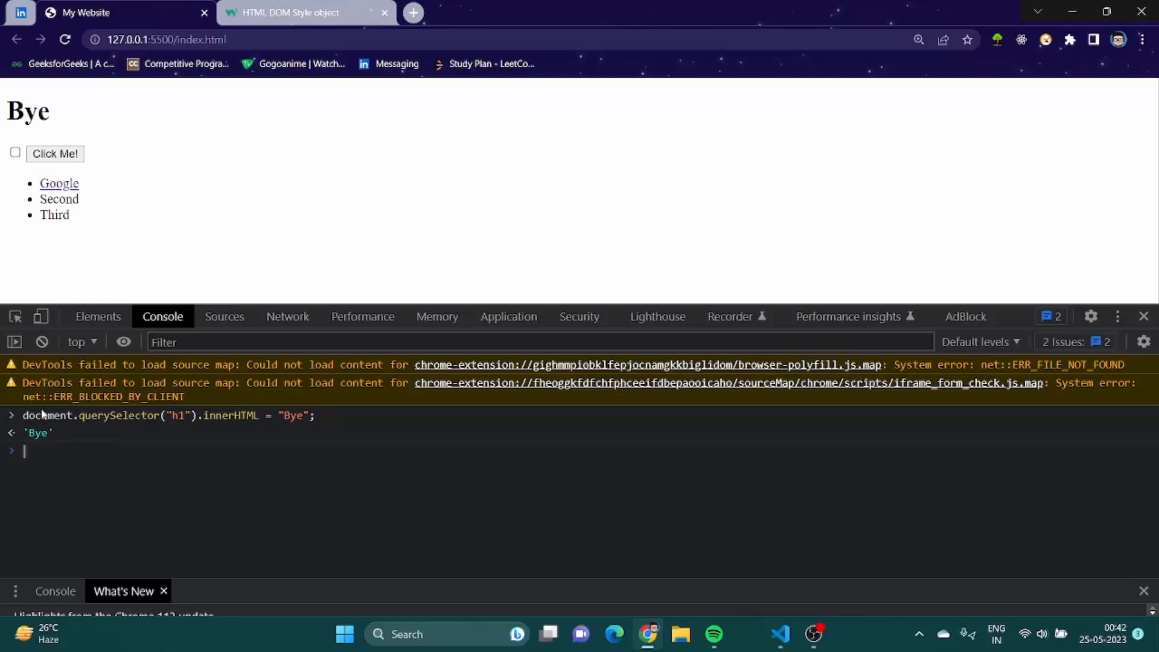
Run document.querySelector("h1").textContent = "Hello"; so the heading reads Hello.
{"action": "type", "text": "document."}
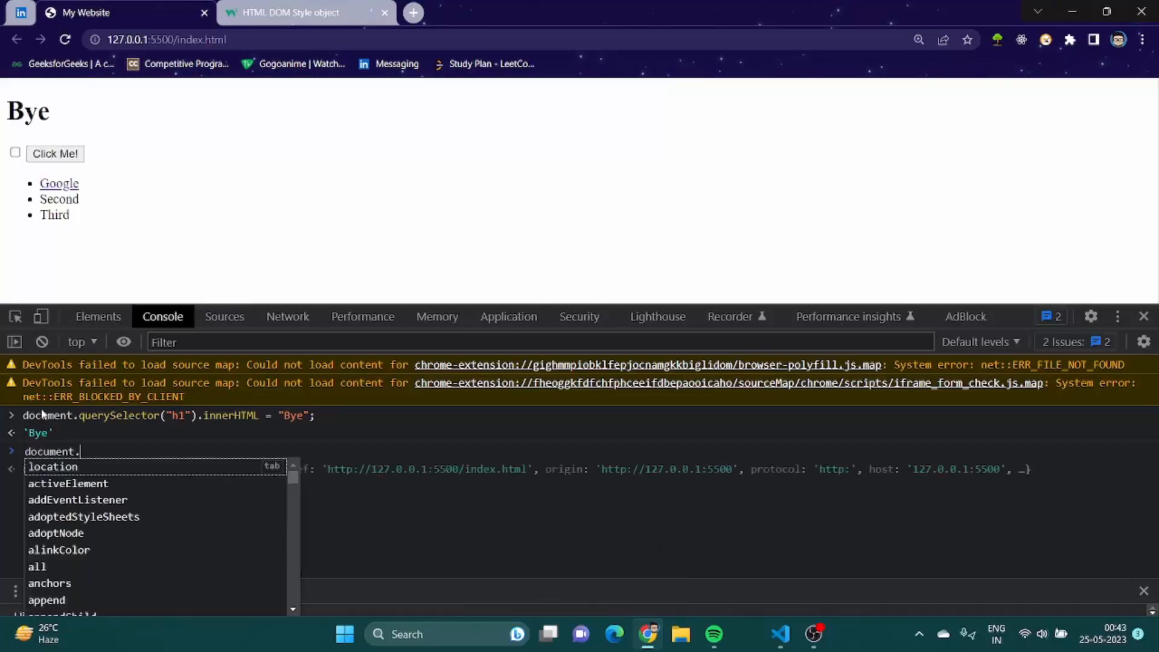
{"action": "type", "text": "querys"}
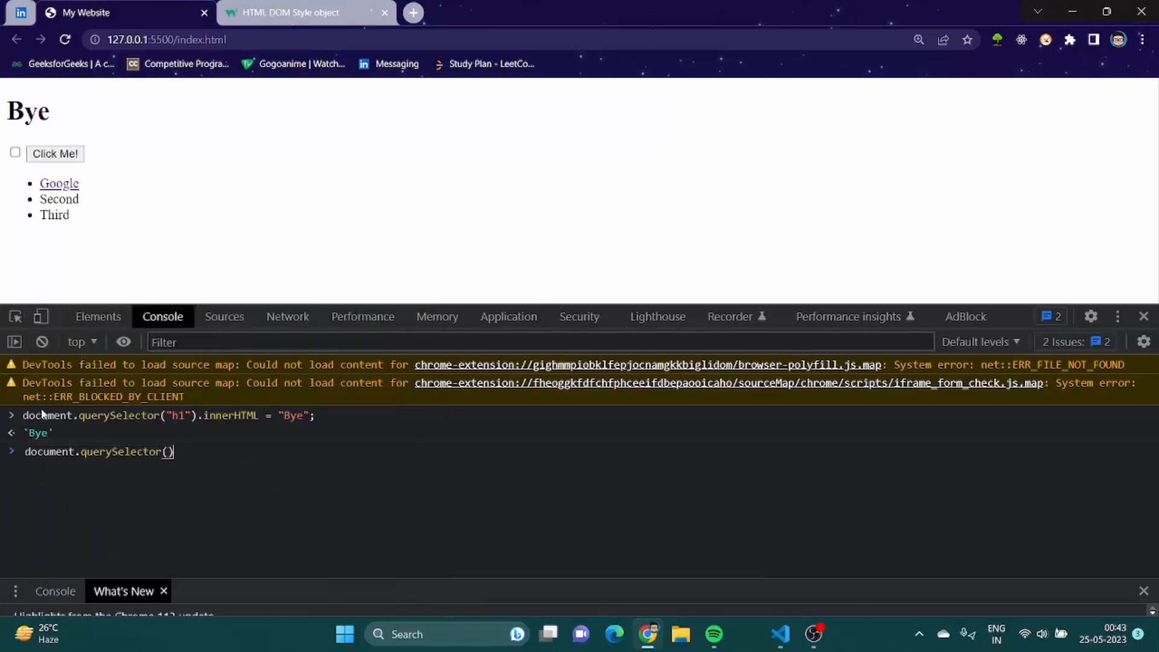
{"action": "type", "text": "\"\""}
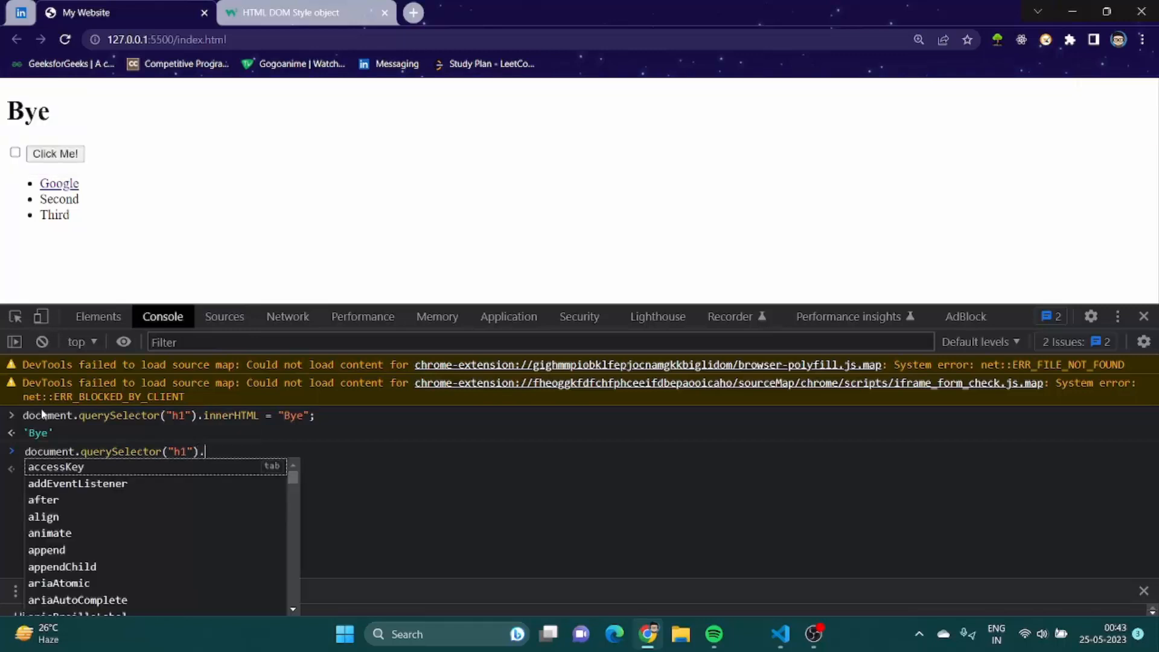
{"action": "type", "text": "textContent = \""}
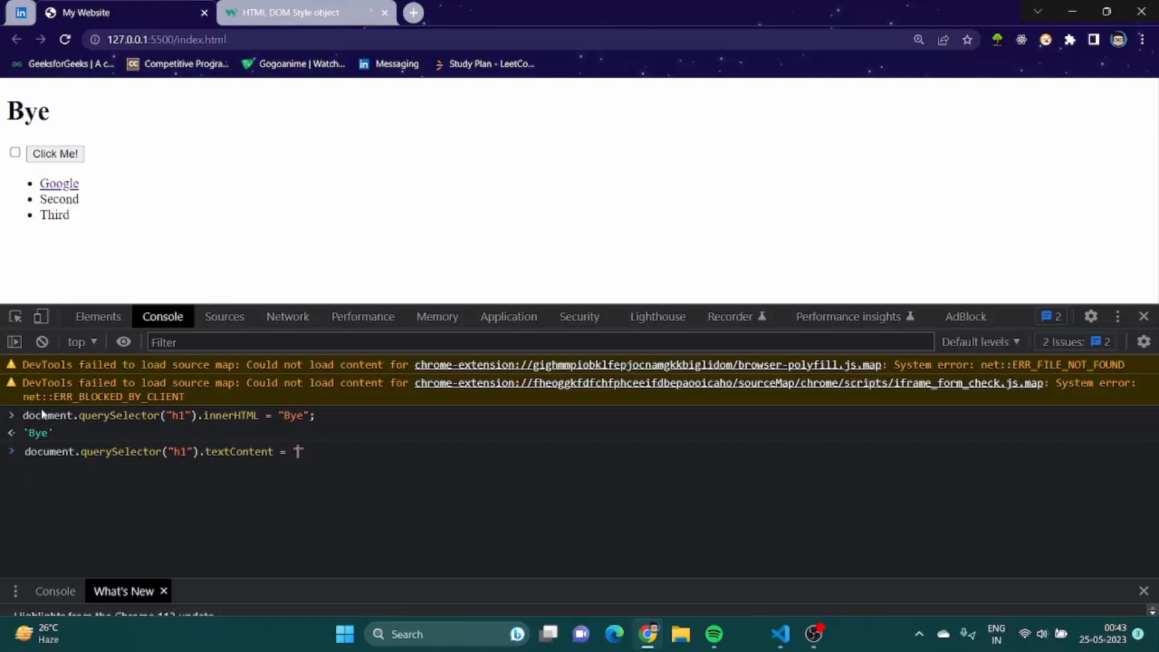
{"action": "type", "text": "\"Hello\";"}
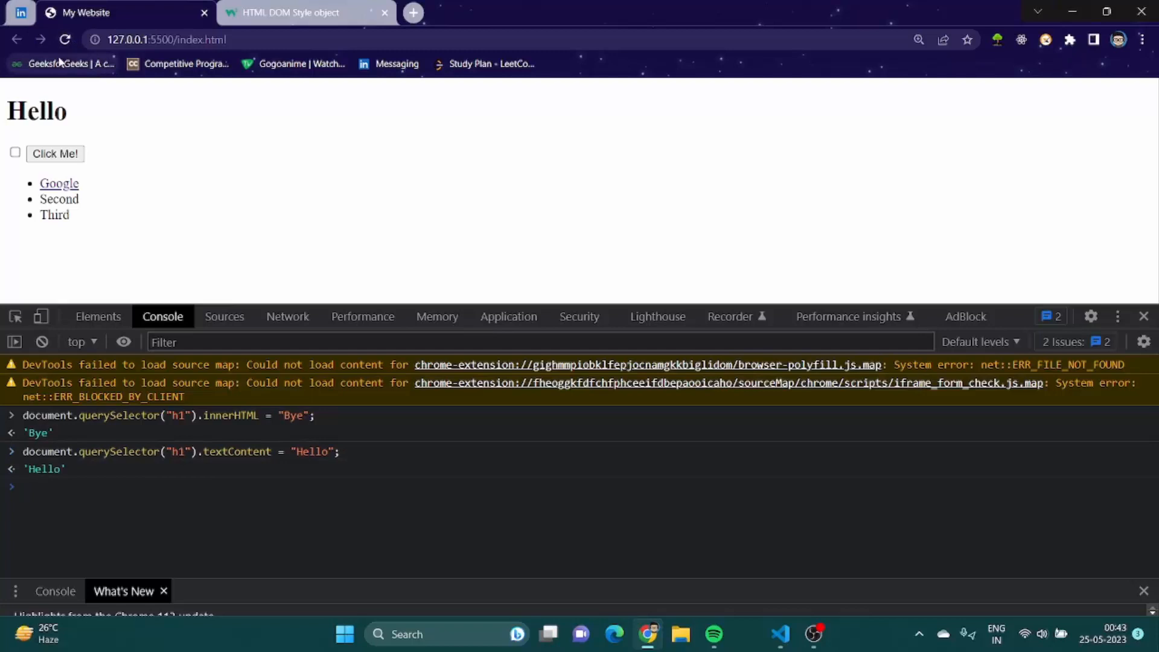
{"action": "mouse_move", "coordinate": [63, 64]}
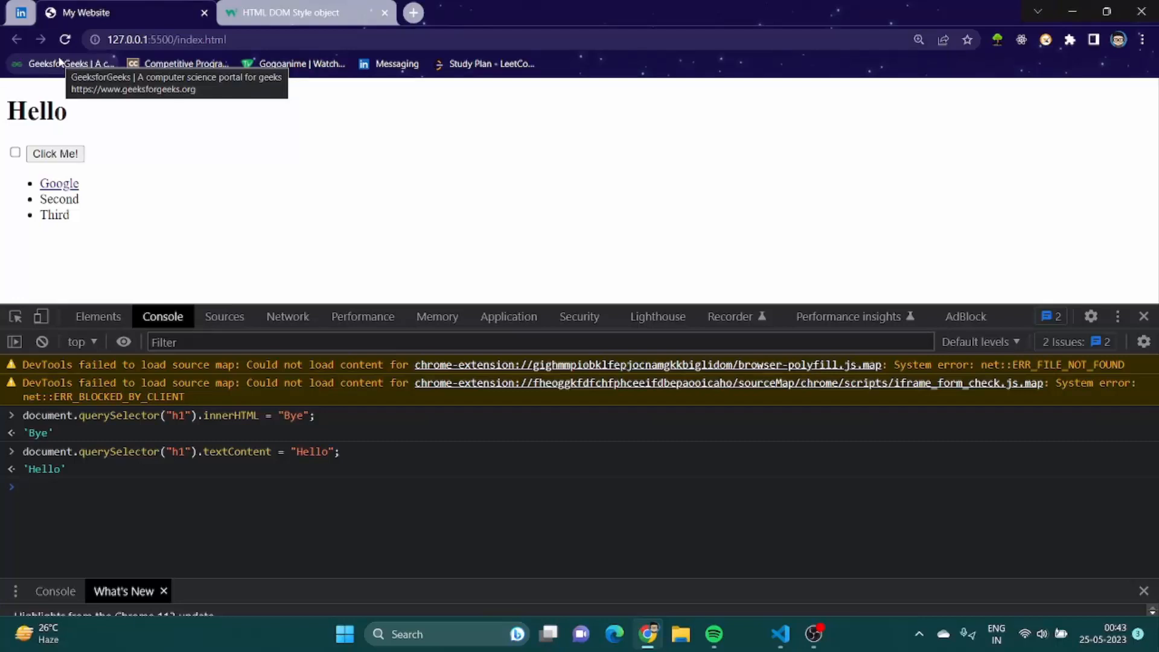
{"action": "mouse_move", "coordinate": [736, 570]}
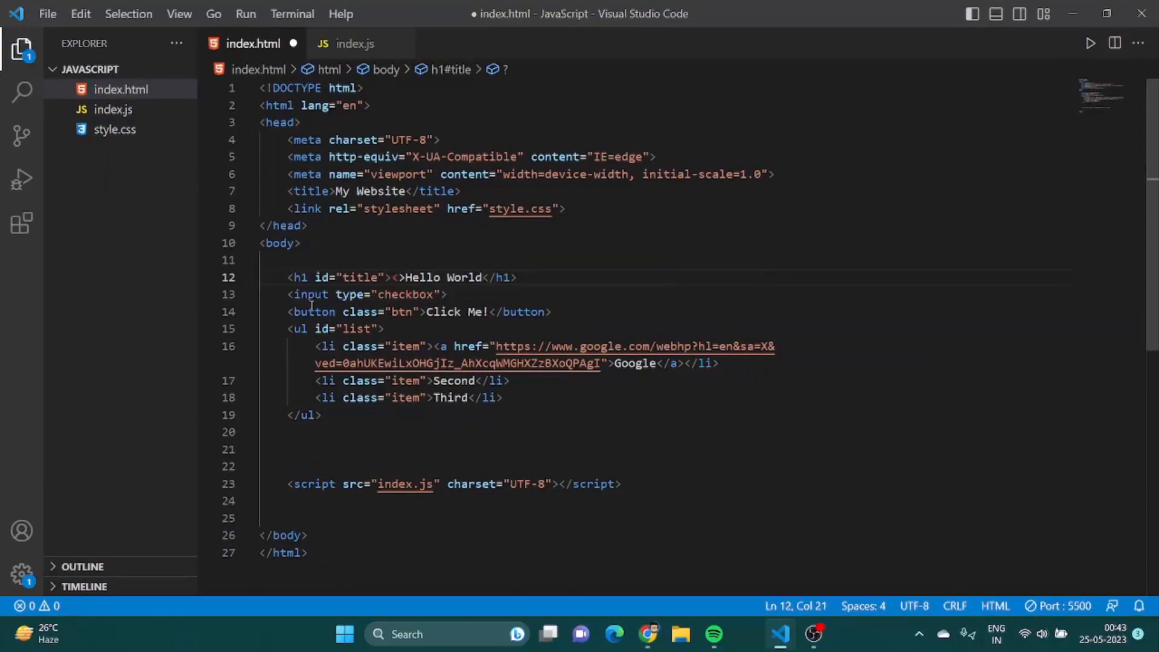
Wrap the h1's Hello World text in <strong></strong> in index.html and save the file.
{"action": "type", "text": "strong>"}
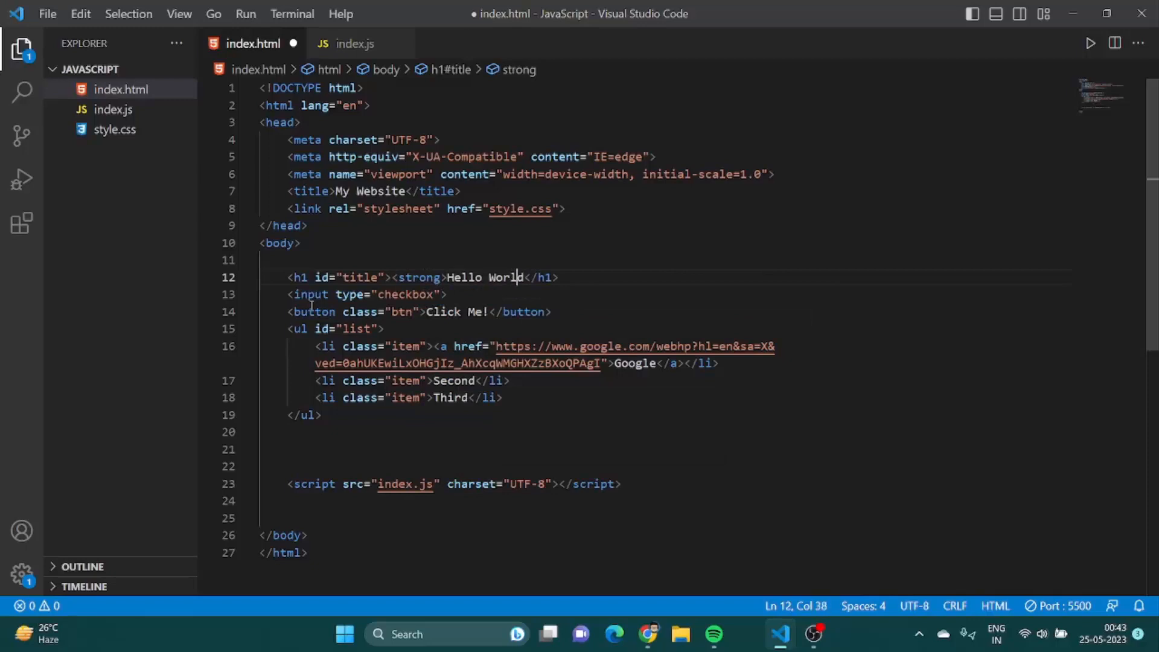
{"action": "type", "text": "</"}
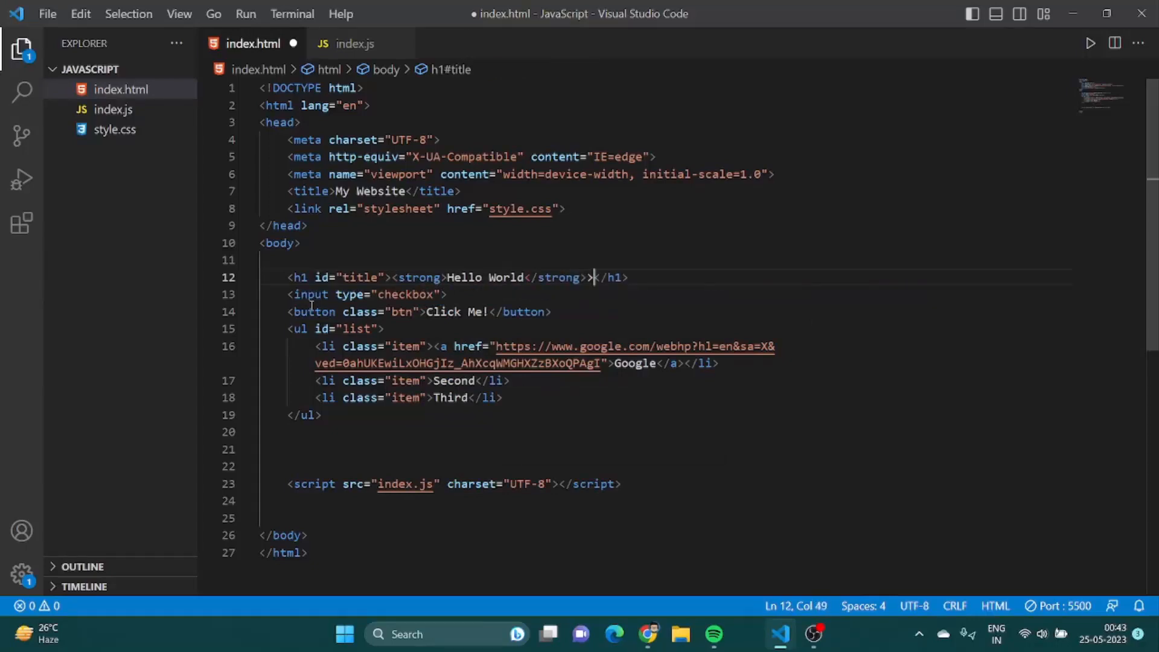
{"action": "key", "text": "Backspace"}
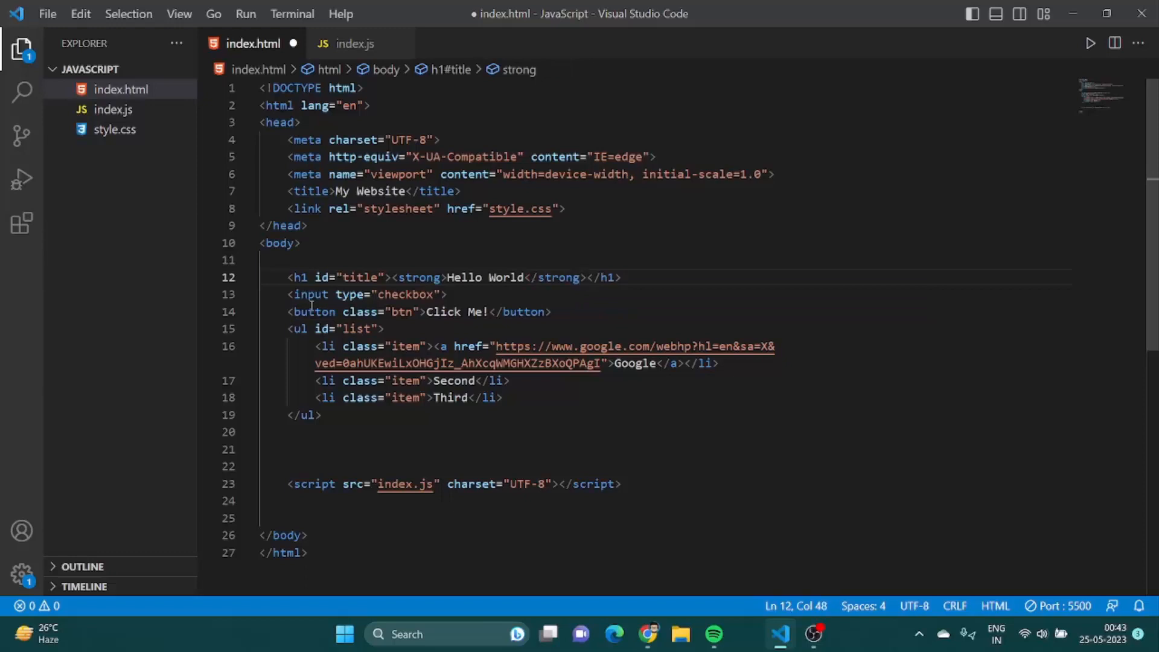
{"action": "key", "text": "ctrl+s"}
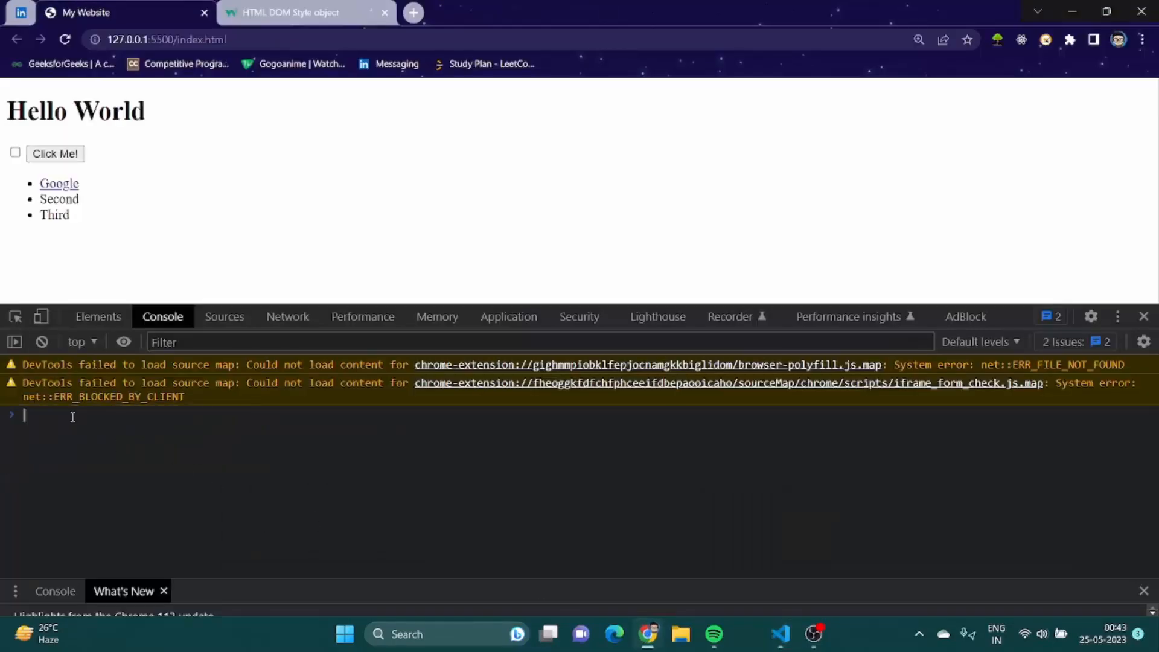
Run document.querySelector("h1").innerHTML, returning '<strong>Hello World</strong>'.
{"action": "type", "text": "document"}
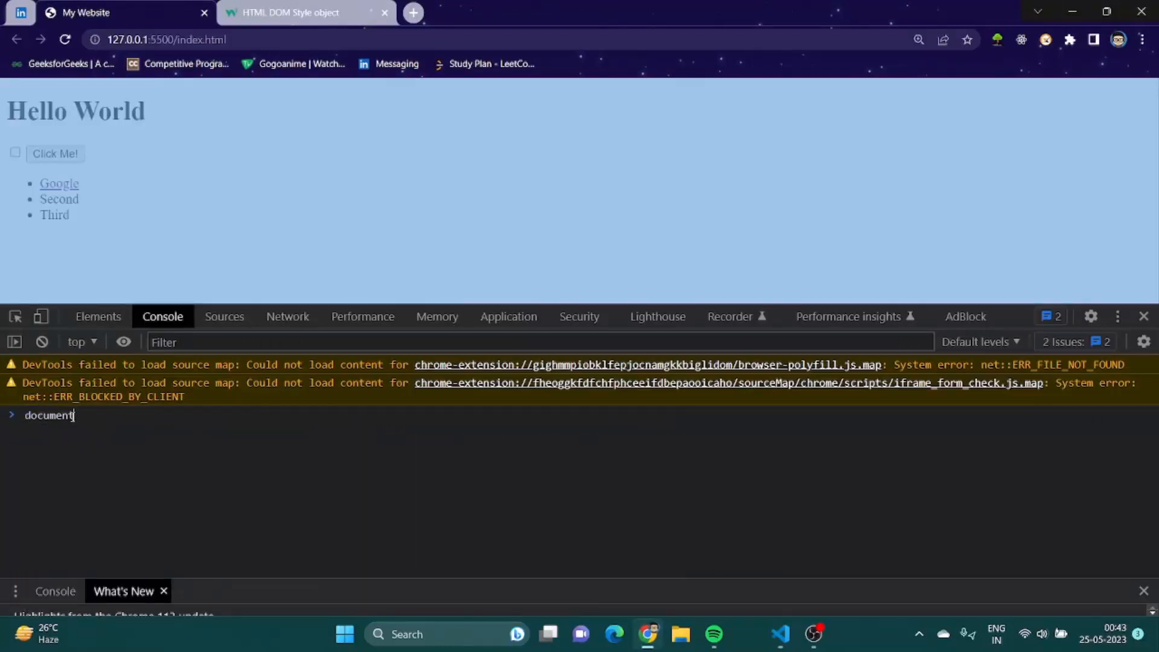
{"action": "type", "text": ".querySelector("}
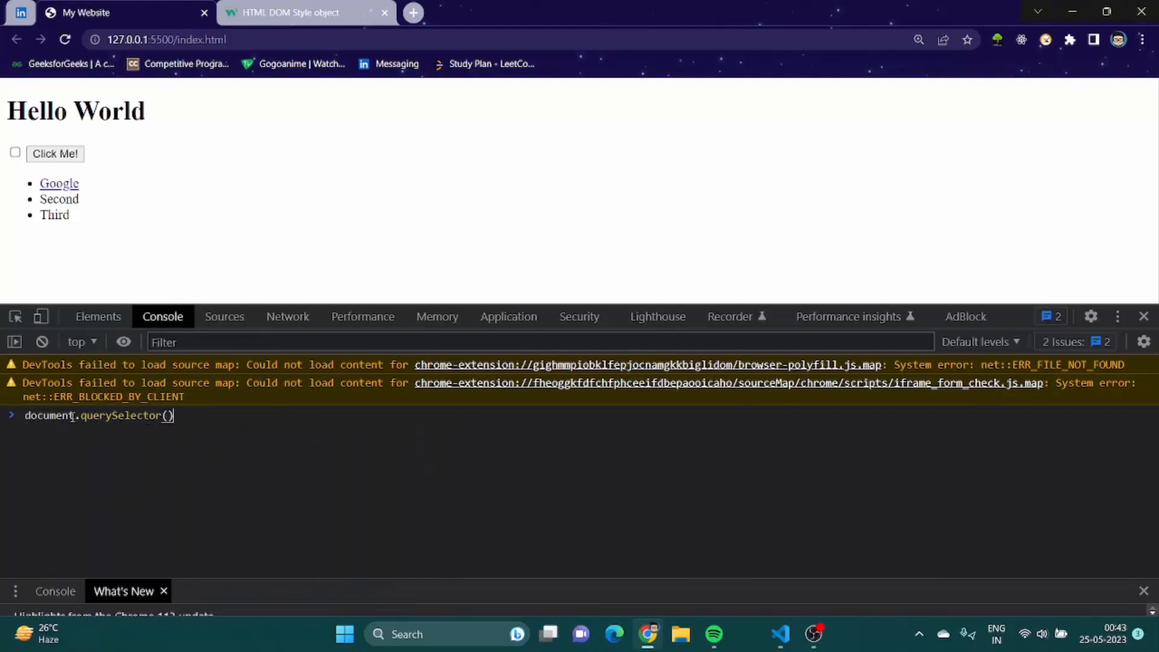
{"action": "type", "text": "\"h1\""}
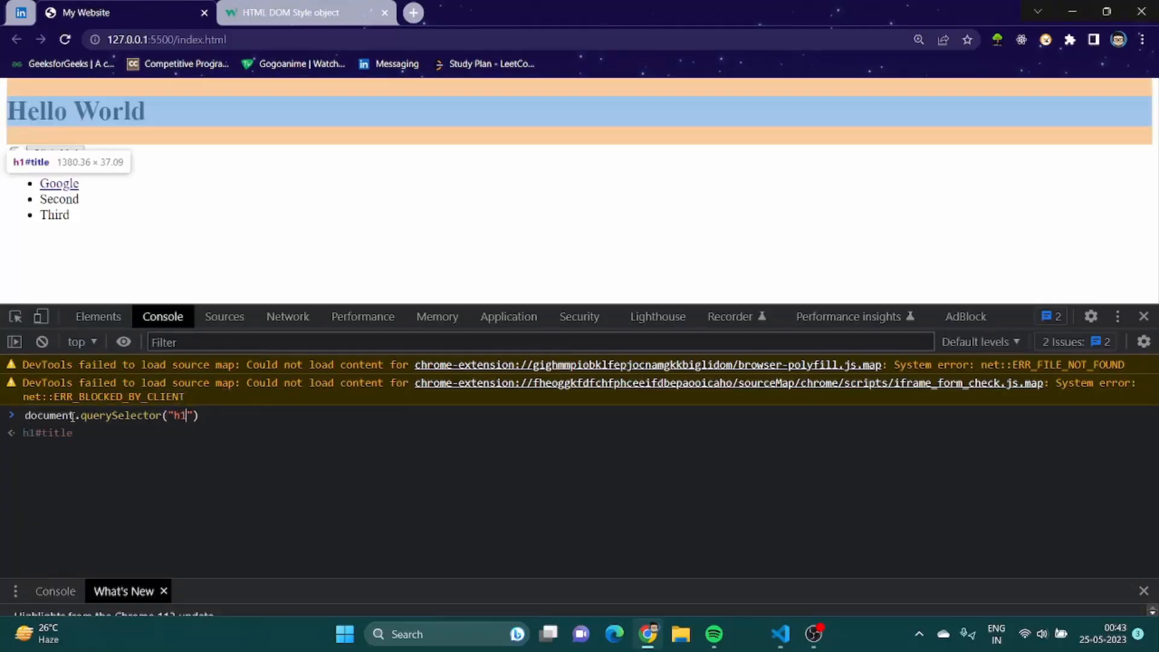
{"action": "type", "text": ".in"}
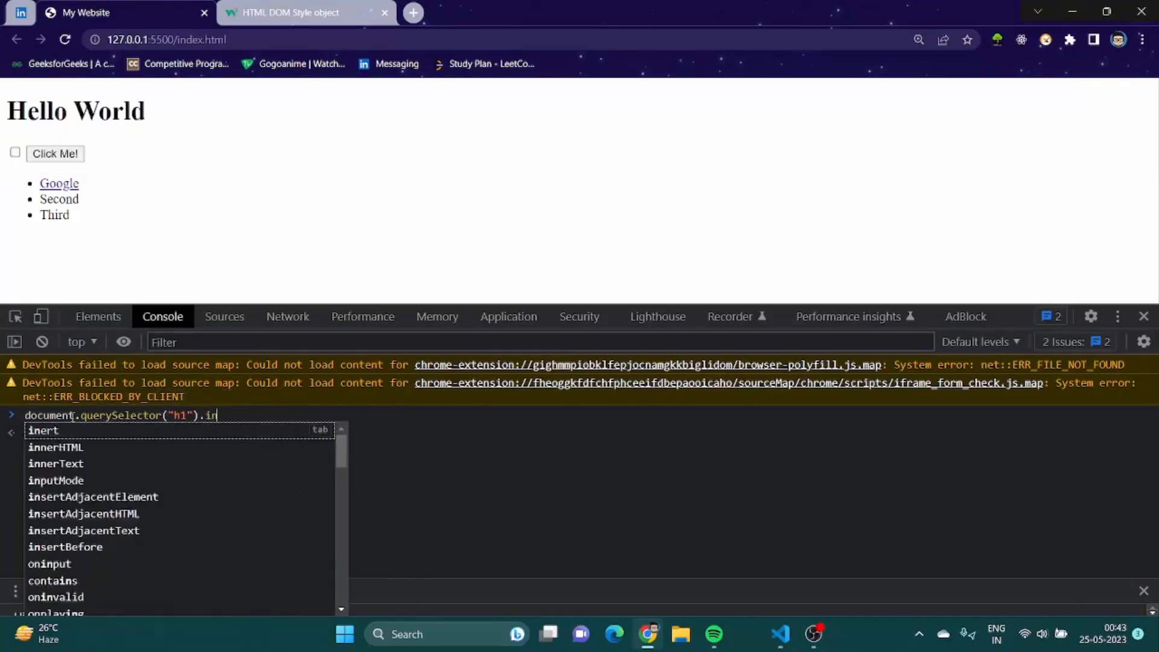
{"action": "key", "text": "Enter"}
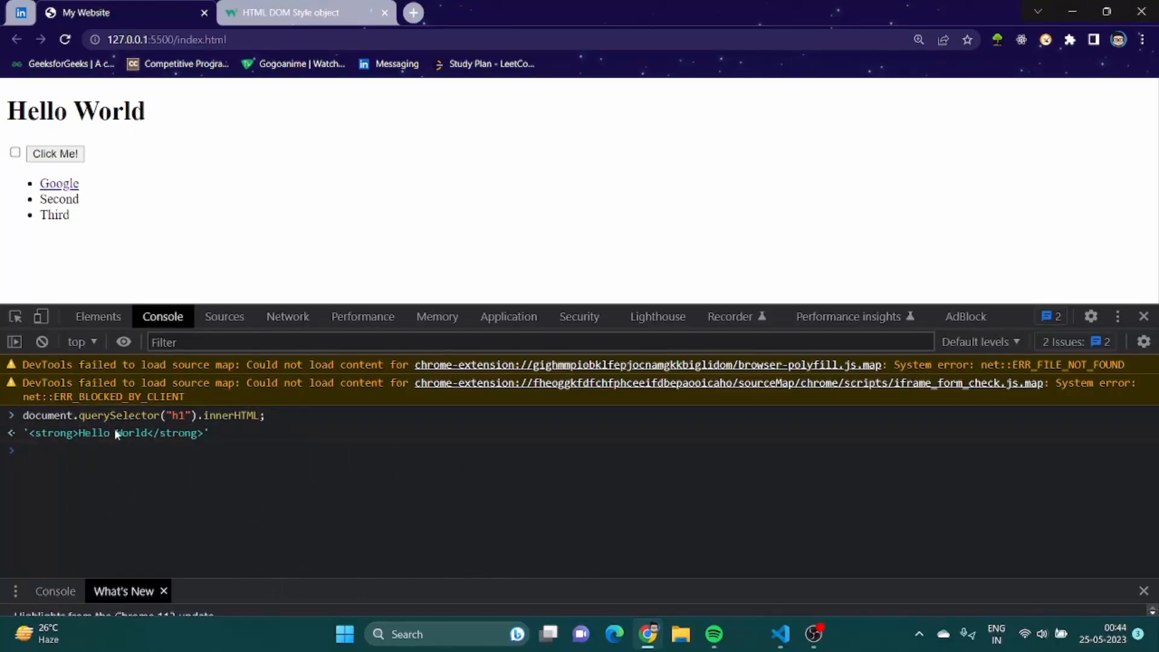
{"action": "mouse_move", "coordinate": [735, 555]}
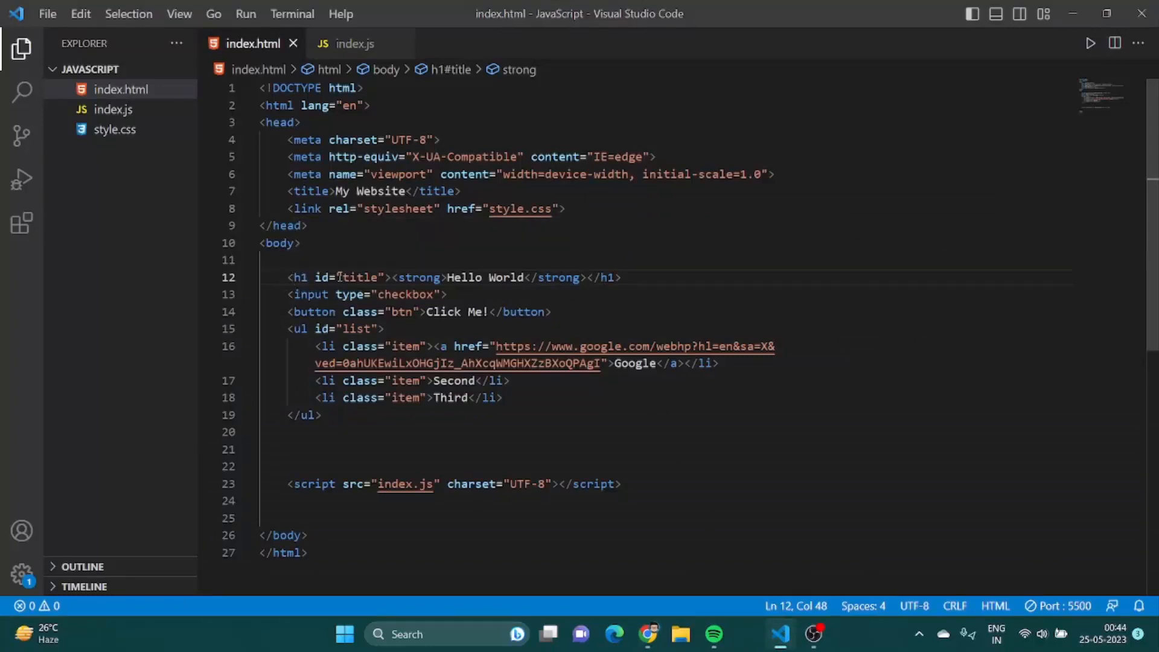
{"action": "left_click_drag", "start_coordinate": [390, 278], "coordinate": [580, 278]}
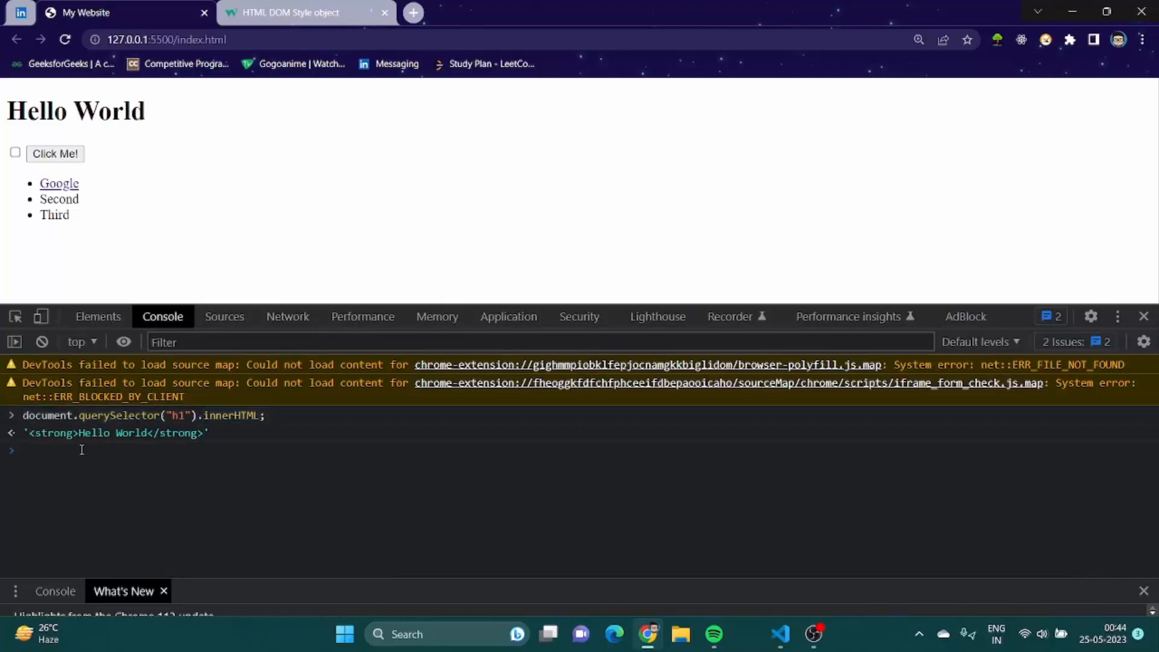
Read the h1's textContent, then set its innerHTML to "<em>Hello</em>" for an italic Hello.
{"action": "type", "text": "document.querySelector(\"h1\").textContent;"}
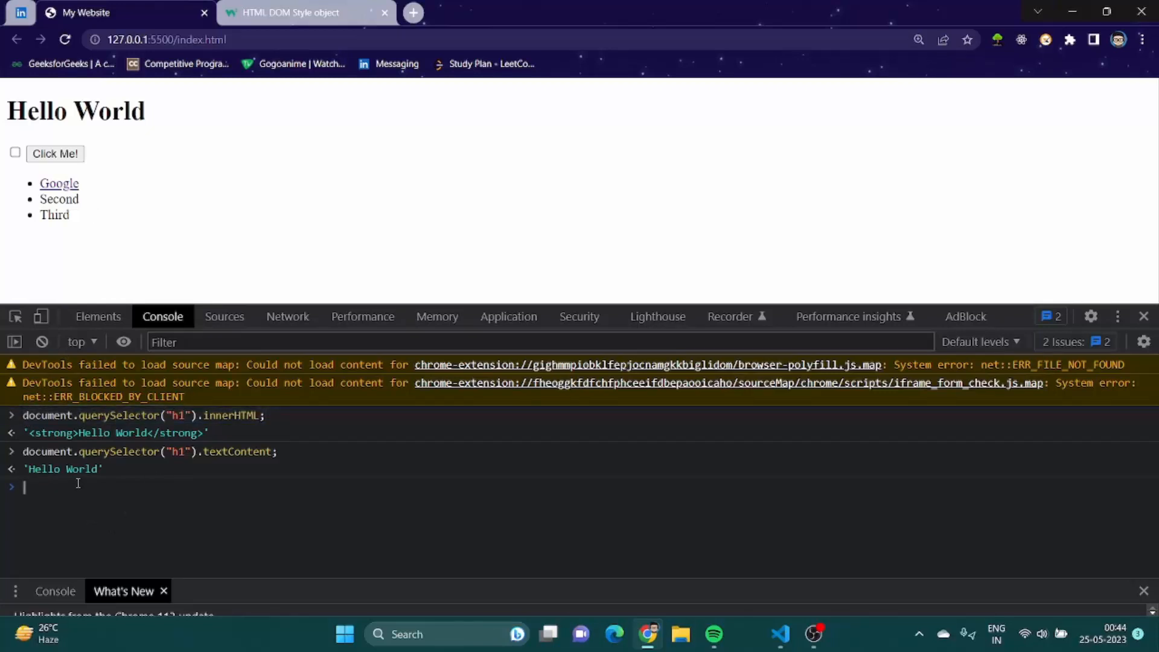
{"action": "type", "text": "document.querySelector(\"h1\").innerHTML = \"<>"}
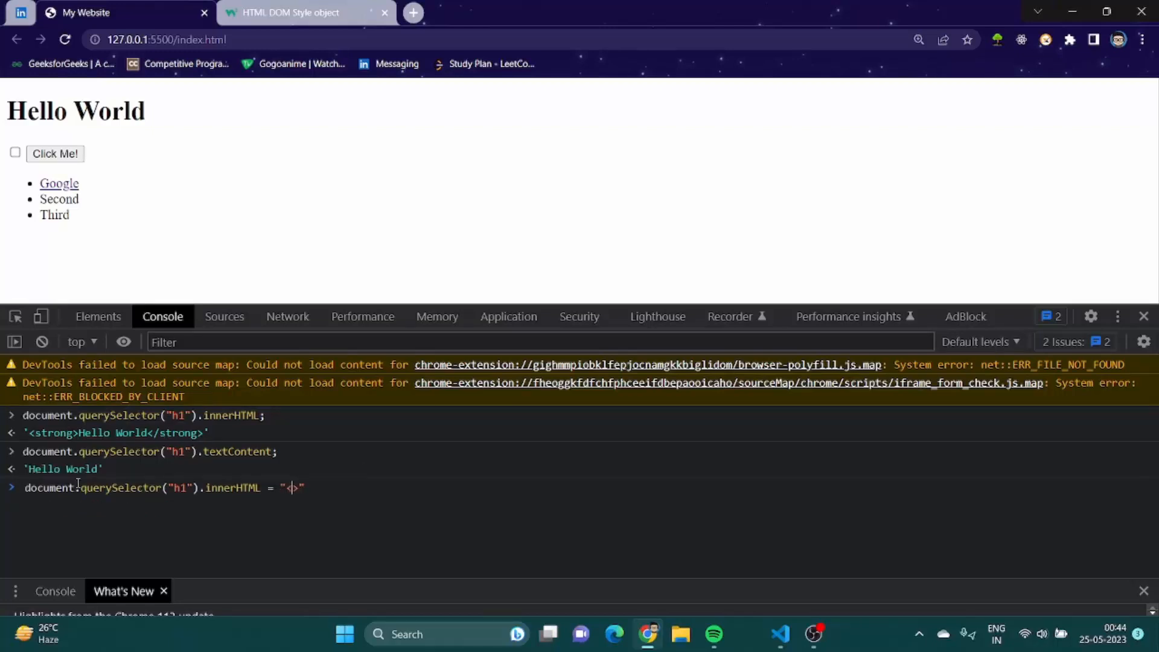
{"action": "type", "text": "e"}
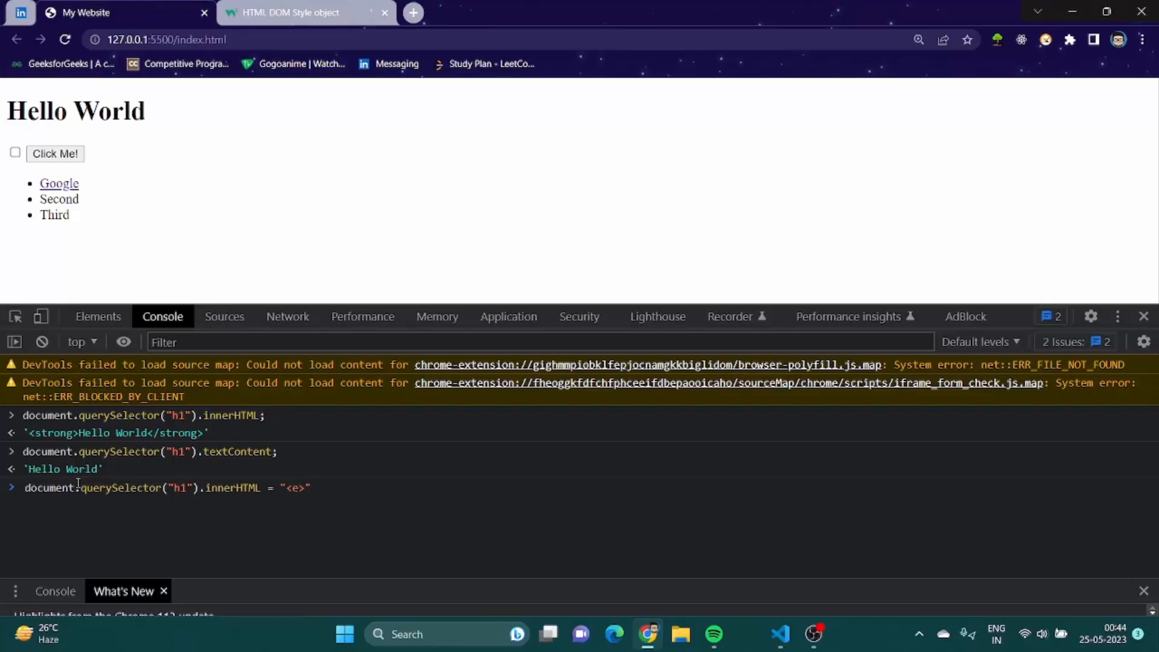
{"action": "type", "text": "em>H"}
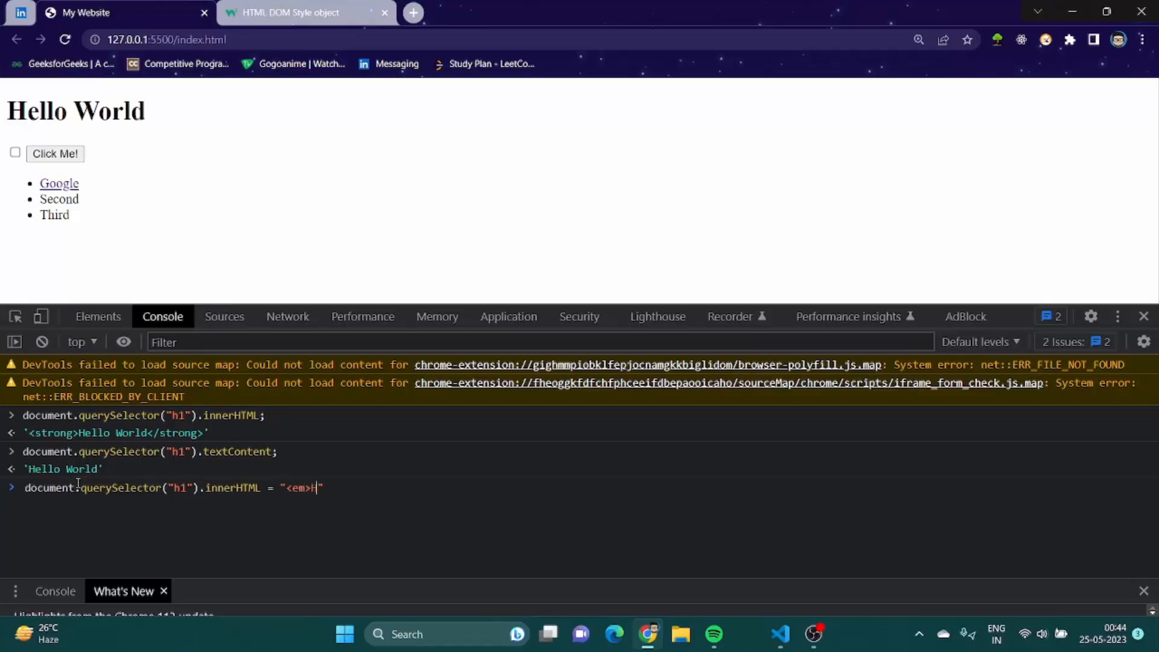
{"action": "type", "text": "ello</em>"}
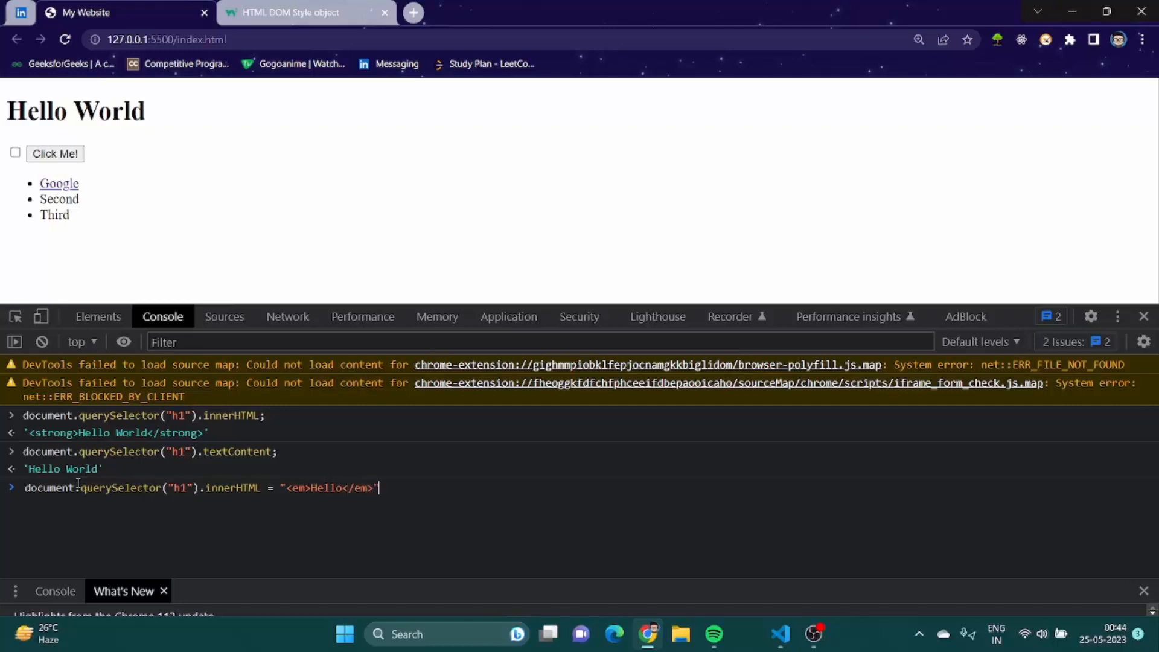
{"action": "type", "text": ";"}
{"action": "key", "text": "Enter"}
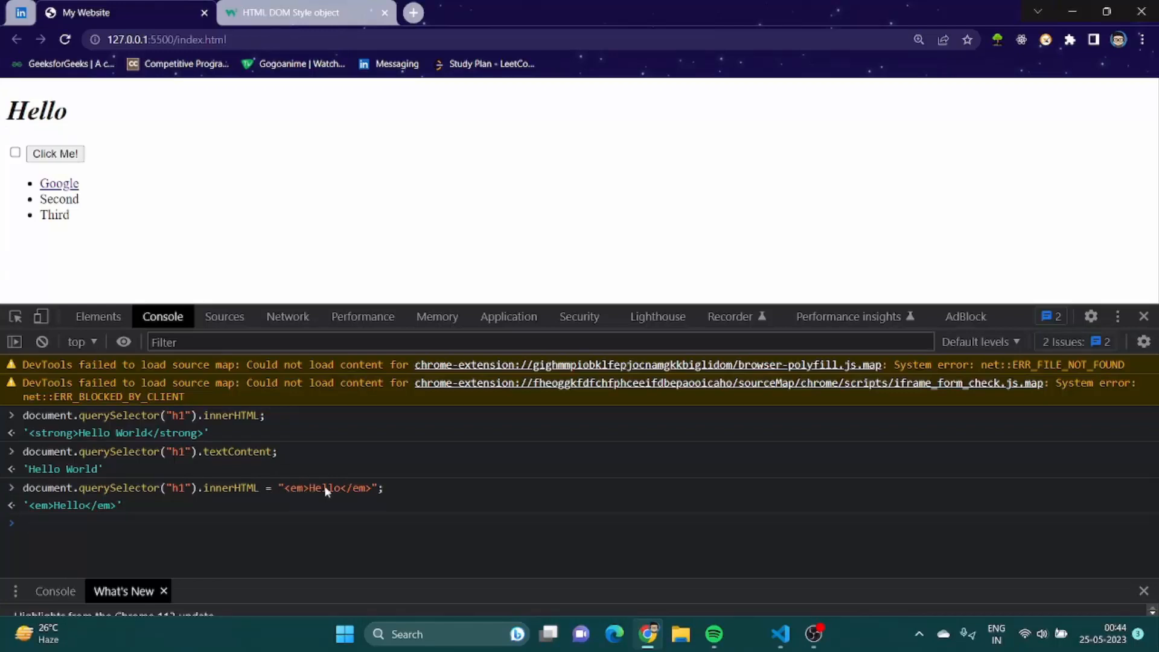
{"action": "mouse_move", "coordinate": [485, 650]}
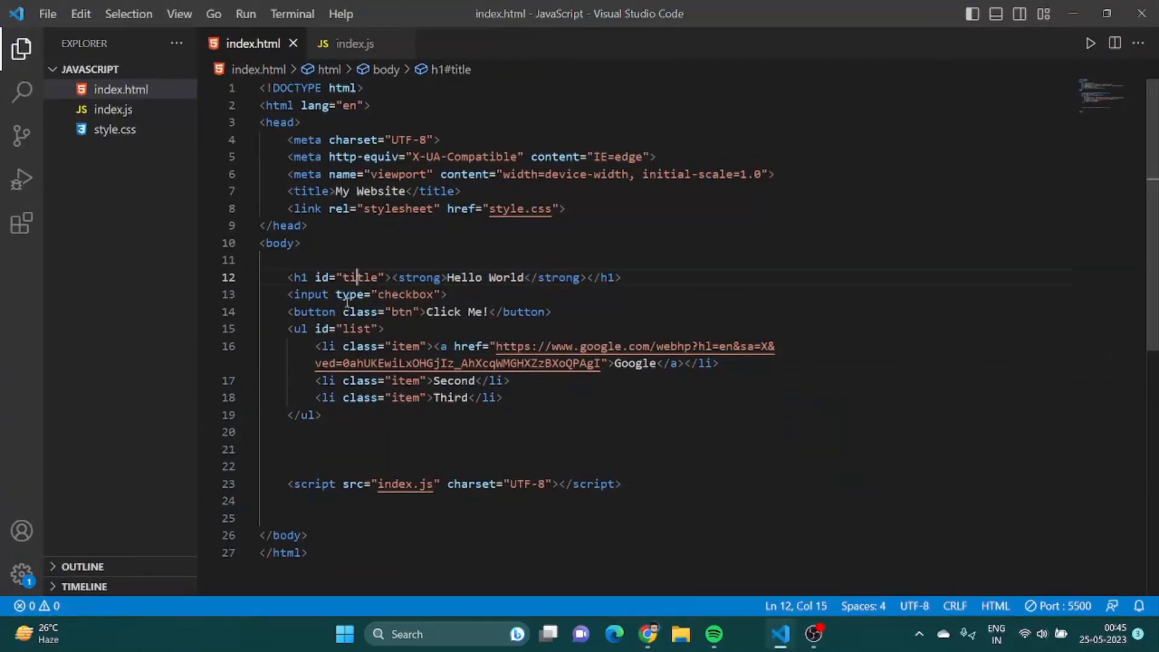
{"action": "mouse_move", "coordinate": [491, 369]}
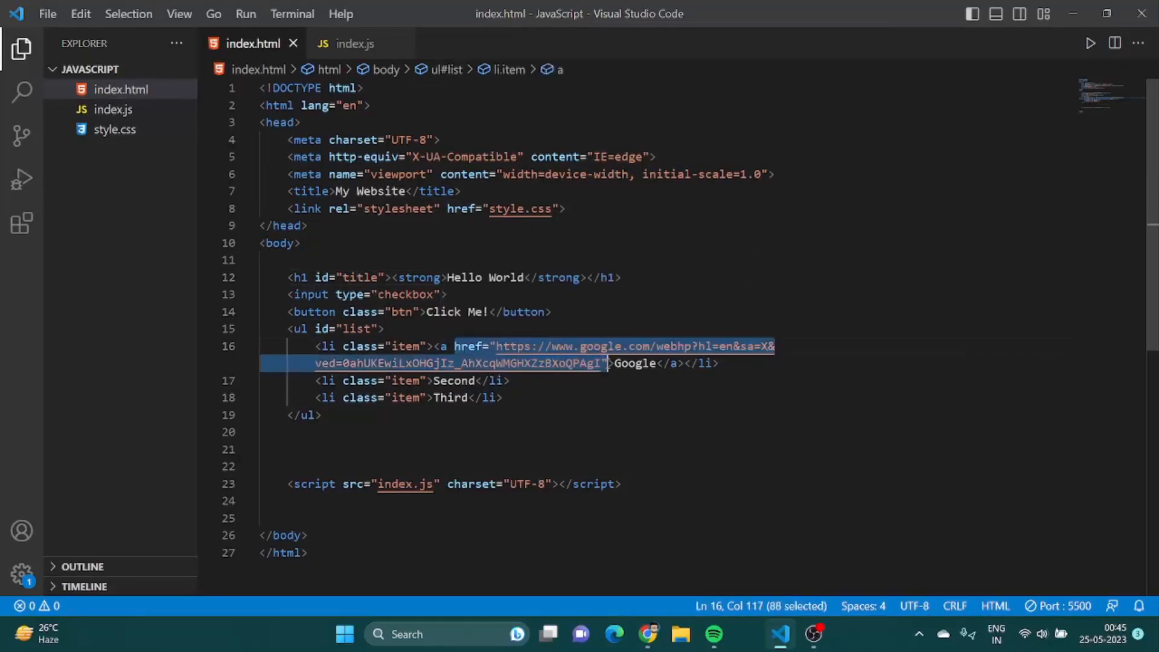
{"action": "left_click", "coordinate": [358, 363]}
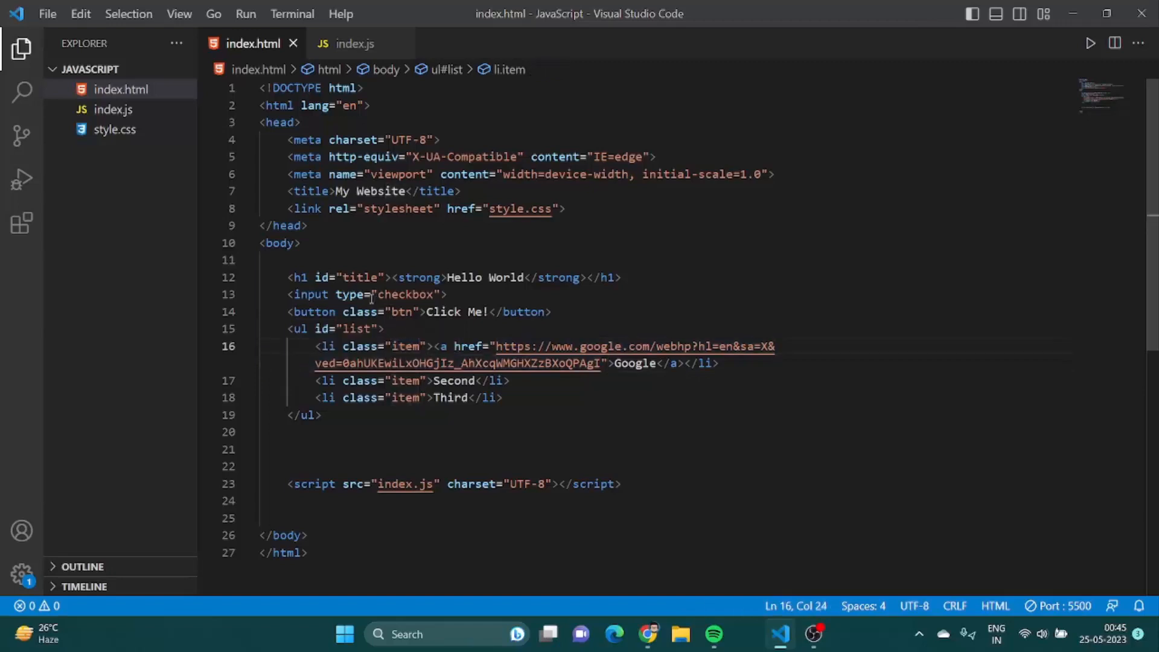
{"action": "double_click", "coordinate": [406, 294]}
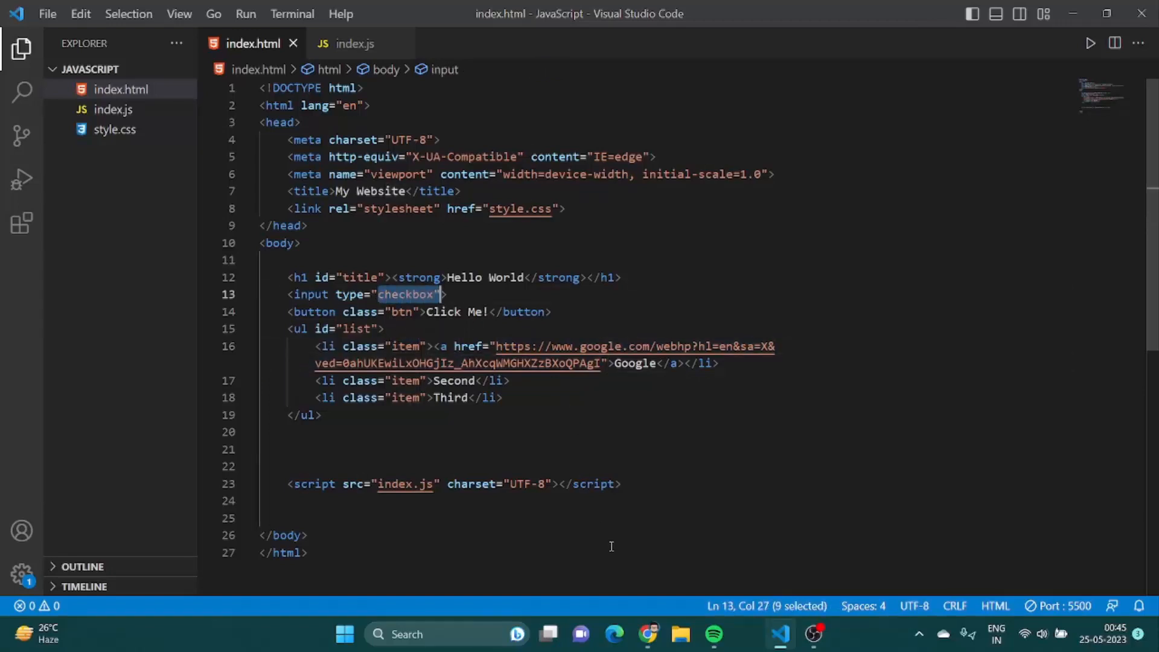
{"action": "left_click", "coordinate": [580, 347]}
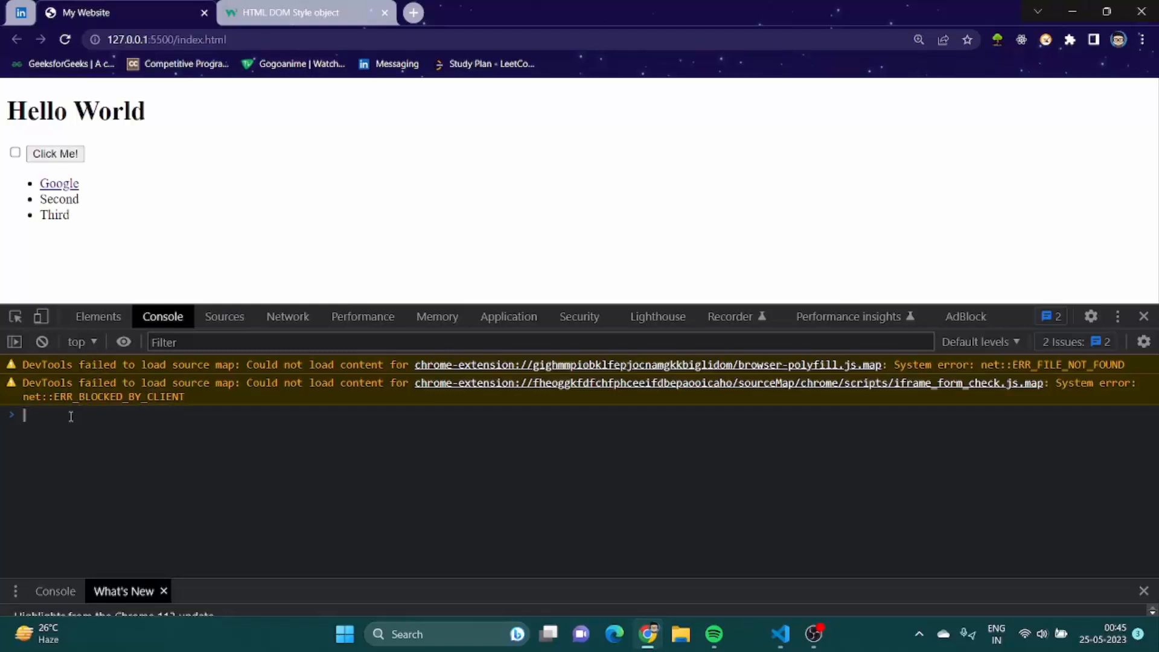
Run document.querySelector("a").attributes to list the Google link's attributes.
{"action": "type", "text": "do"}
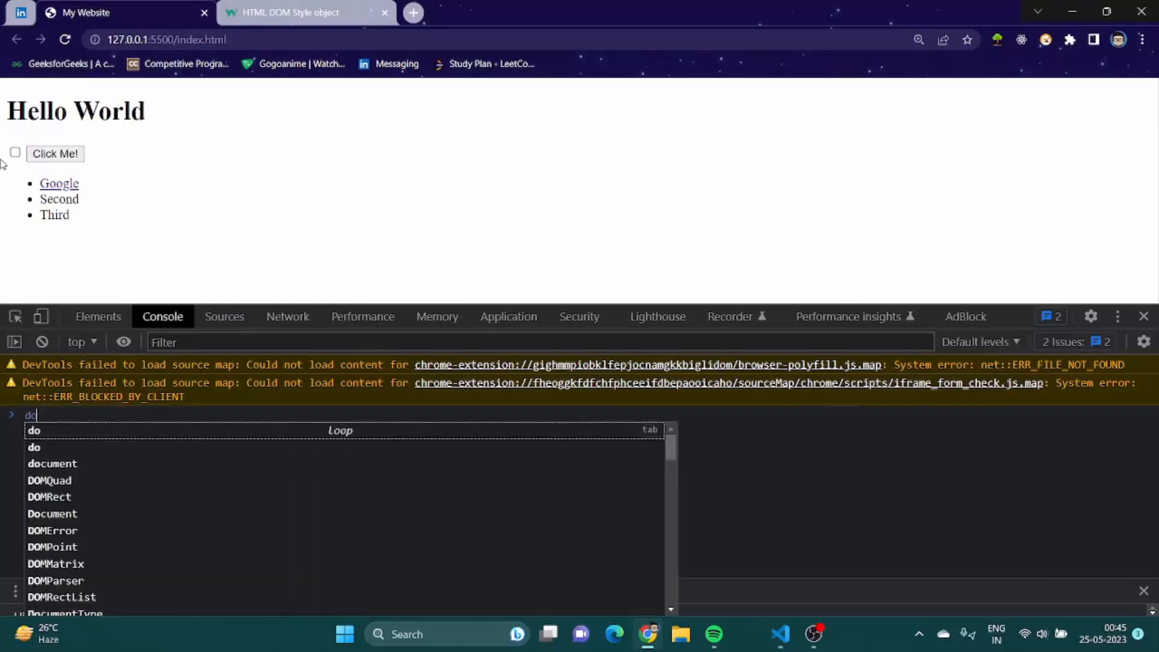
{"action": "type", "text": "document.querySelector(\"a"}
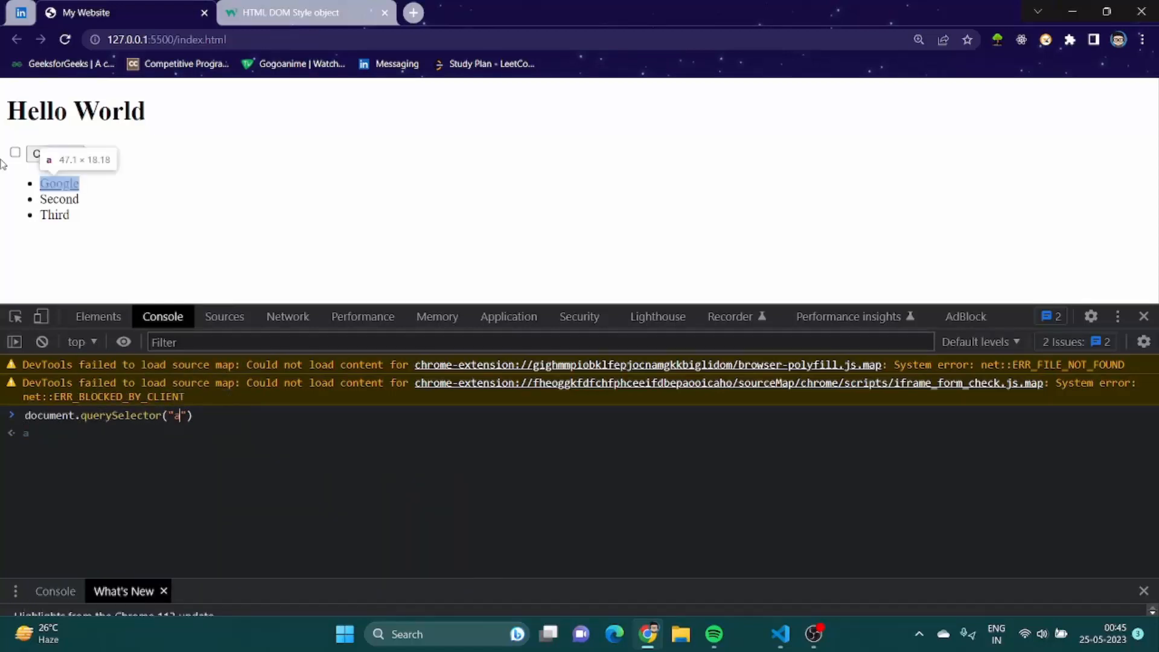
{"action": "type", "text": "."}
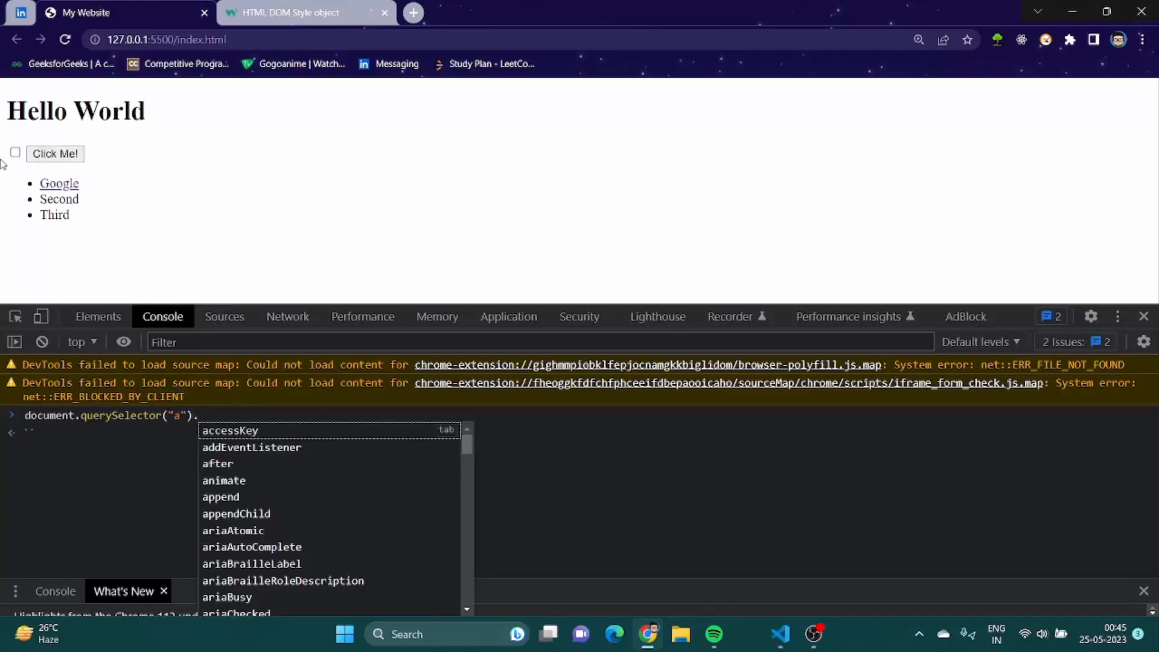
{"action": "type", "text": "attributes;"}
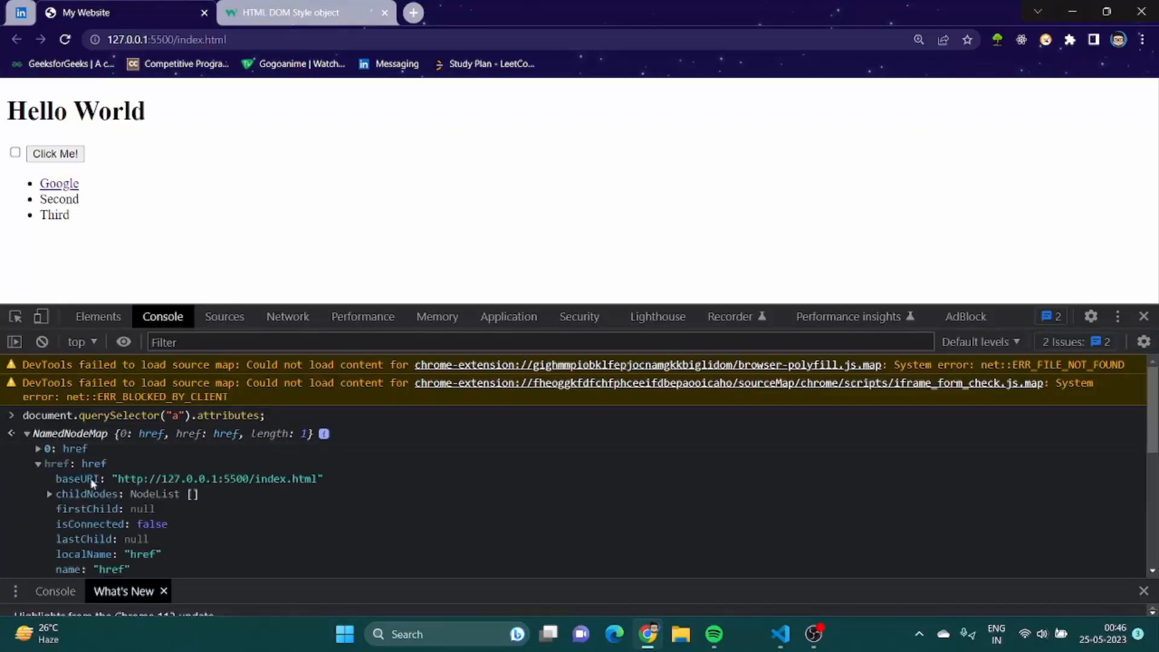
{"action": "scroll", "scroll_direction": "down", "scroll_amount": 3}
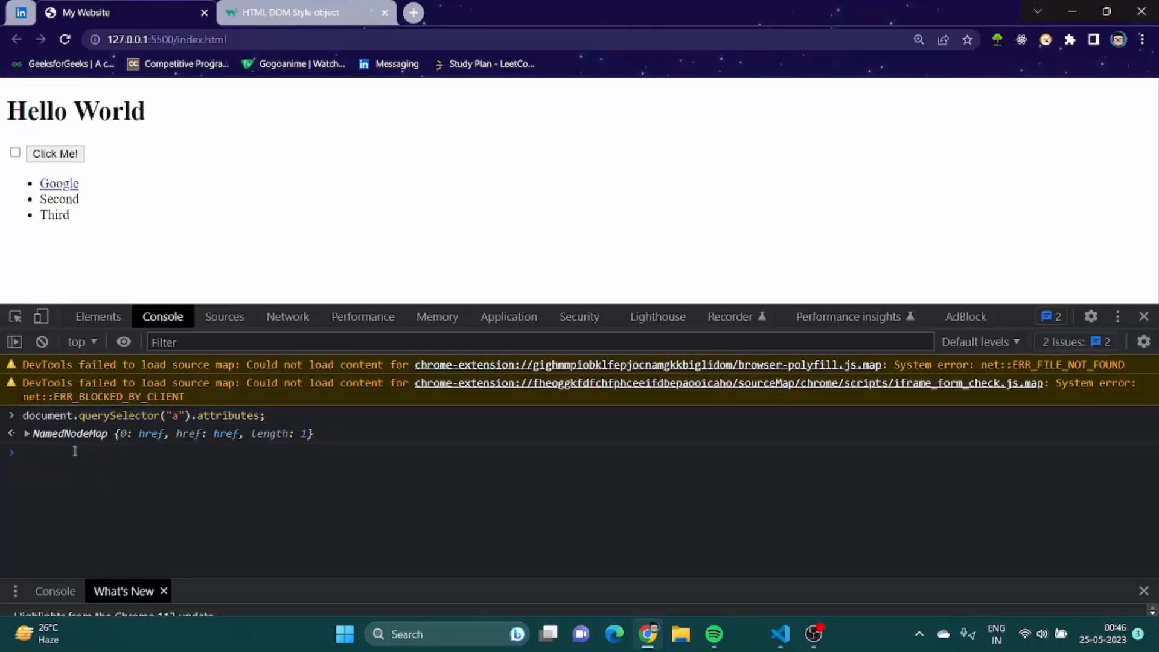
Read the link's Google URL with getAttribute("href"), then start a new tab.
{"action": "type", "text": "document.querySelector(\"a\")."}
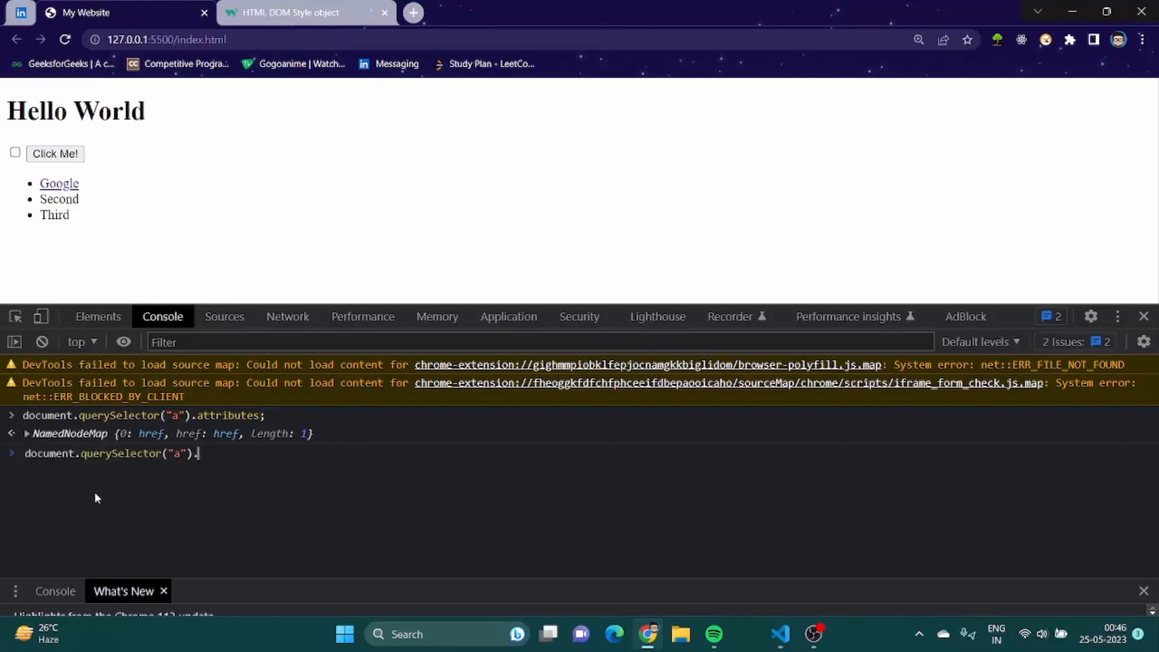
{"action": "type", "text": "get"}
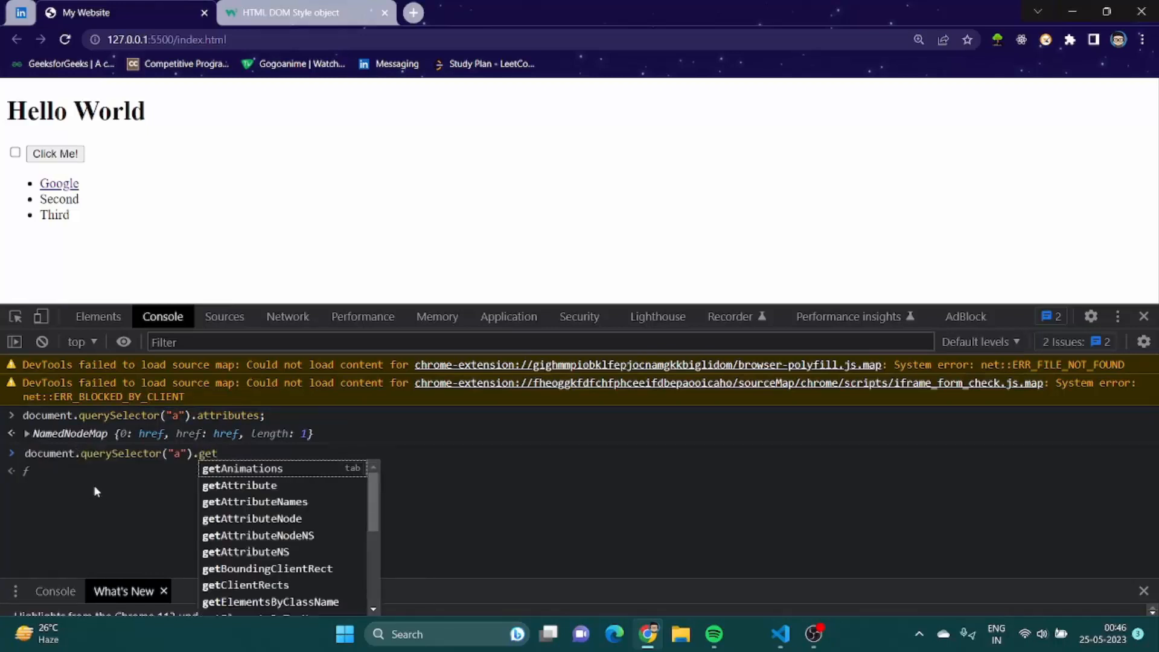
{"action": "type", "text": "Attribute"}
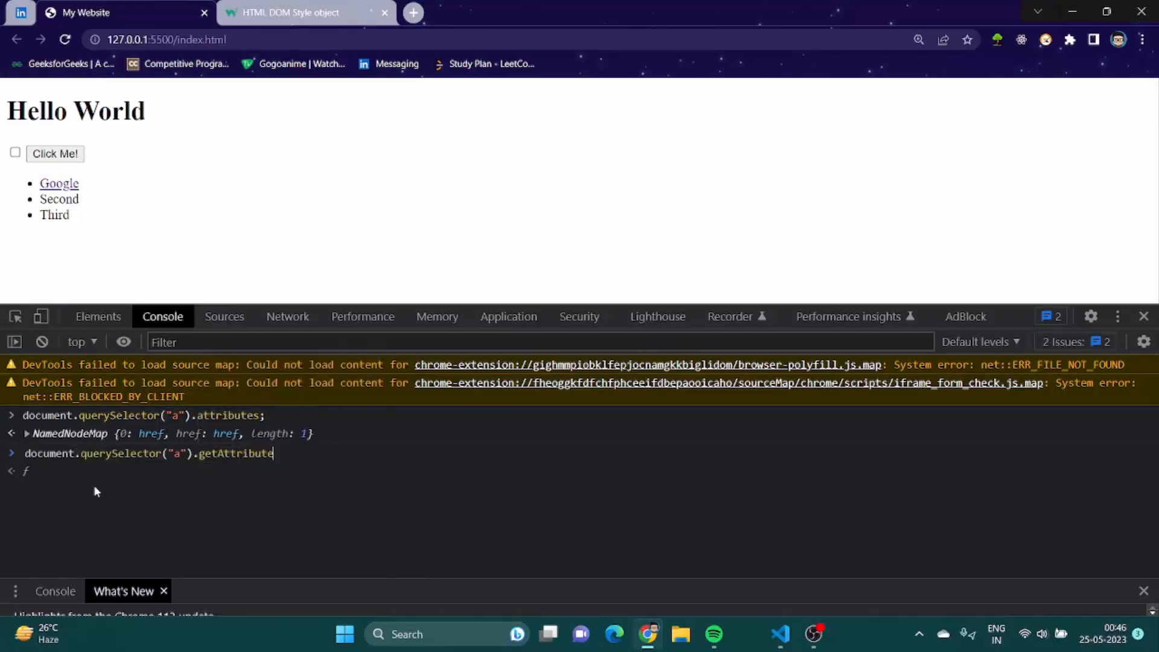
{"action": "type", "text": "(\"href\");"}
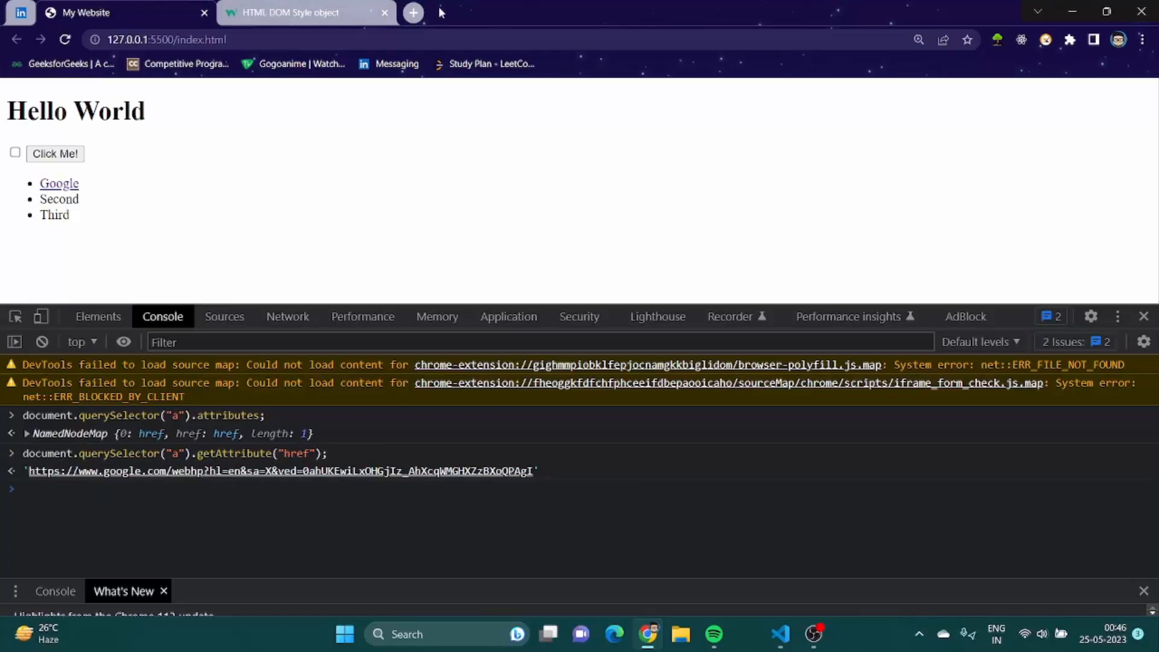
{"action": "left_click", "coordinate": [413, 13]}
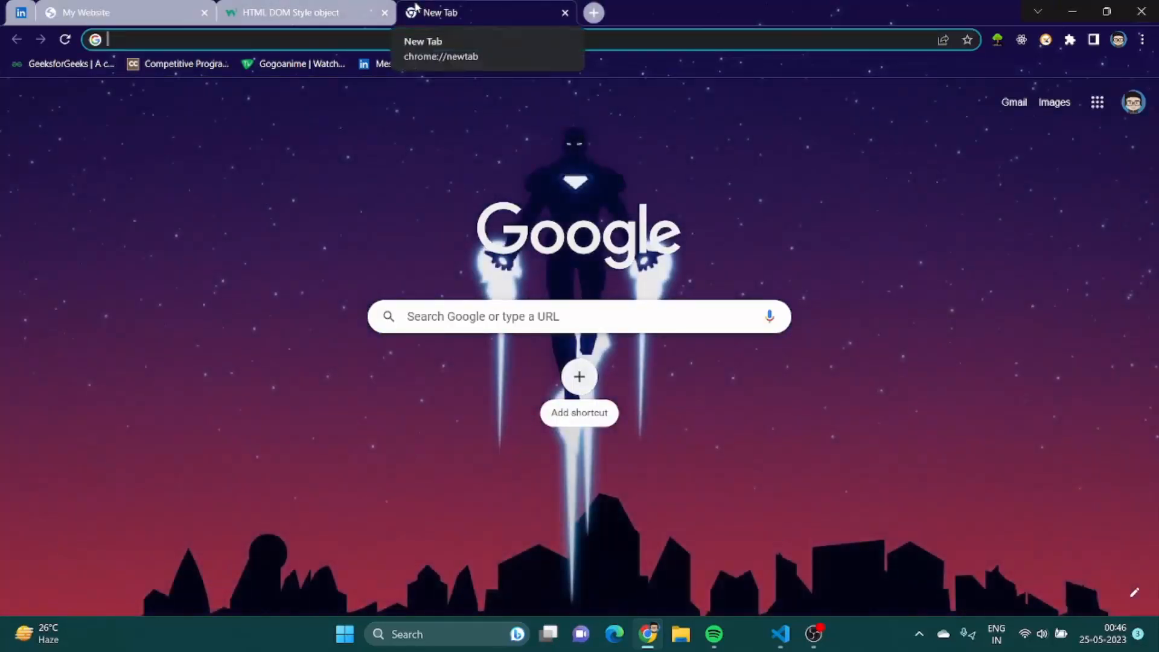
Load bing.com in the new tab, follow the Google link to google.com, and go back.
{"action": "type", "text": "bing.com"}
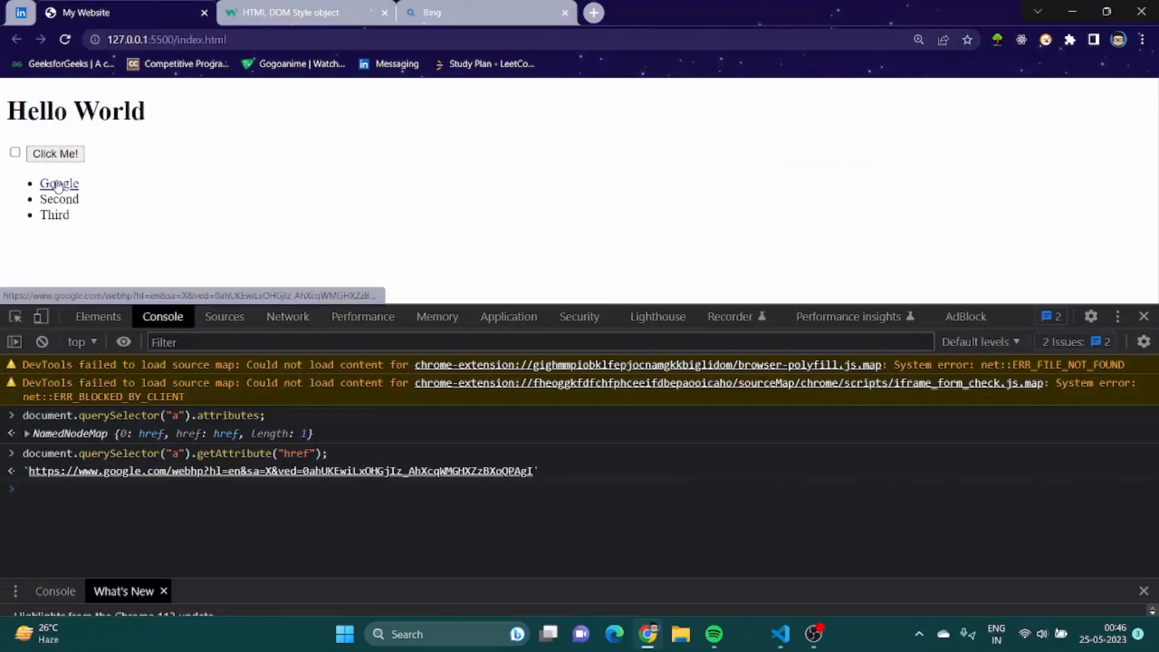
{"action": "left_click", "coordinate": [58, 184]}
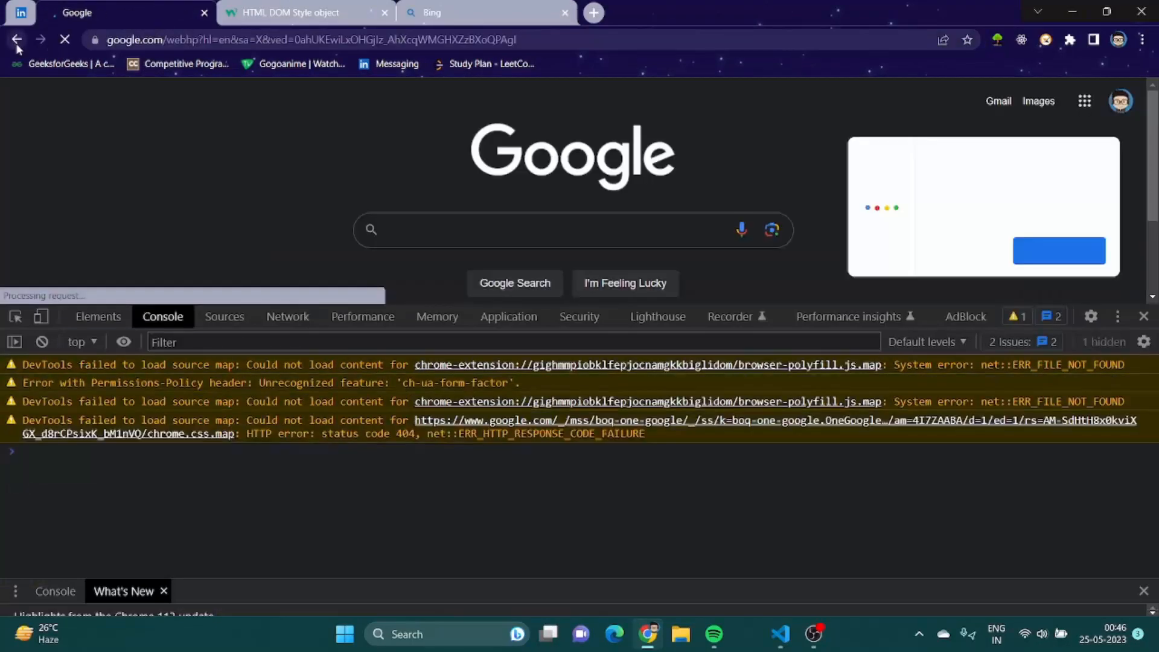
{"action": "left_click", "coordinate": [15, 40]}
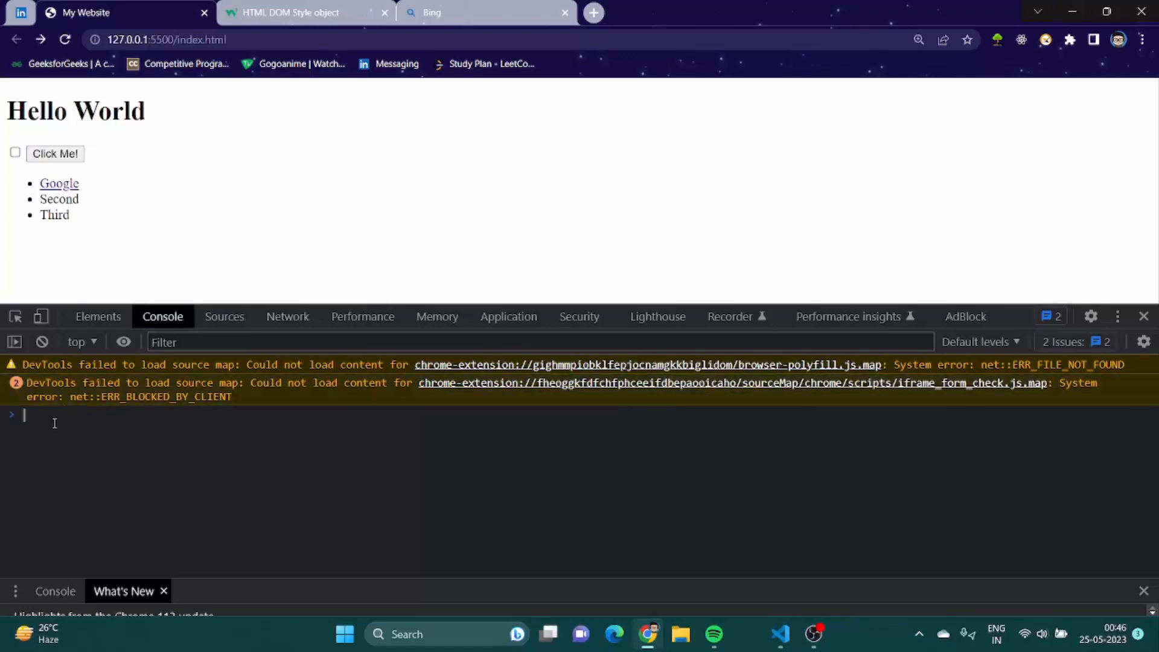
Enter document.querySelector("a").setAttribute("href", "") with empty quotes in the Console.
{"action": "type", "text": "document.querySelector(\""}
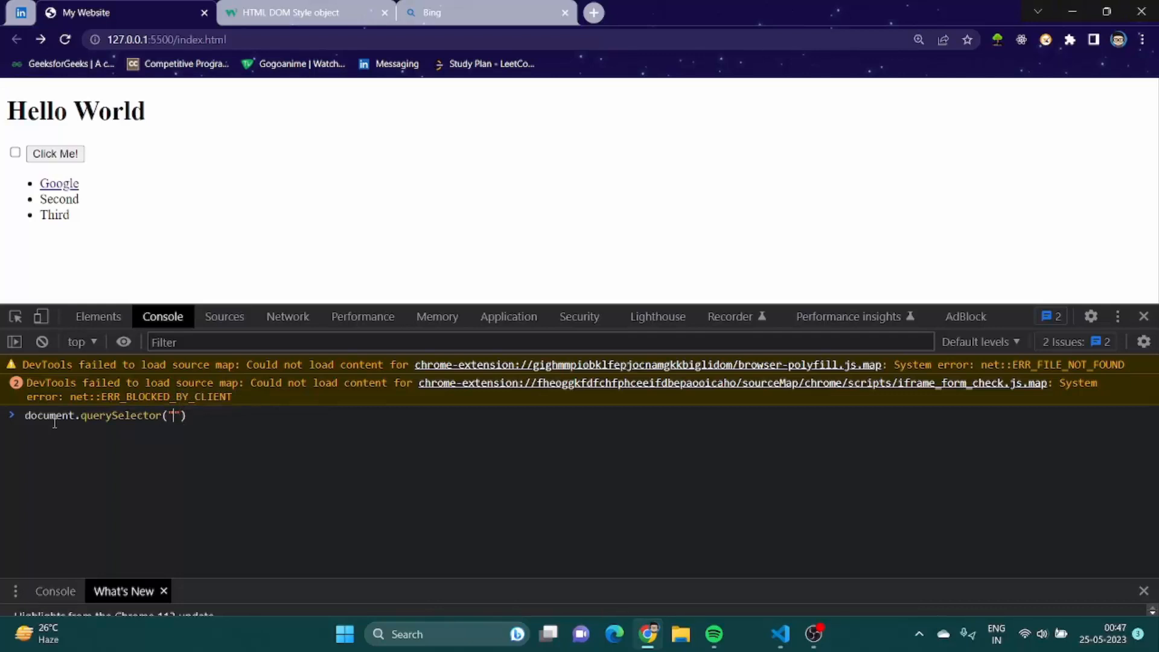
{"action": "type", "text": "a\")."}
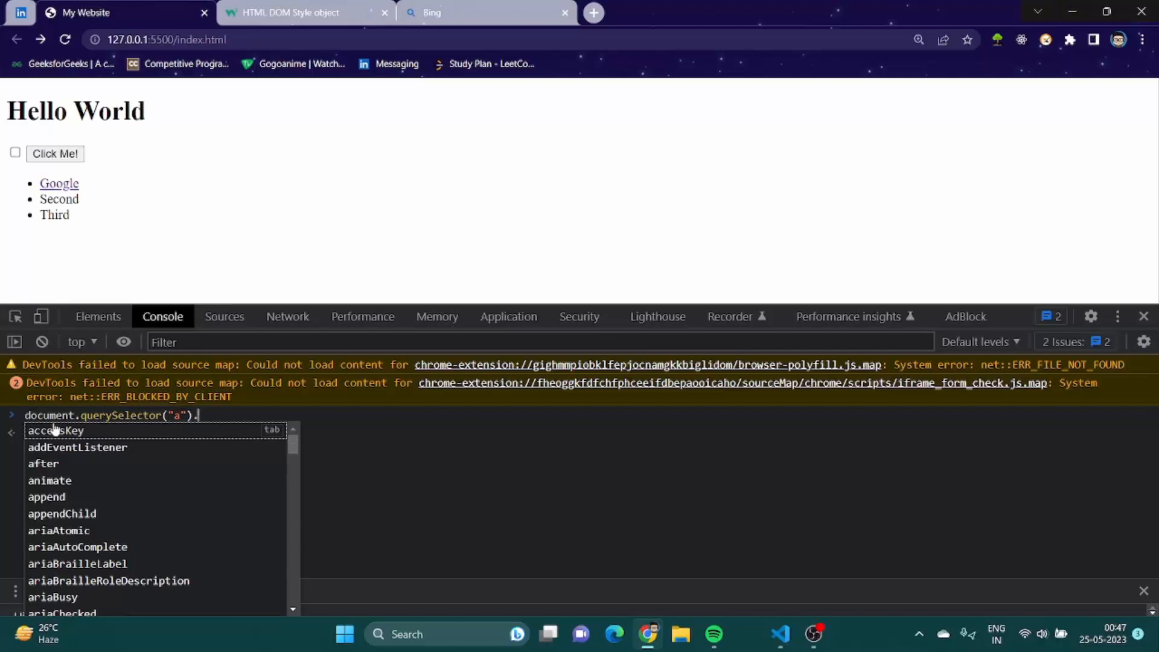
{"action": "type", "text": "setA"}
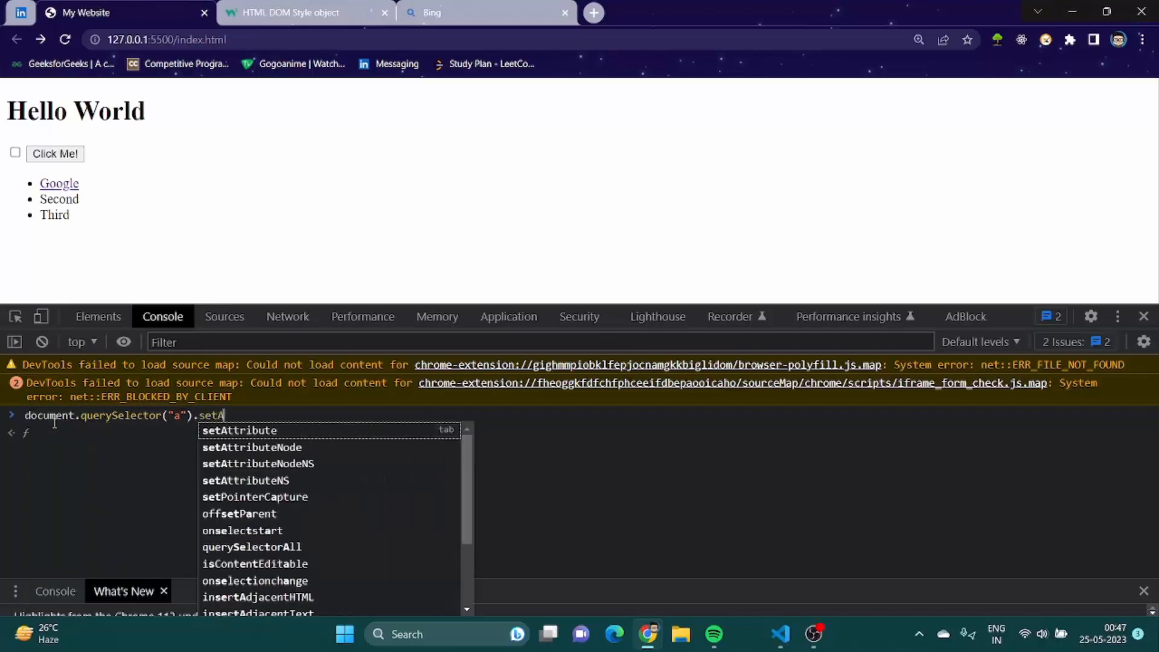
{"action": "key", "text": "Tab"}
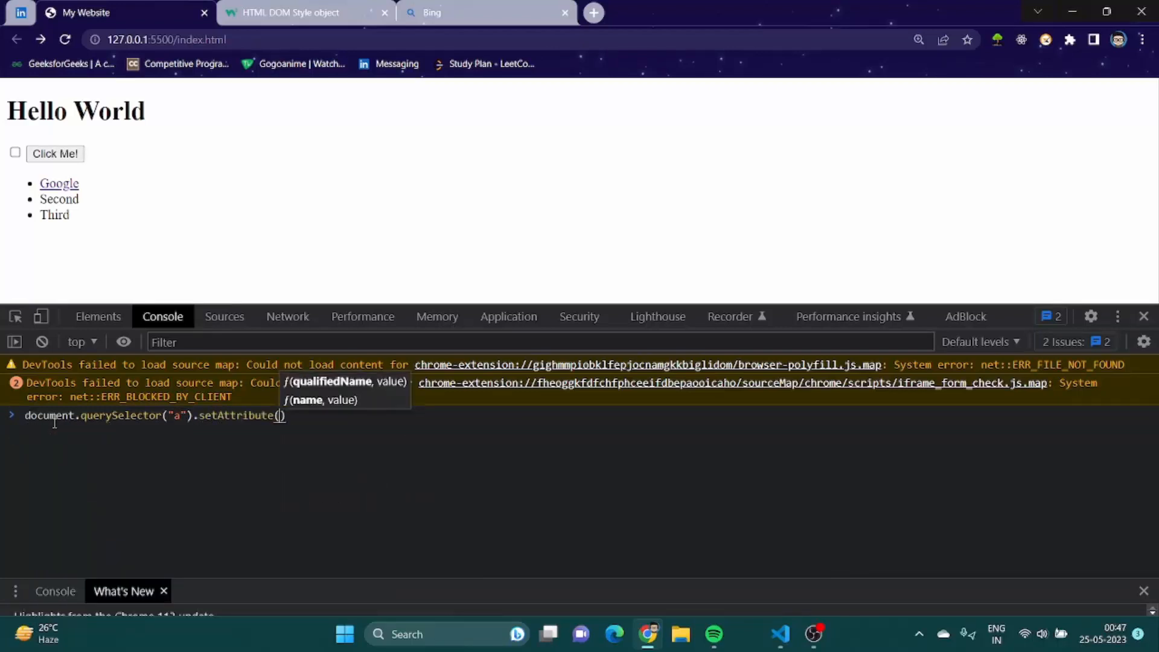
{"action": "type", "text": "\"href\""}
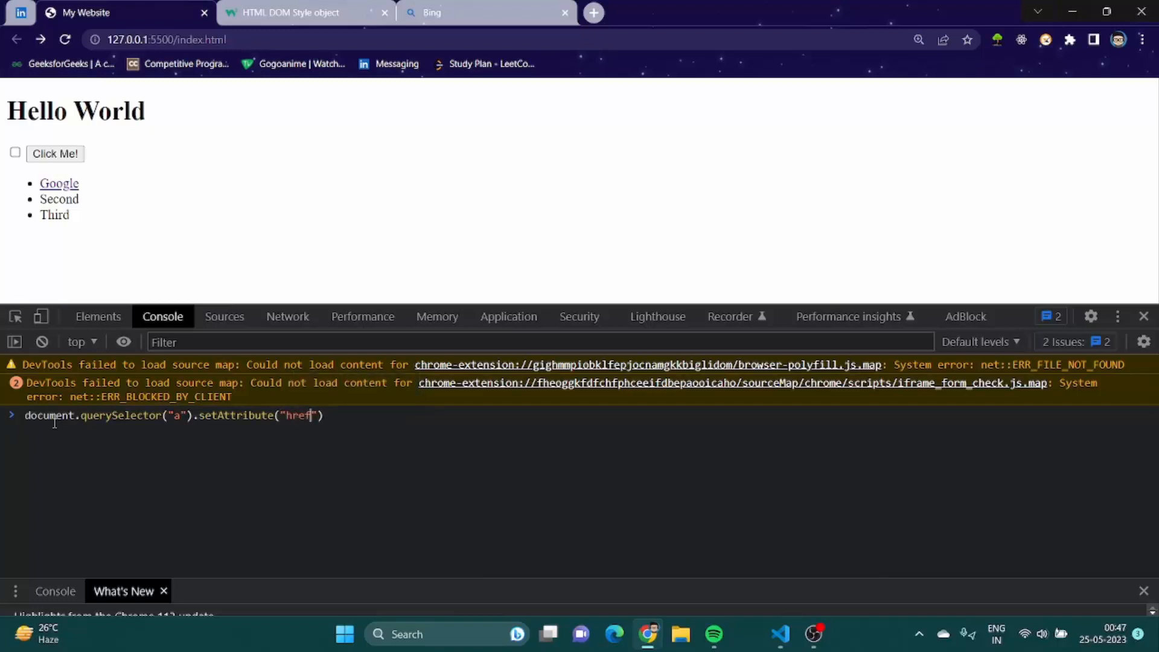
{"action": "type", "text": ", \""}
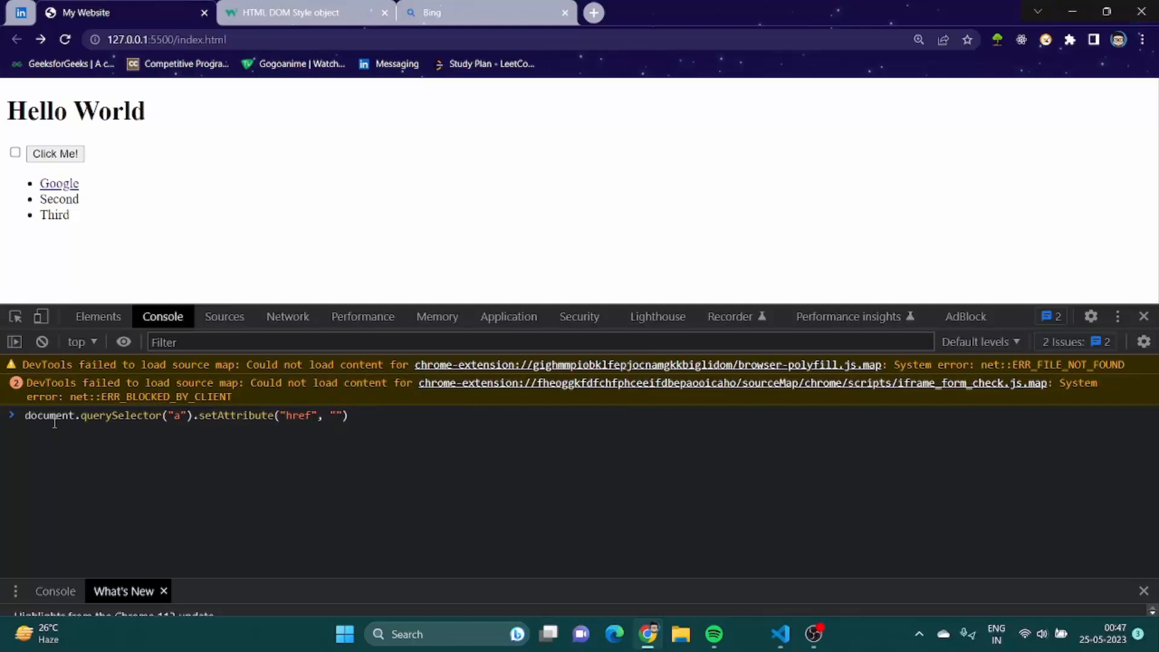
{"action": "left_click", "coordinate": [484, 12]}
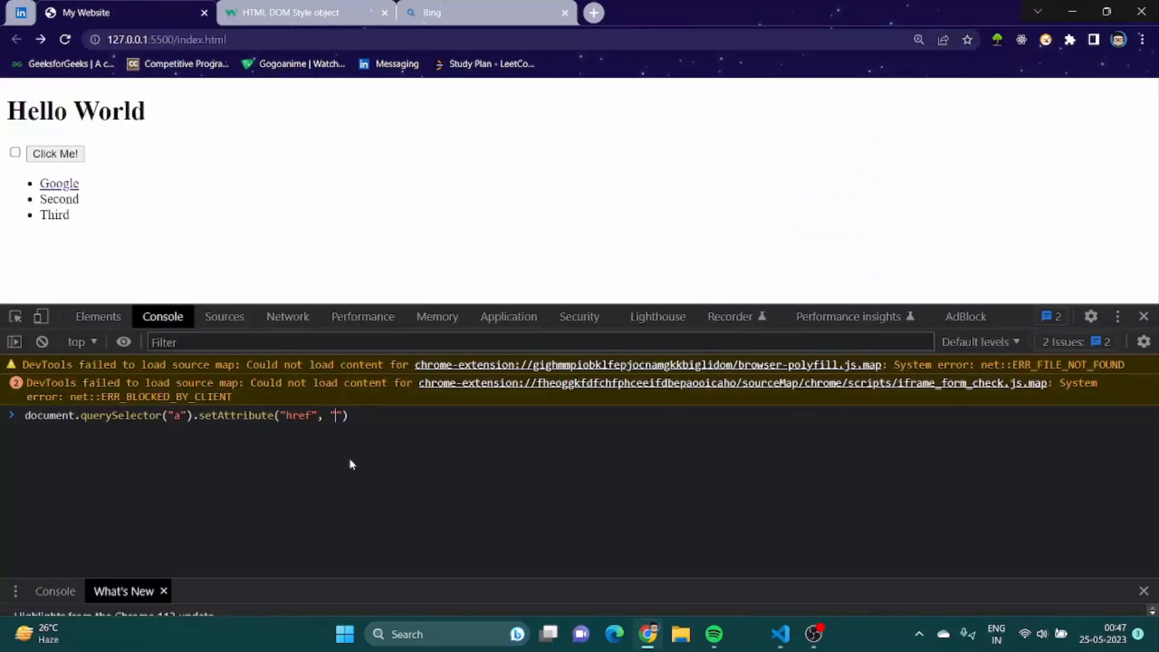
{"action": "type", "text": "https://www.bing.com/?toWww=1&redig=94C8686C4968425EA0D31436B10F69F8"}
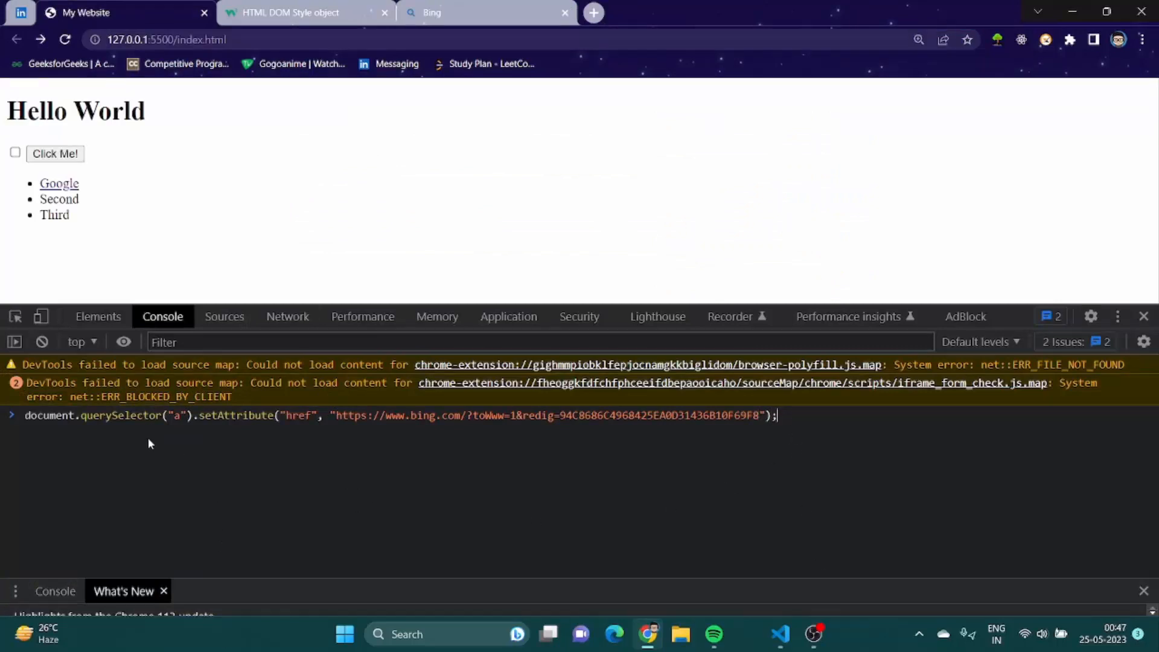
{"action": "key", "text": "Enter"}
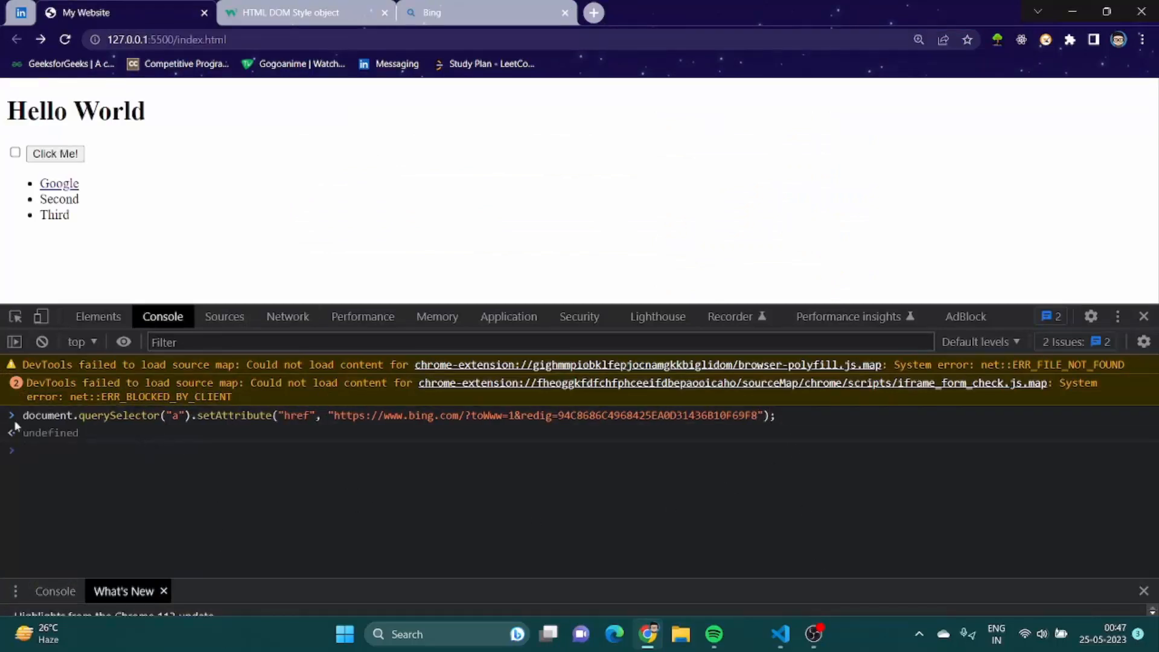
{"action": "left_click", "coordinate": [60, 184]}
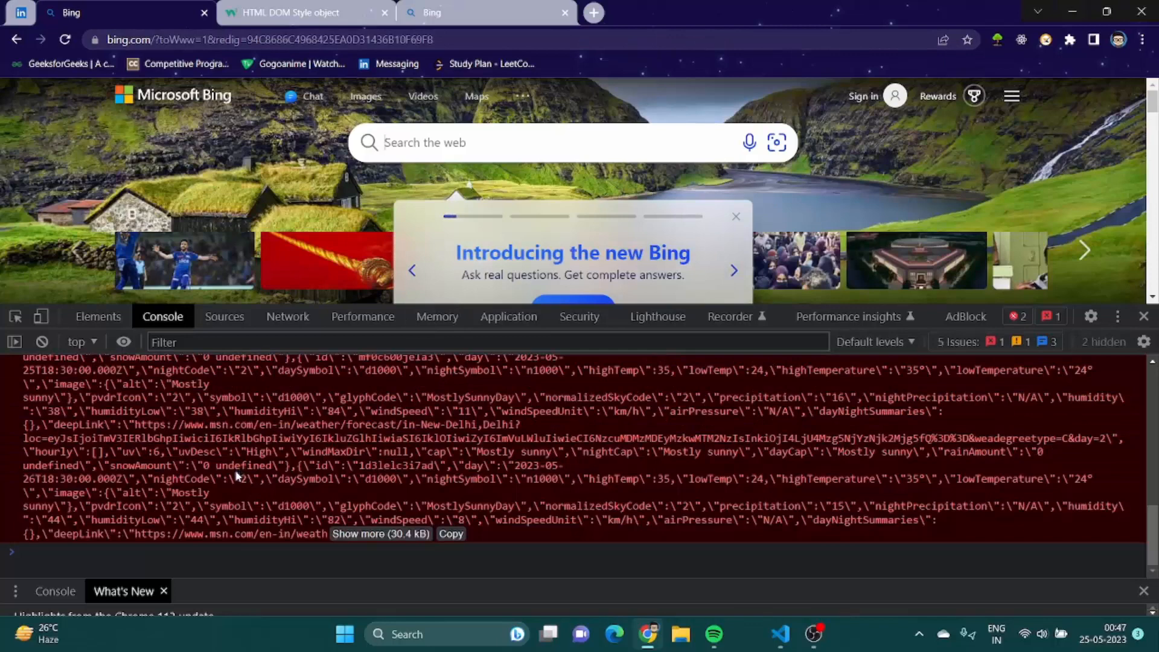
Close the DevTools panel so the Bing homepage fills the whole tab.
{"action": "scroll", "scroll_direction": "down", "scroll_amount": 3}
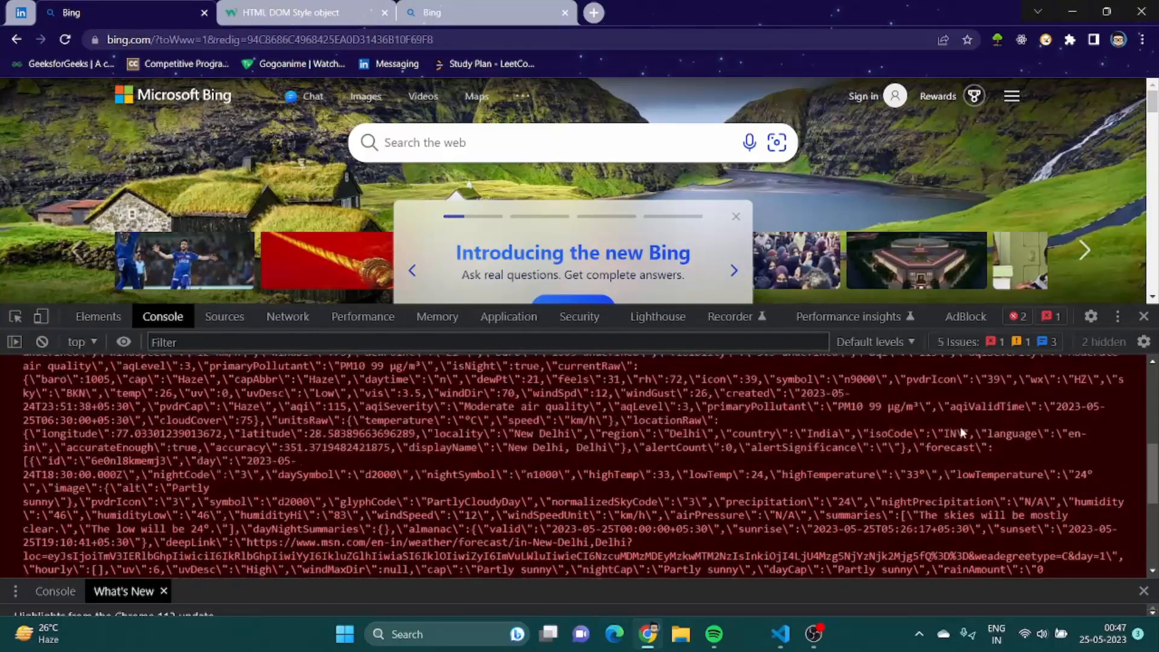
{"action": "left_click", "coordinate": [1146, 315]}
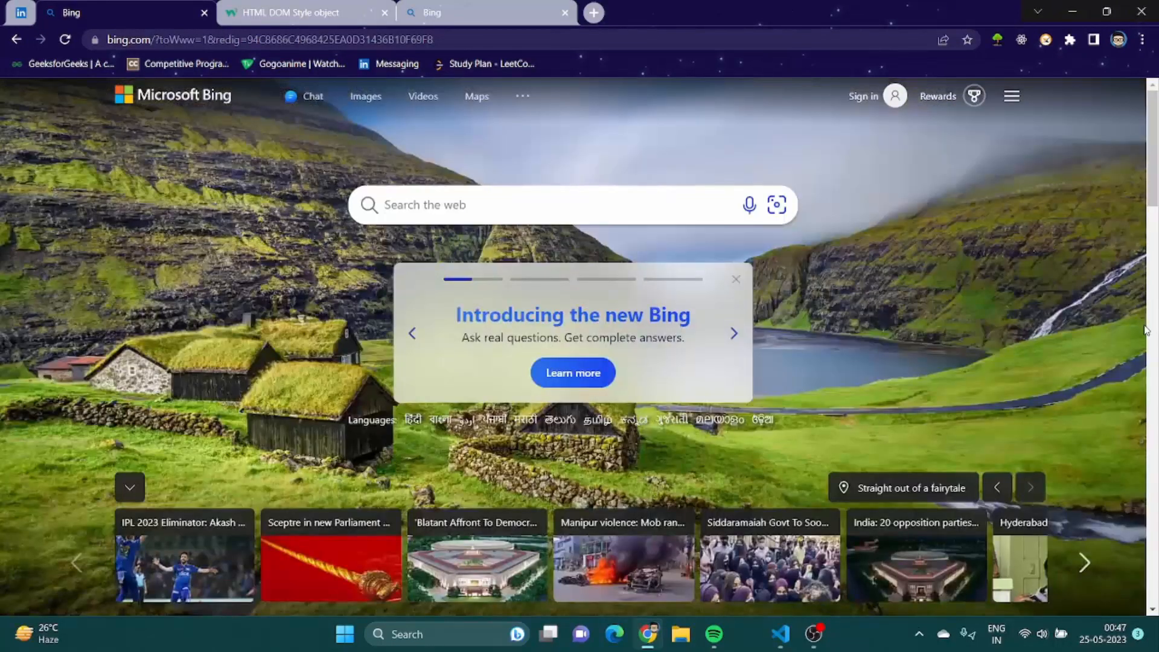